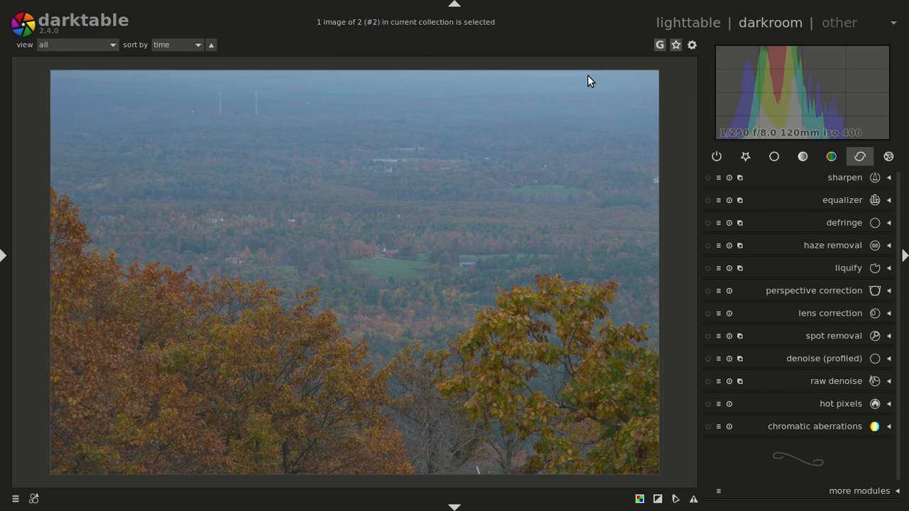
mouse_move(122, 51)
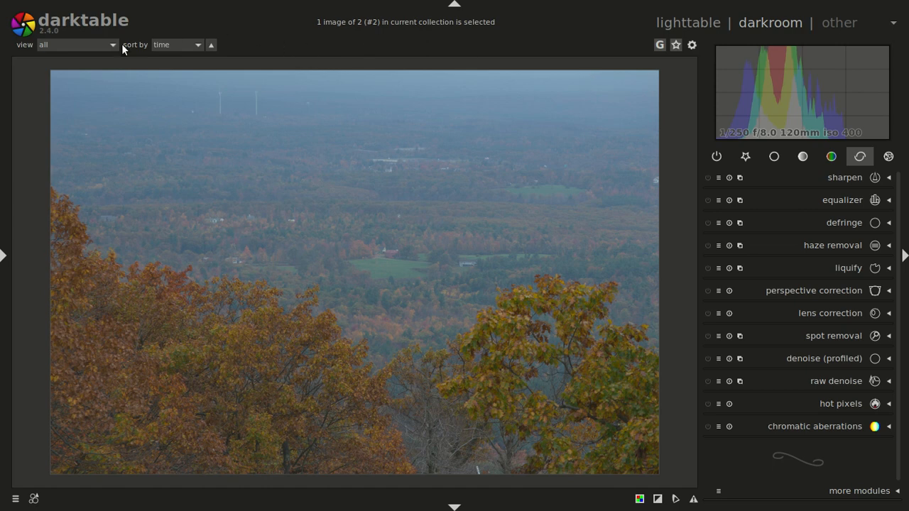
mouse_move(55, 39)
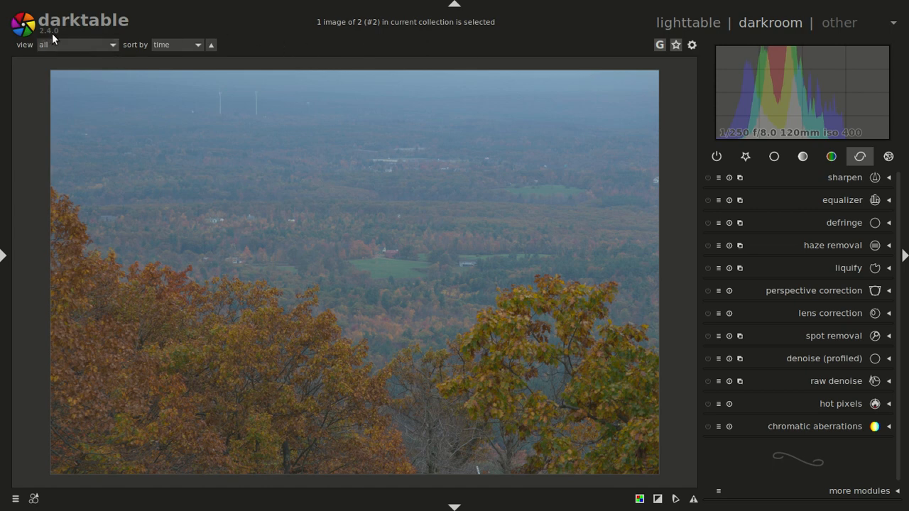
mouse_move(375, 52)
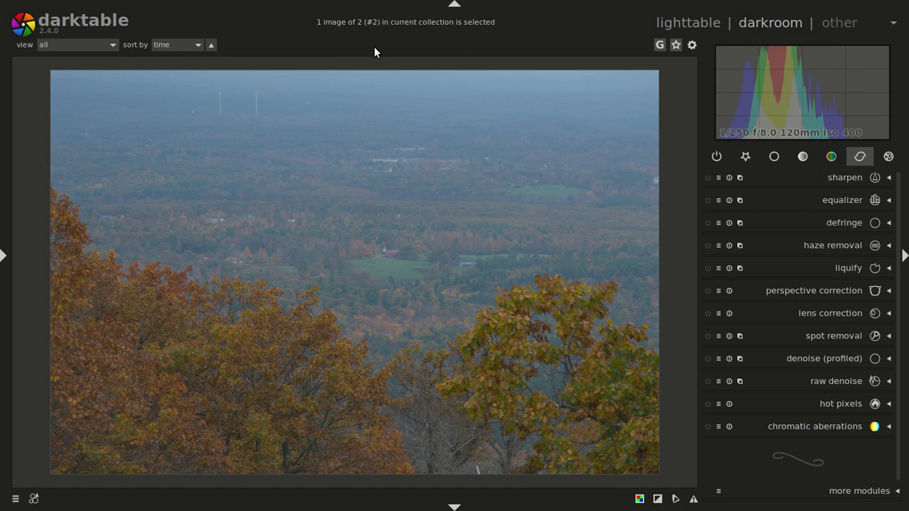
mouse_move(17, 237)
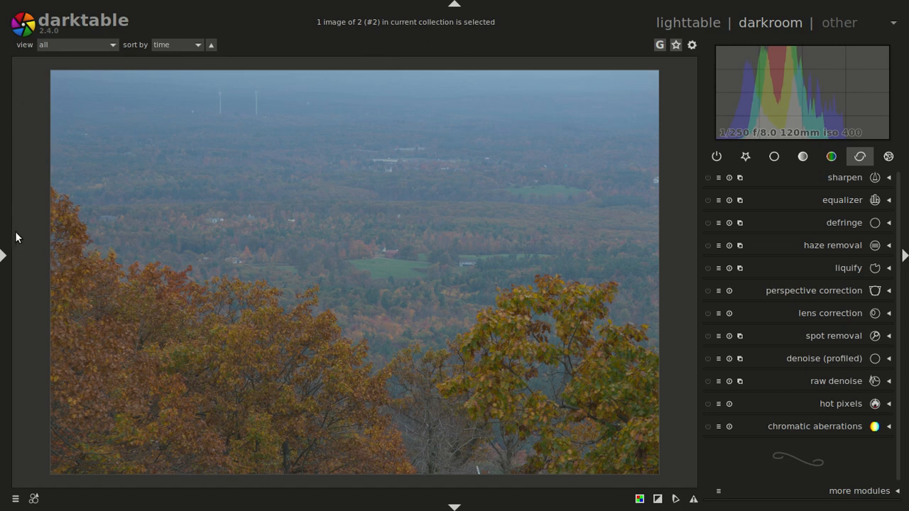
mouse_move(841, 265)
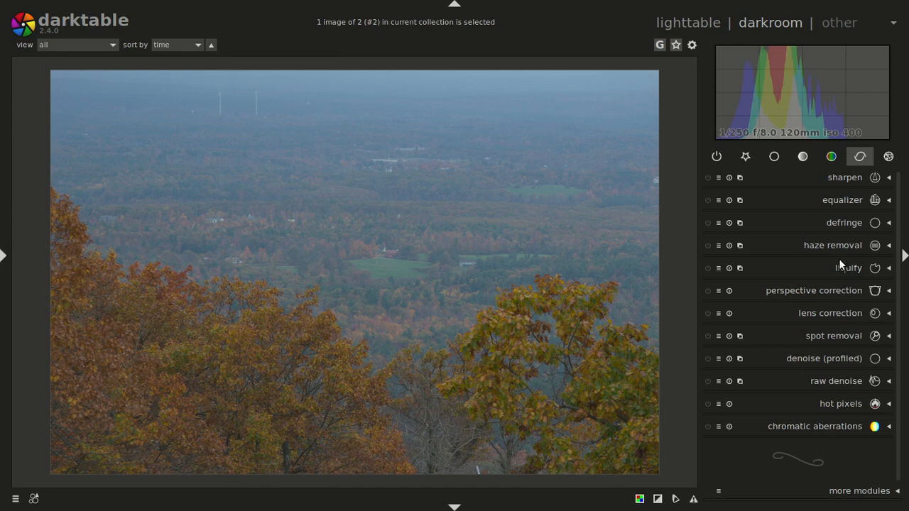
mouse_move(877, 257)
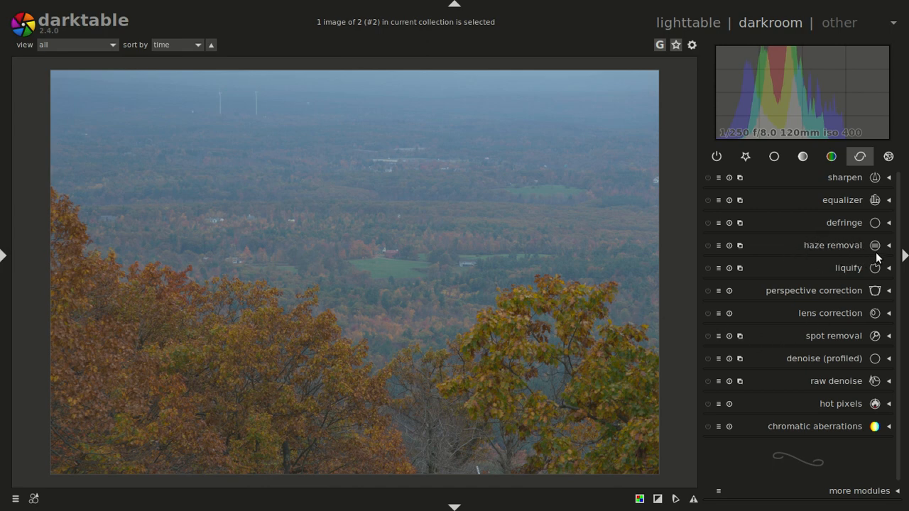
mouse_move(875, 245)
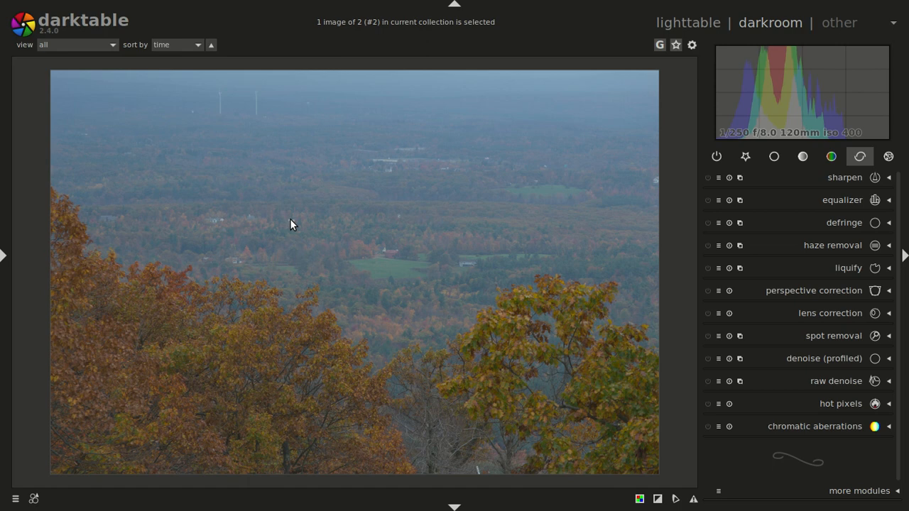
- Expand haze removal and raise its distance to 1.000 and strength to 0.51
left_click(708, 245)
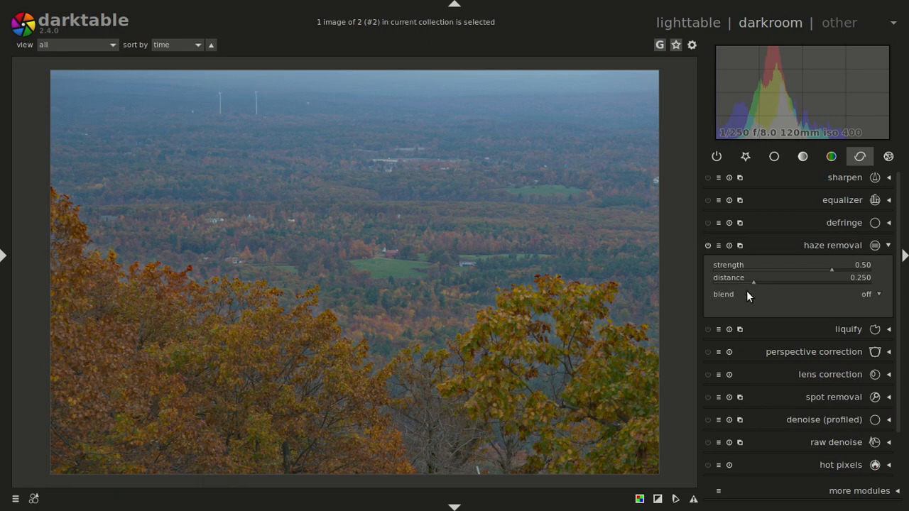
mouse_move(735, 281)
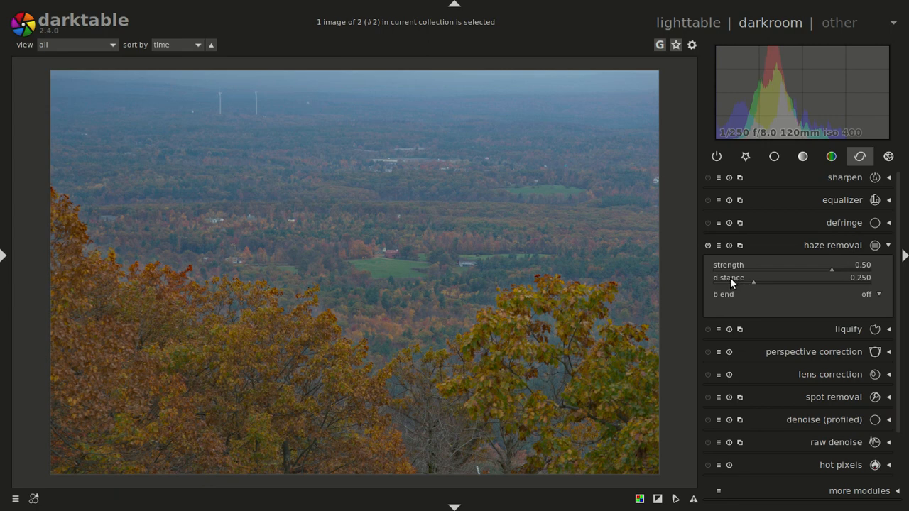
left_click_drag(733, 283, 756, 283)
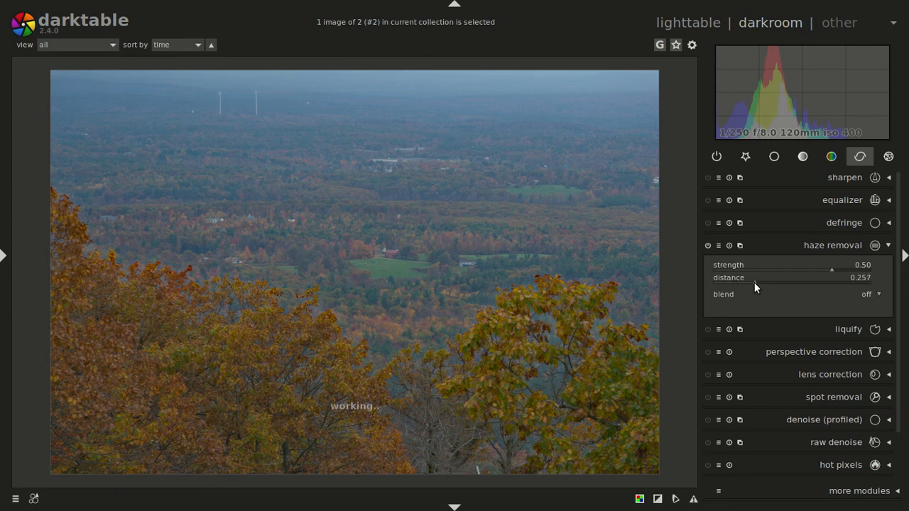
left_click_drag(756, 278, 816, 278)
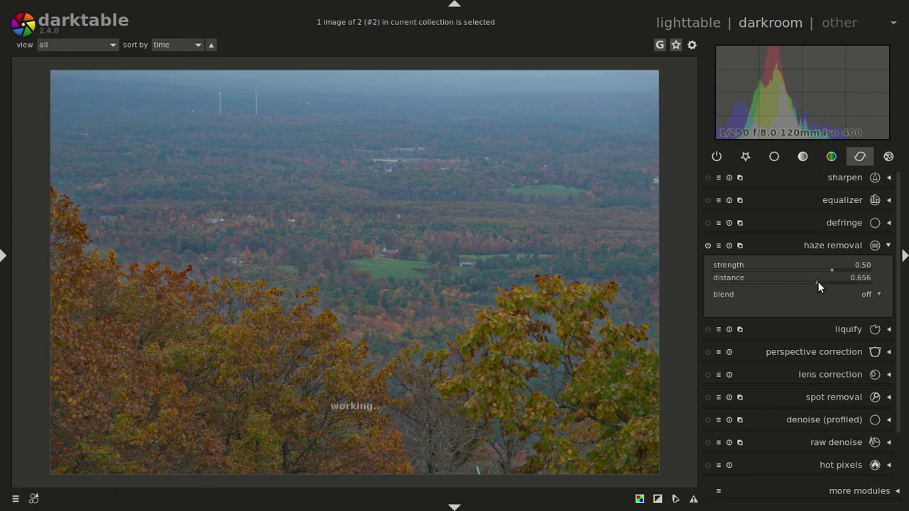
left_click_drag(831, 278, 872, 277)
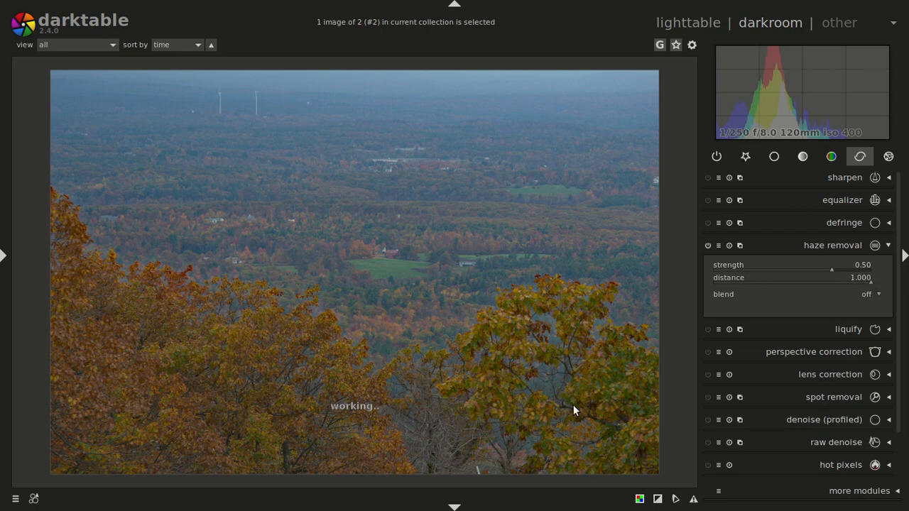
mouse_move(494, 199)
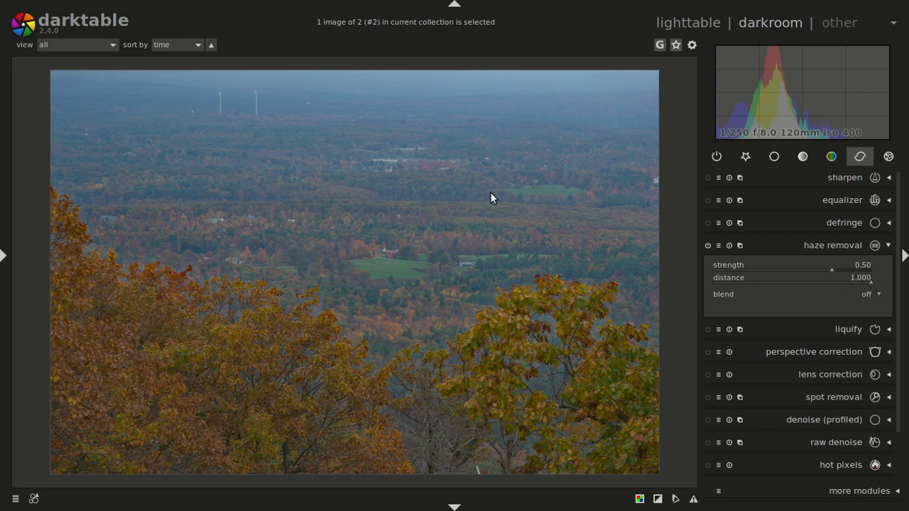
mouse_move(468, 195)
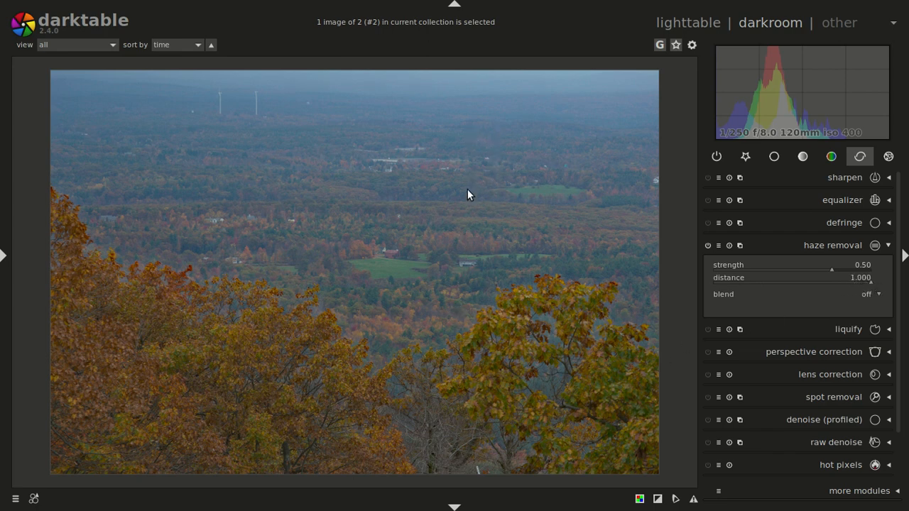
mouse_move(487, 164)
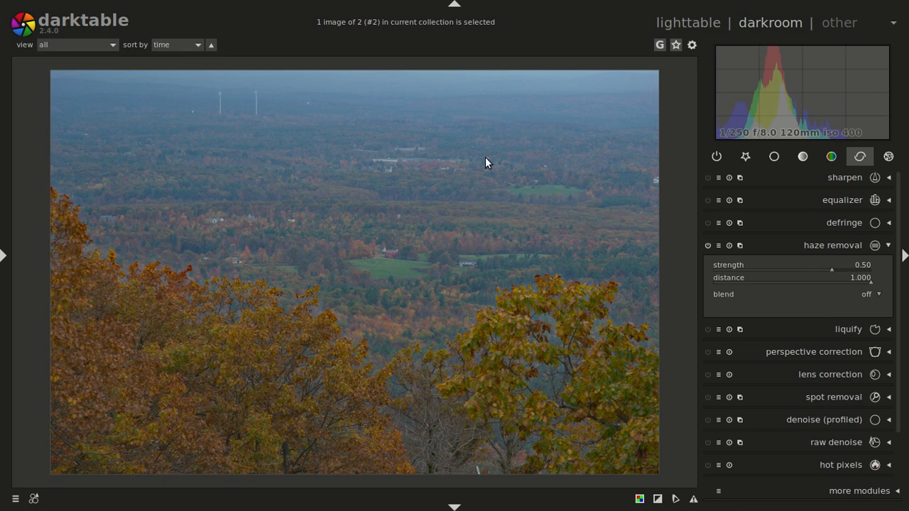
mouse_move(731, 268)
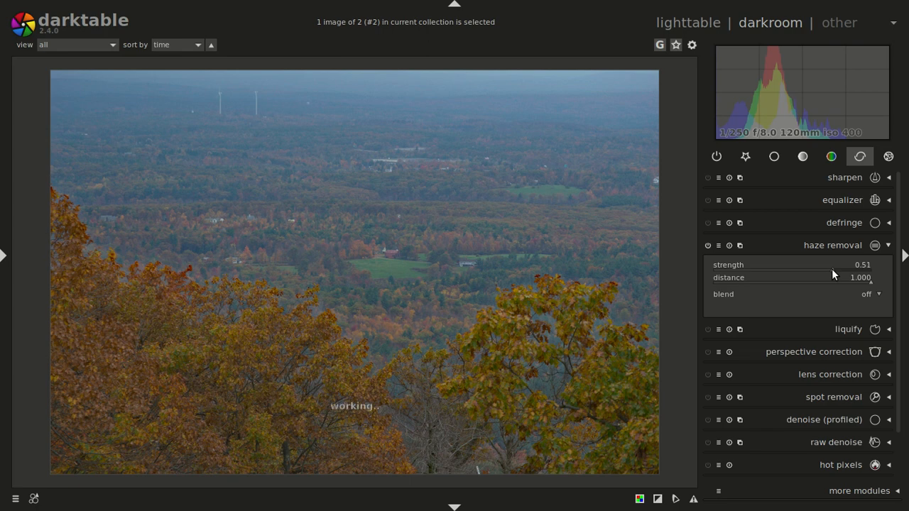
left_click_drag(833, 265, 842, 265)
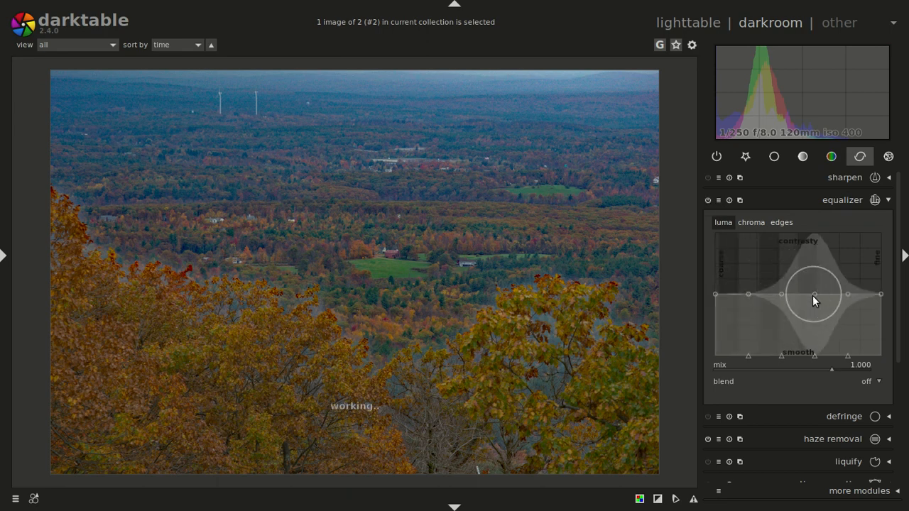
- Drag the equalizer's mid-frequency luma contrast curve upward for crisper landscape detail
left_click_drag(815, 298, 814, 283)
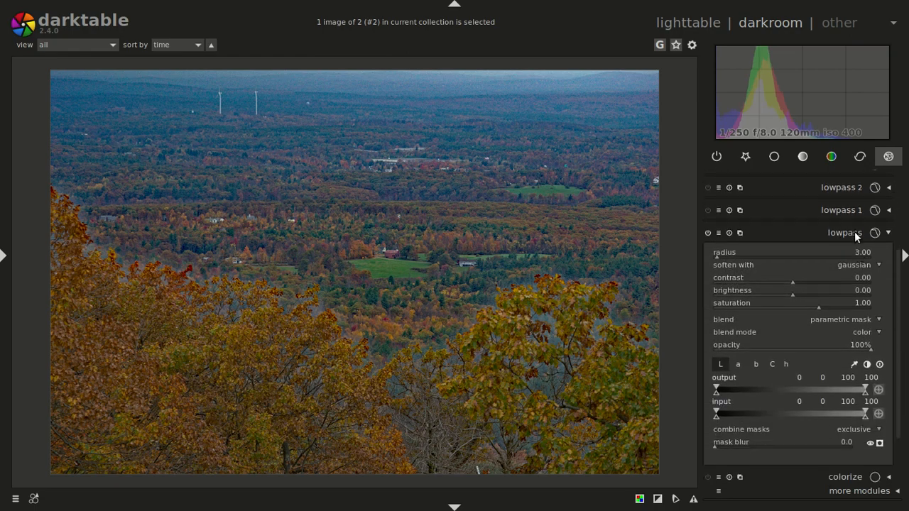
mouse_move(845, 232)
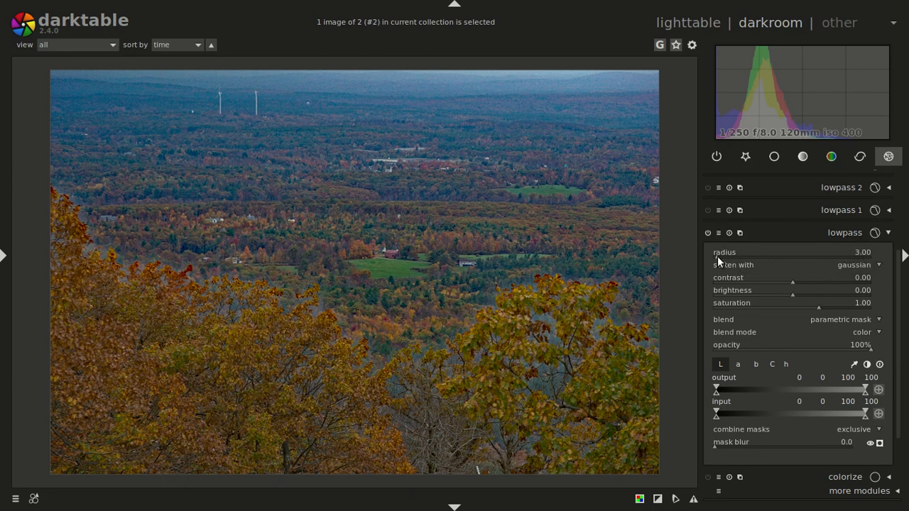
mouse_move(723, 318)
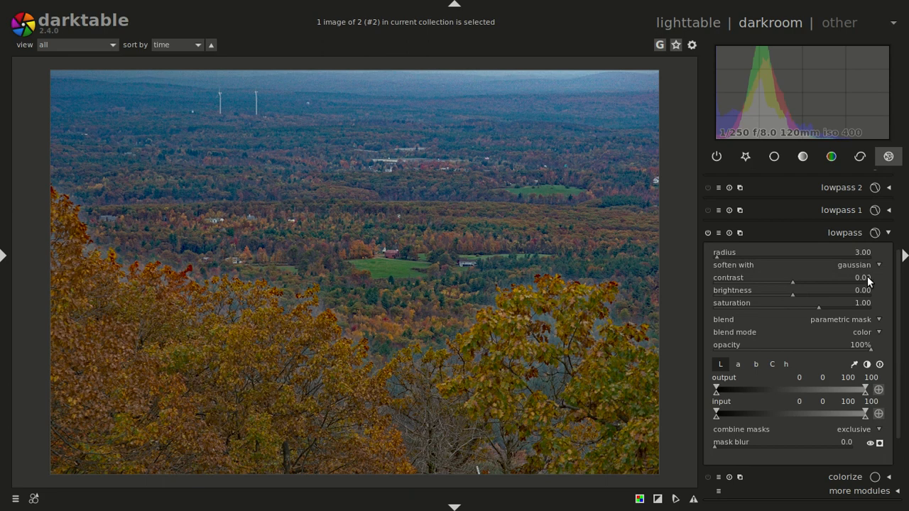
mouse_move(842, 348)
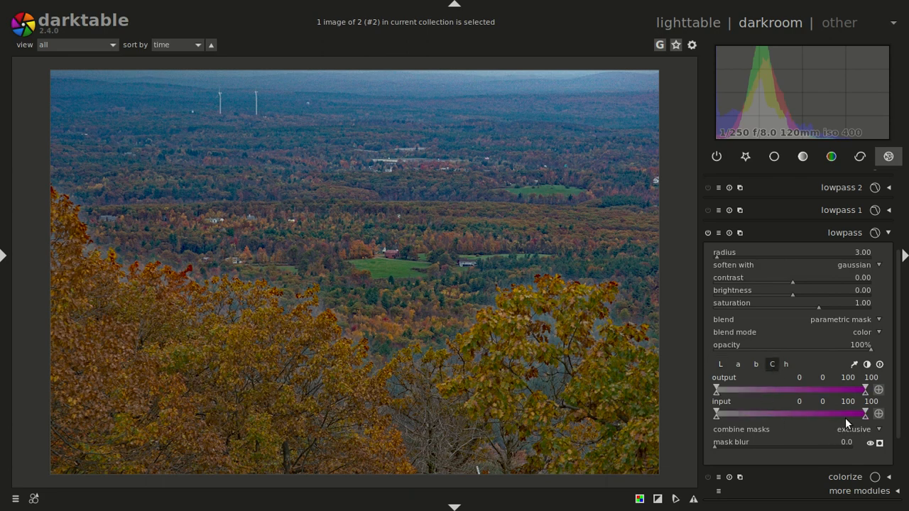
mouse_move(849, 423)
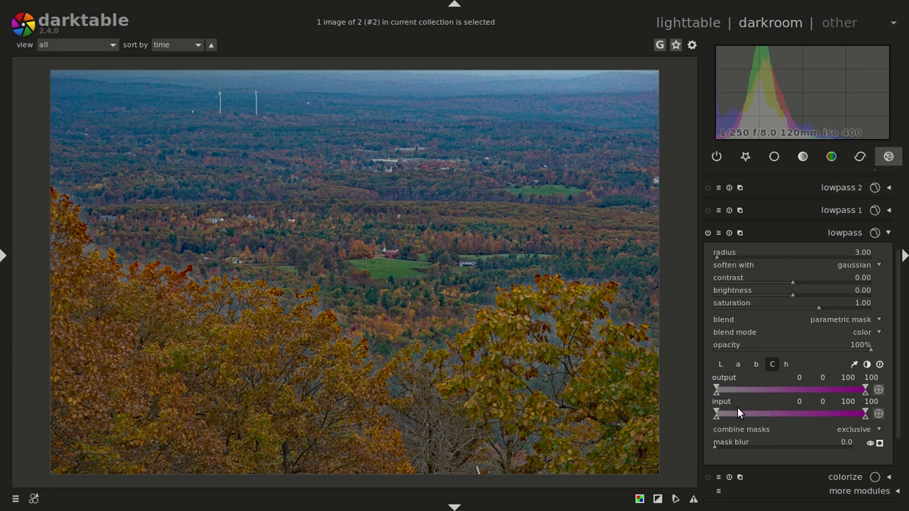
mouse_move(728, 421)
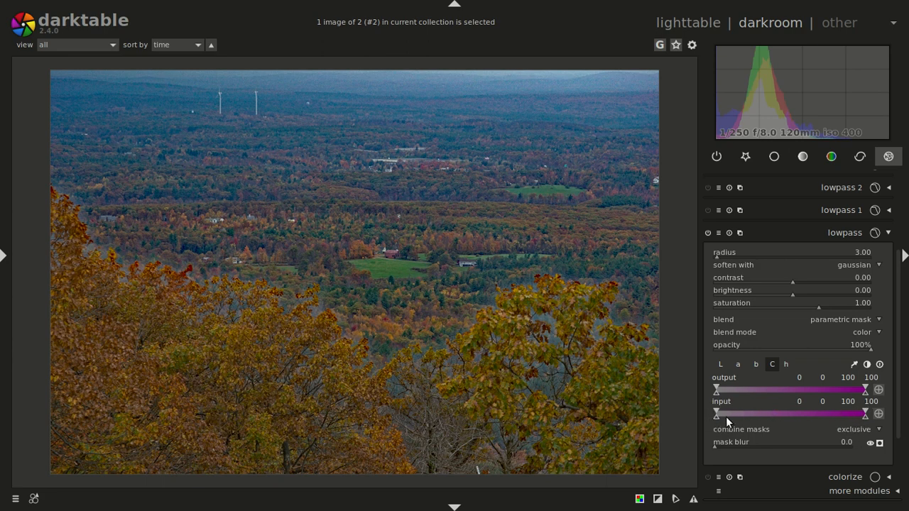
mouse_move(845, 487)
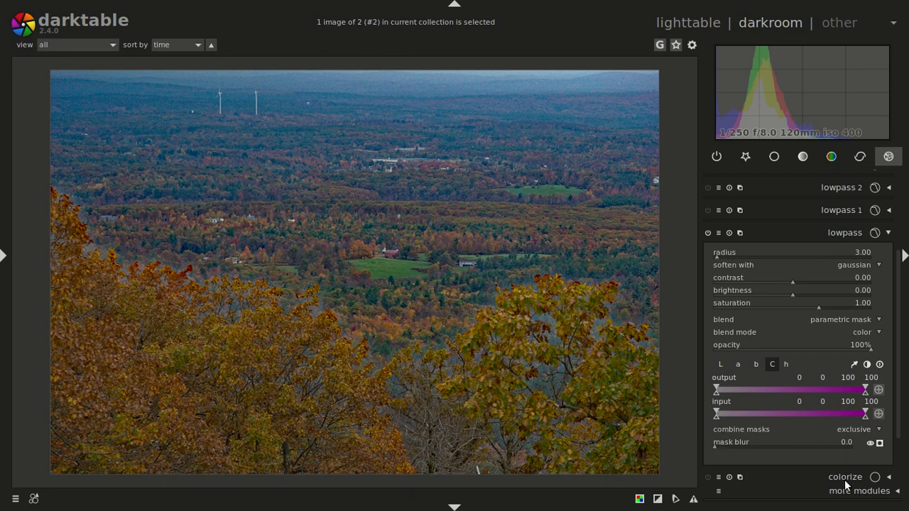
- Preview the lowpass mask and lower the chroma input upper limit to 28
left_click(880, 443)
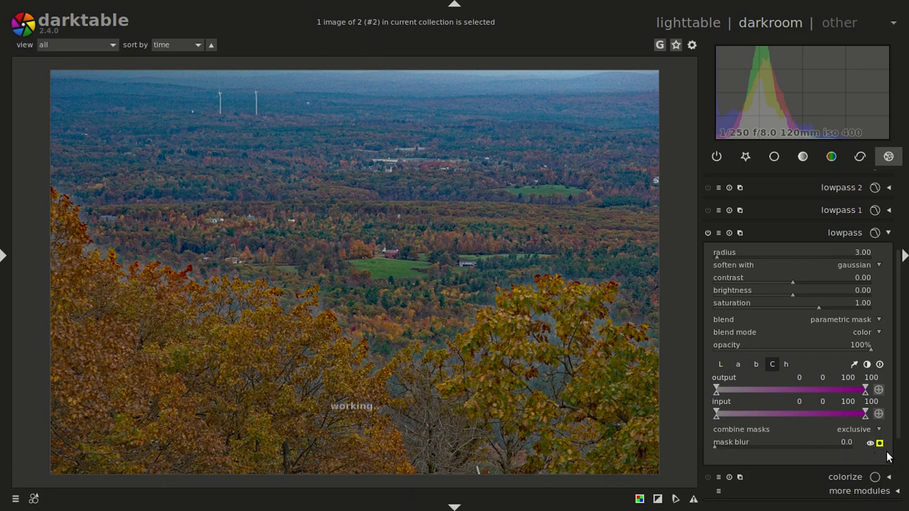
left_click(869, 442)
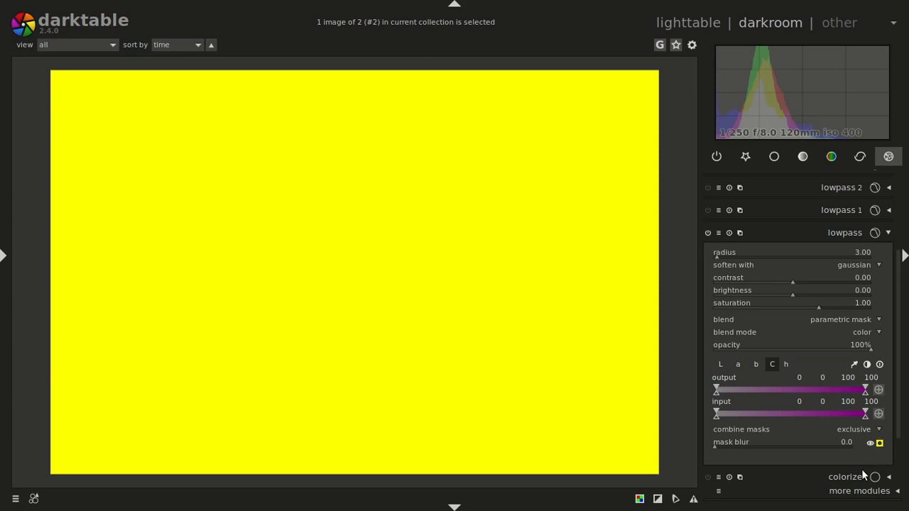
mouse_move(868, 424)
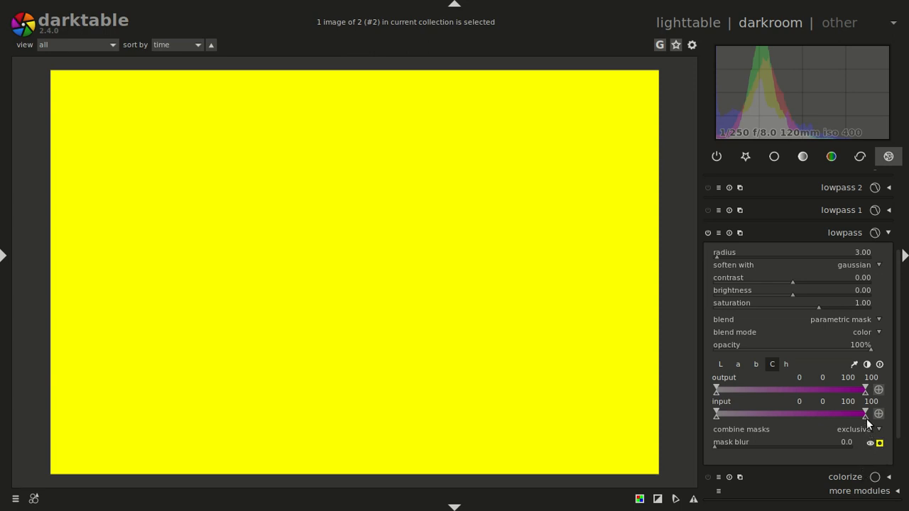
left_click_drag(865, 413, 862, 414)
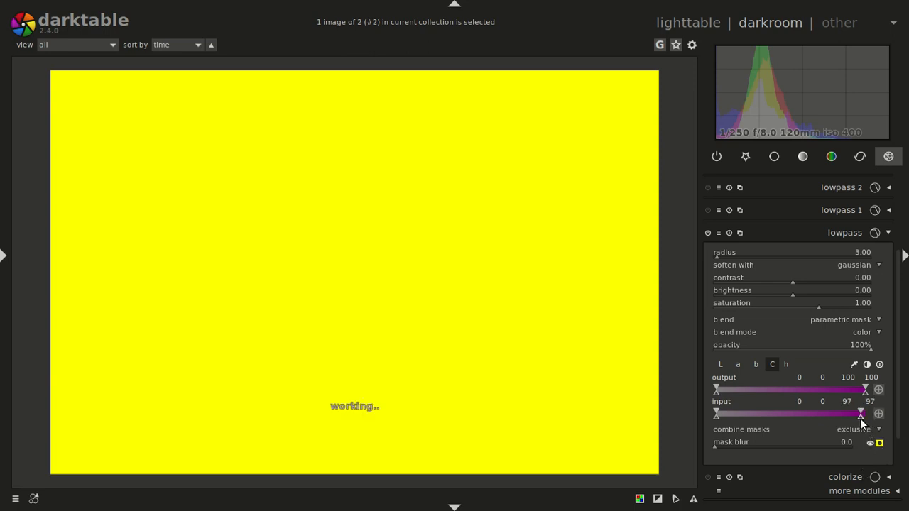
left_click_drag(863, 414, 841, 414)
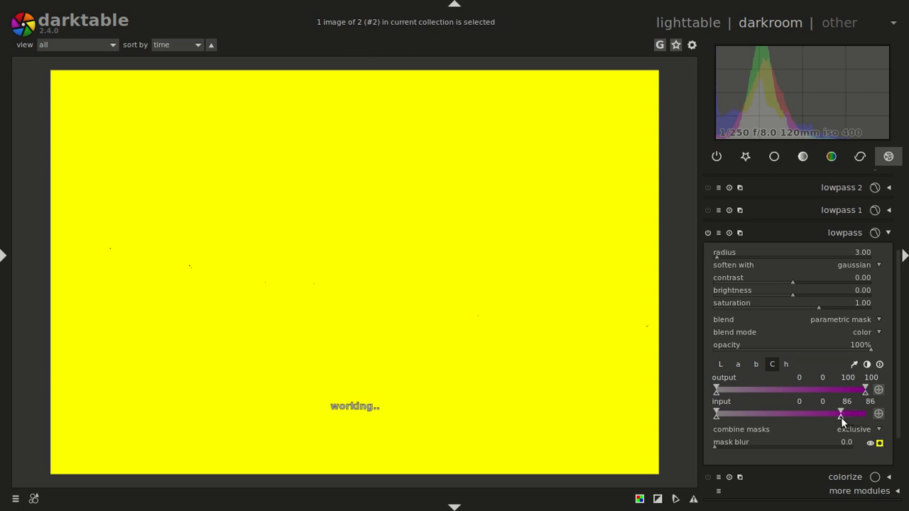
left_click_drag(841, 413, 826, 414)
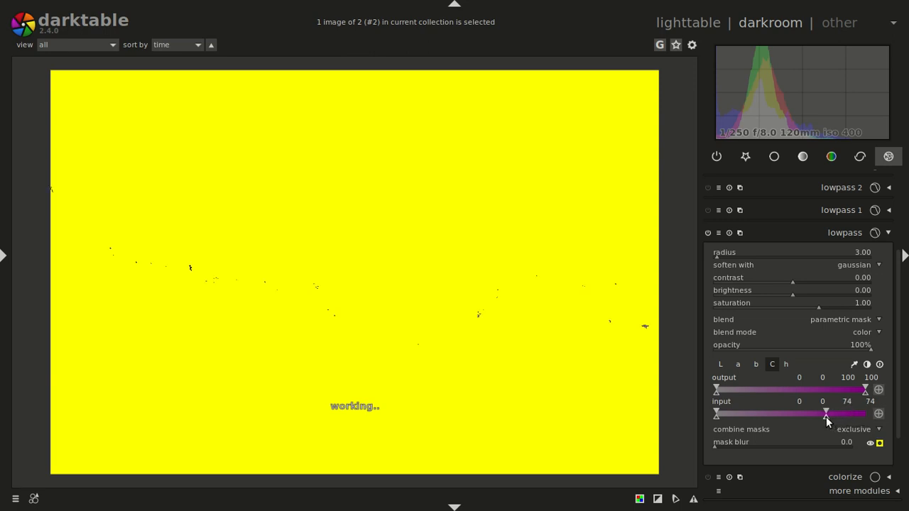
left_click_drag(826, 414, 802, 413)
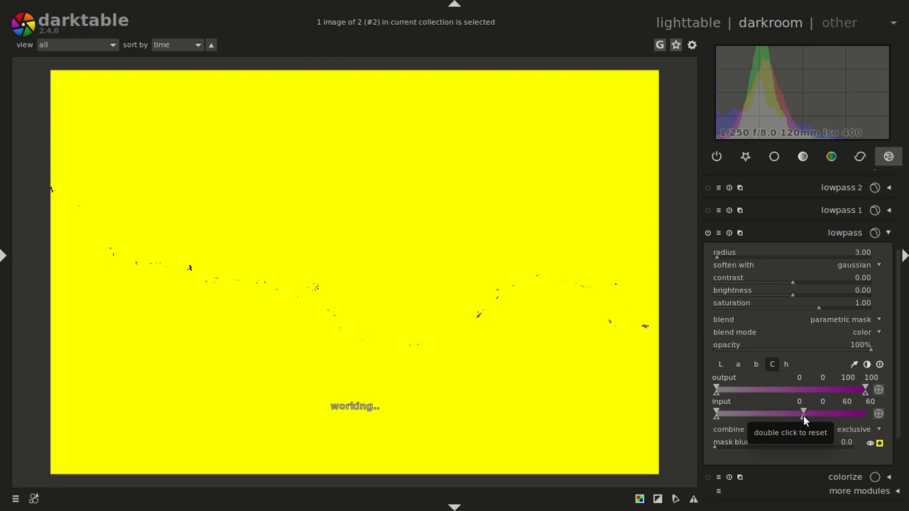
left_click_drag(803, 414, 786, 414)
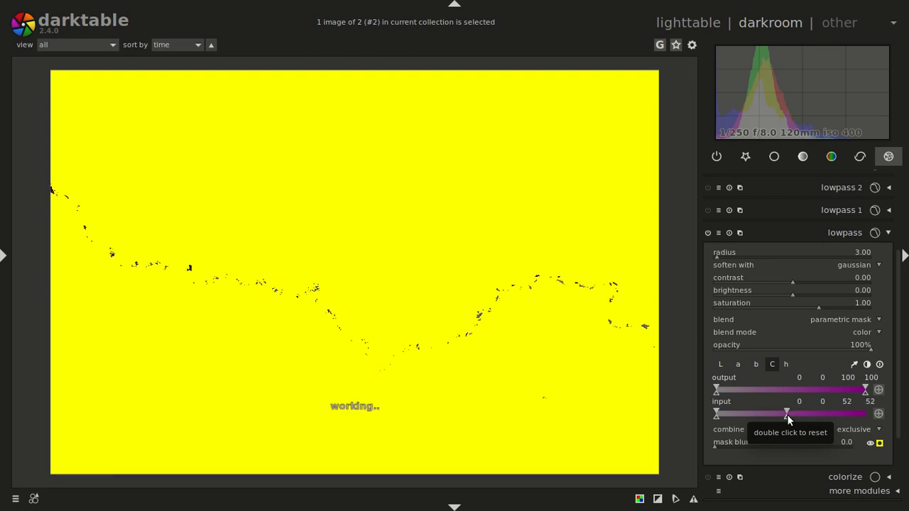
left_click_drag(786, 413, 768, 412)
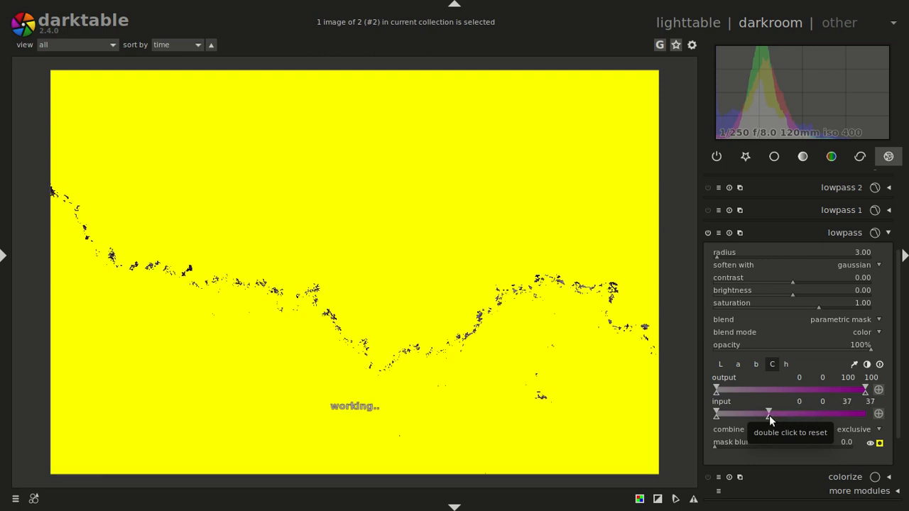
left_click_drag(769, 414, 758, 413)
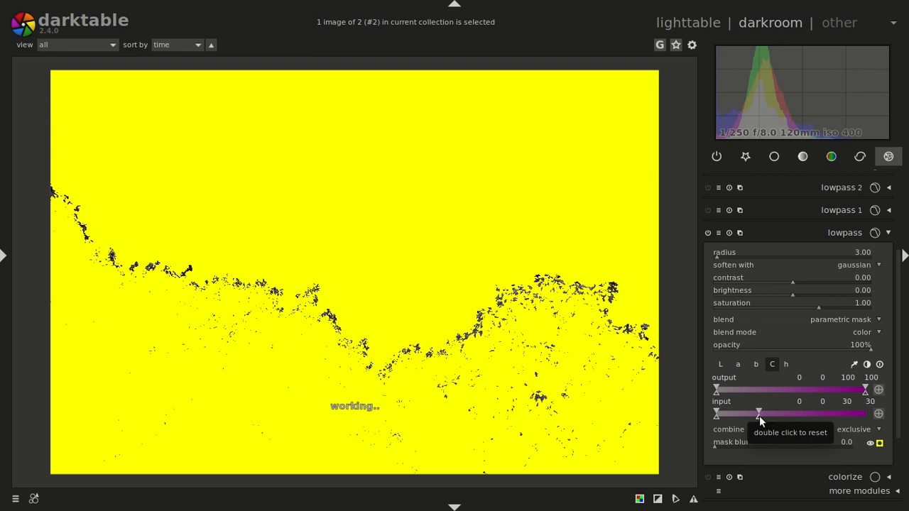
left_click_drag(759, 413, 756, 413)
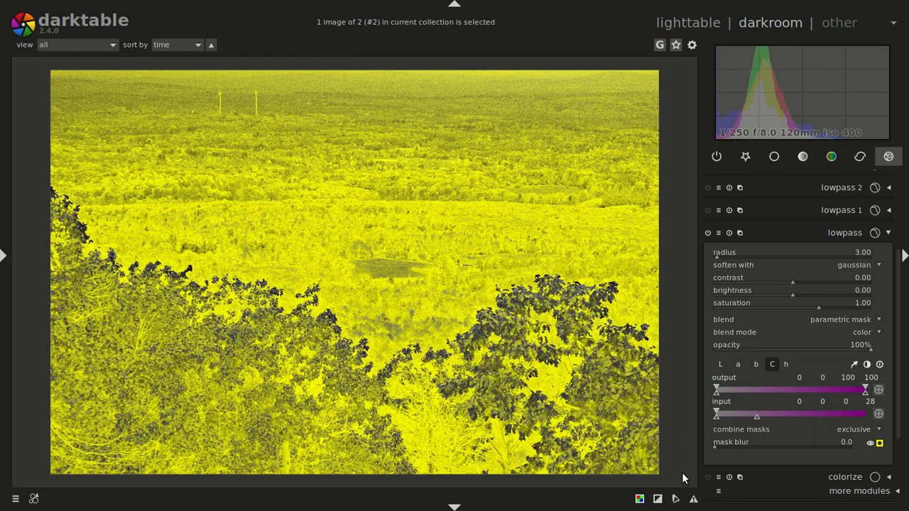
left_click(880, 444)
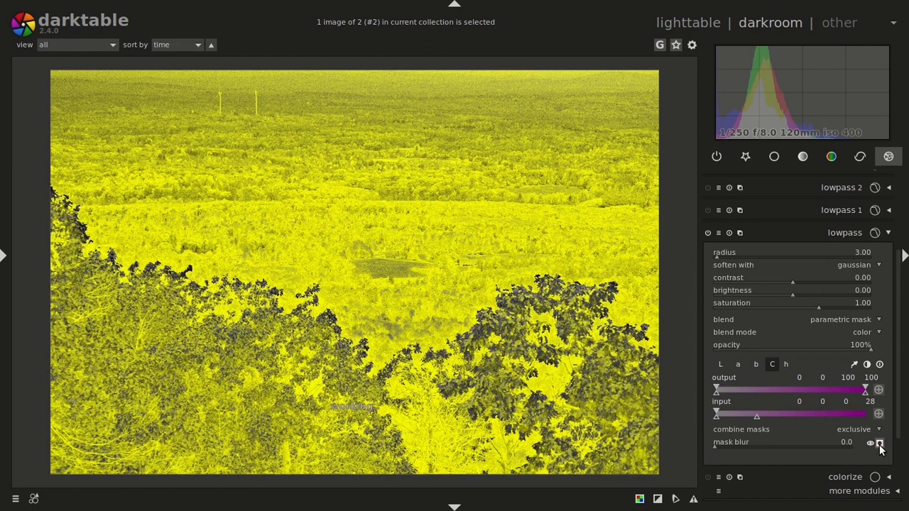
mouse_move(805, 324)
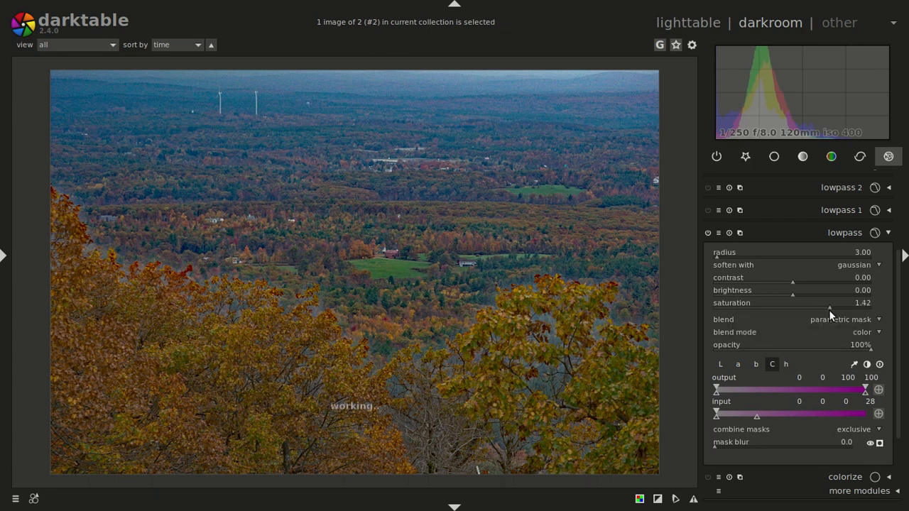
- Raise the lowpass saturation from about 1.42 up to 1.63
left_click_drag(830, 309, 834, 309)
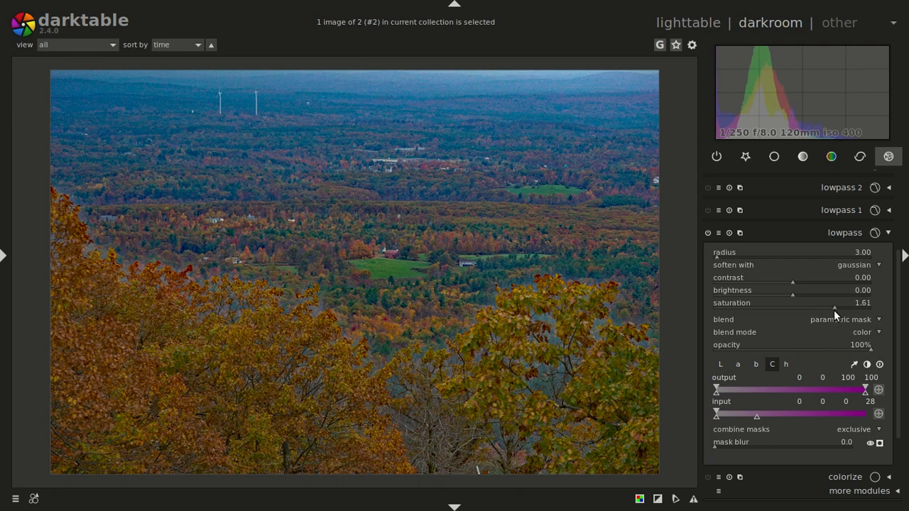
left_click_drag(834, 308, 837, 308)
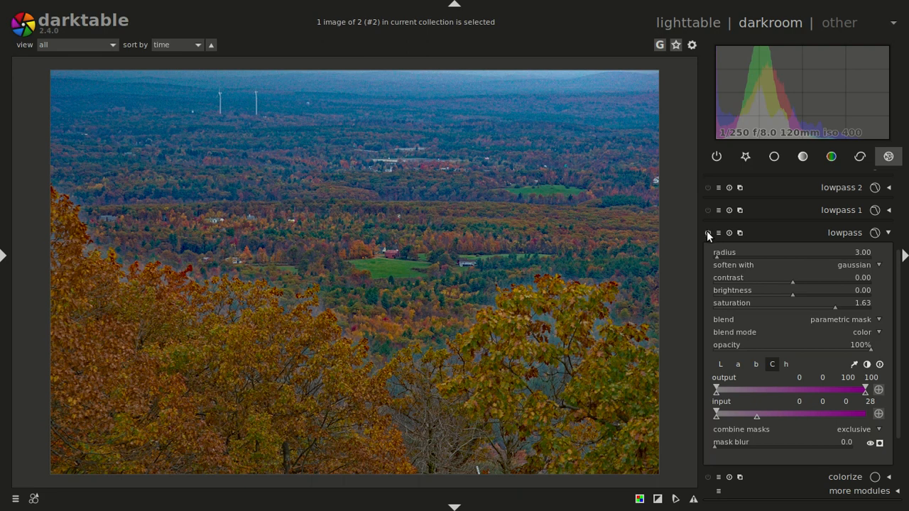
mouse_move(707, 233)
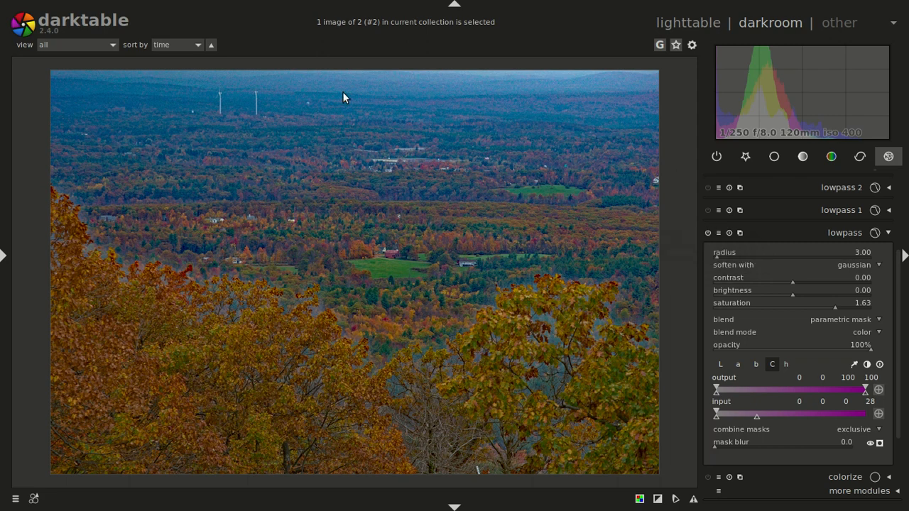
mouse_move(448, 141)
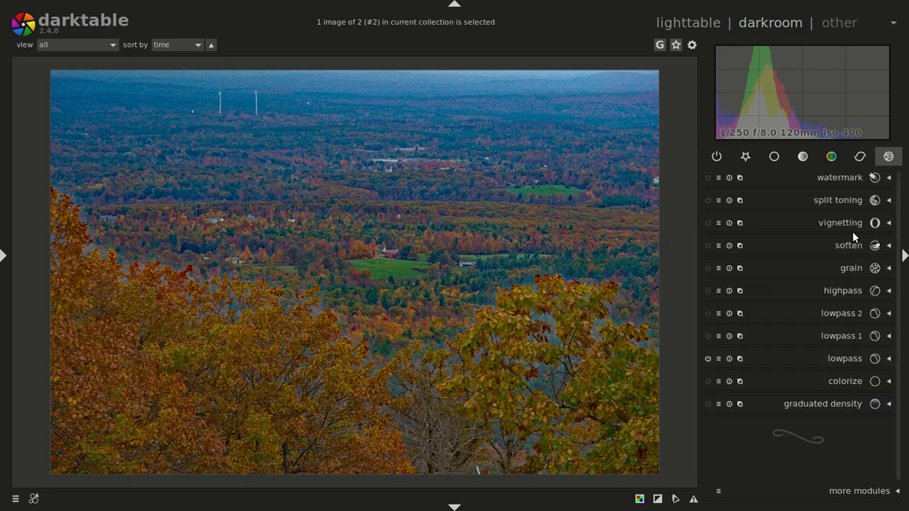
mouse_move(838, 174)
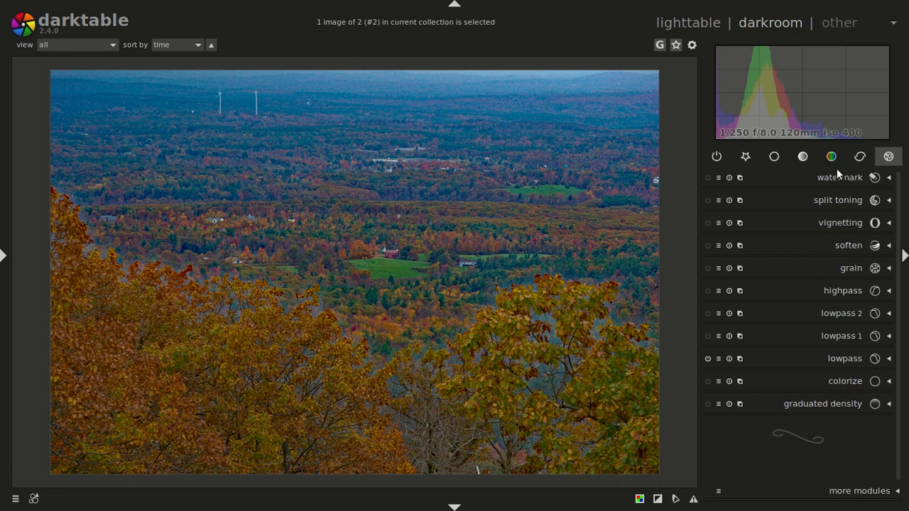
- Lower color zones saturation over blue hues, toggling the module to compare
left_click(831, 156)
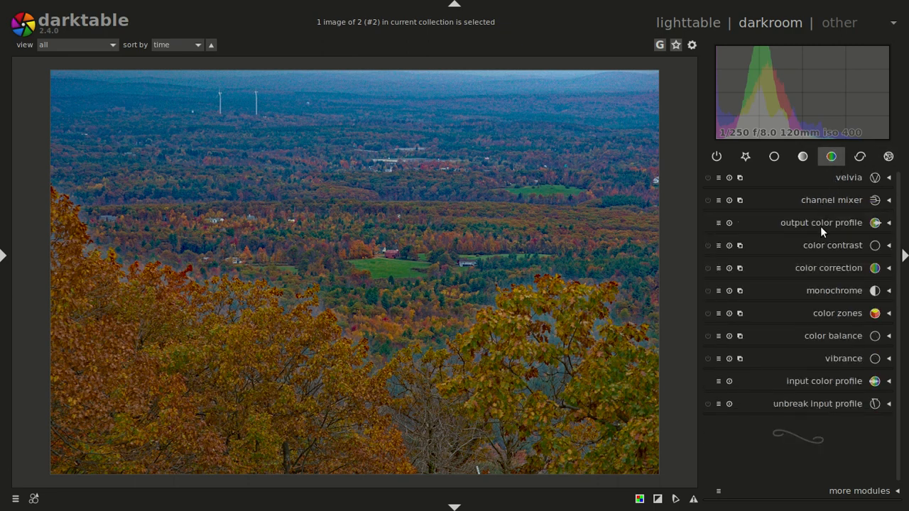
left_click(838, 312)
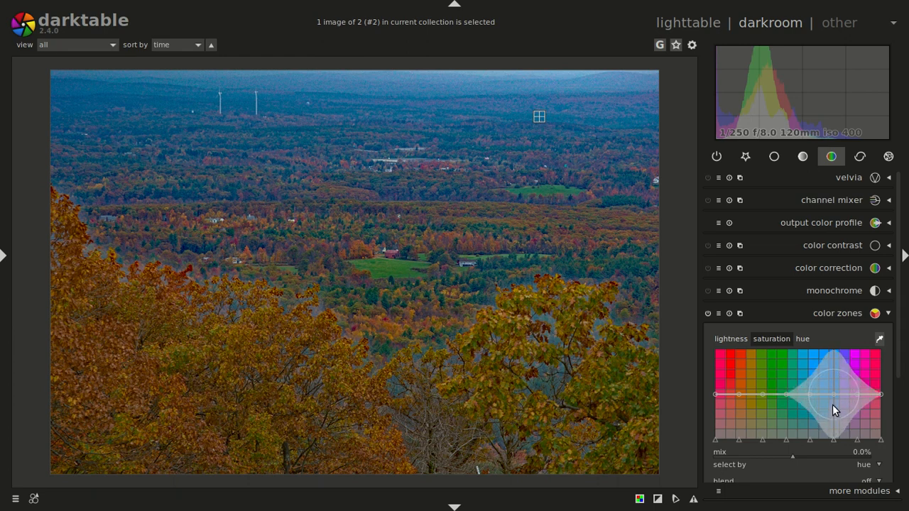
mouse_move(837, 403)
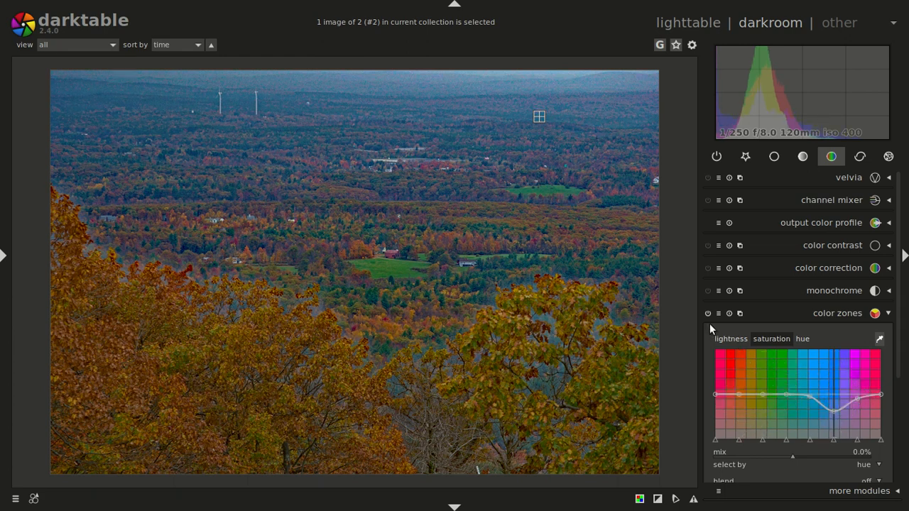
left_click(708, 313)
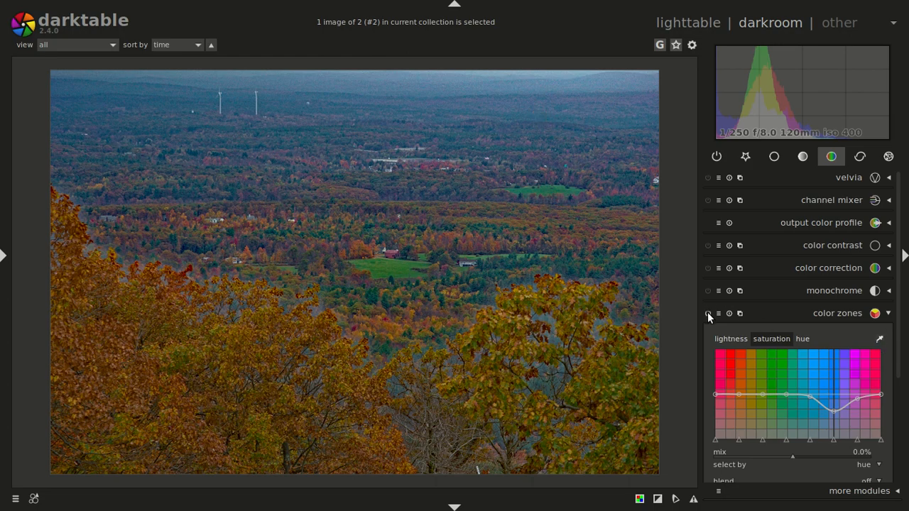
left_click(707, 314)
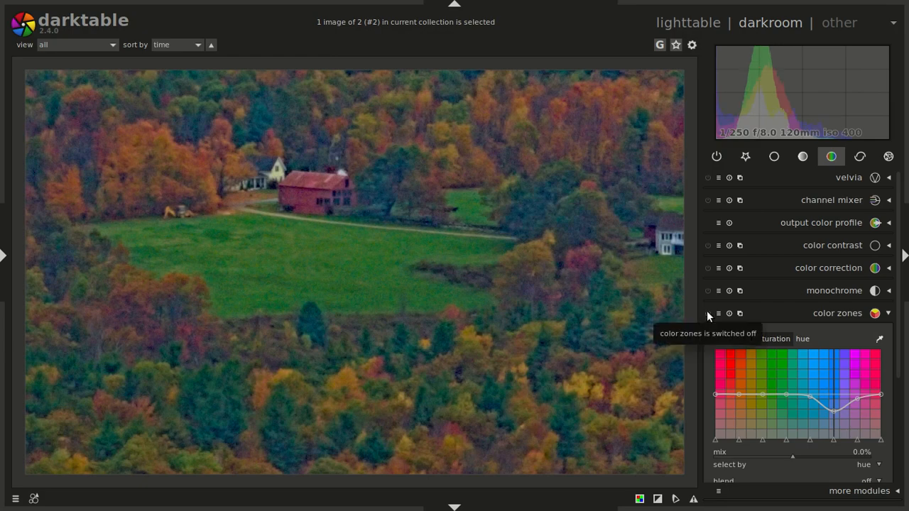
left_click(708, 313)
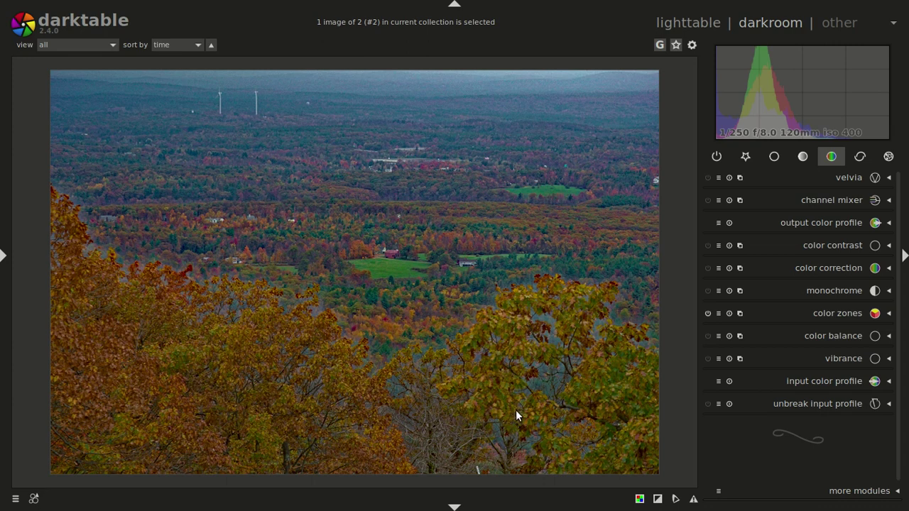
mouse_move(442, 226)
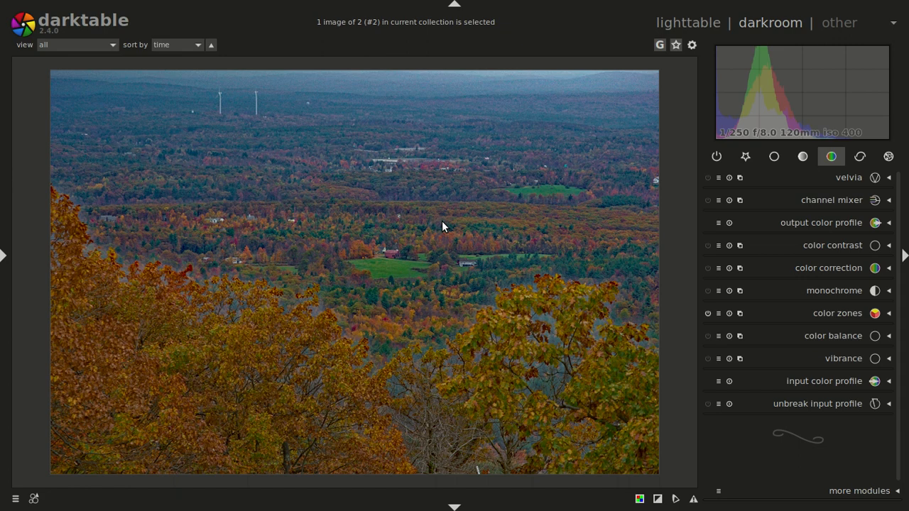
mouse_move(321, 216)
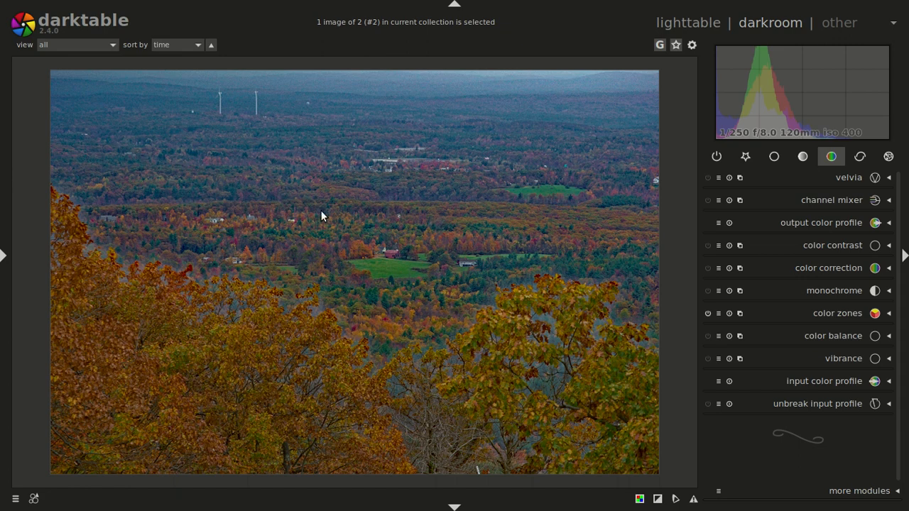
mouse_move(64, 162)
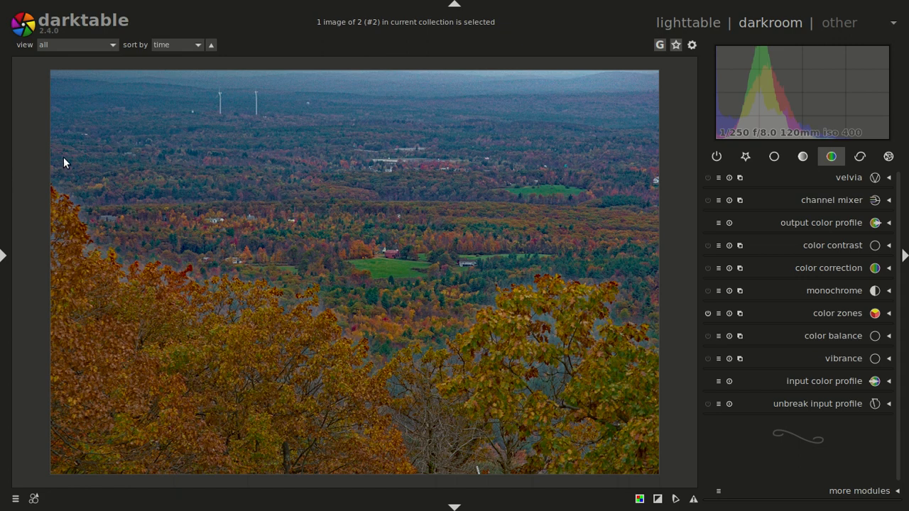
mouse_move(206, 290)
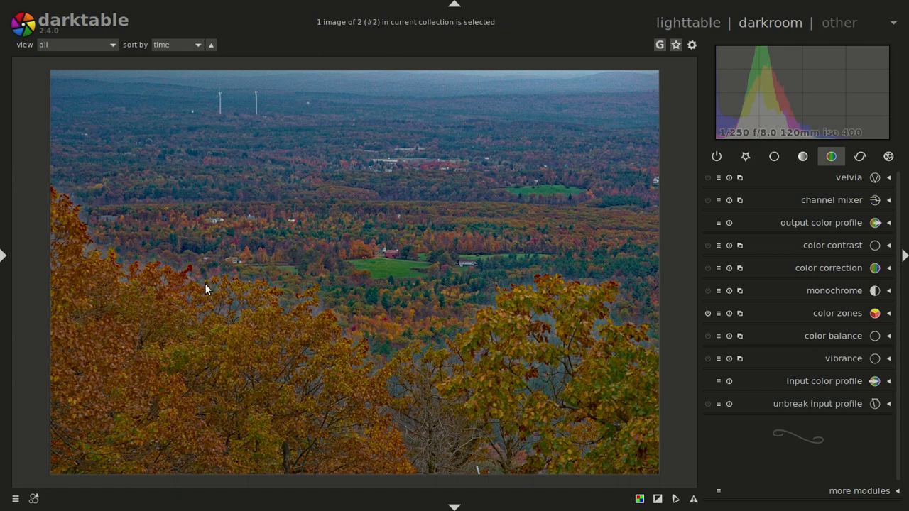
mouse_move(322, 412)
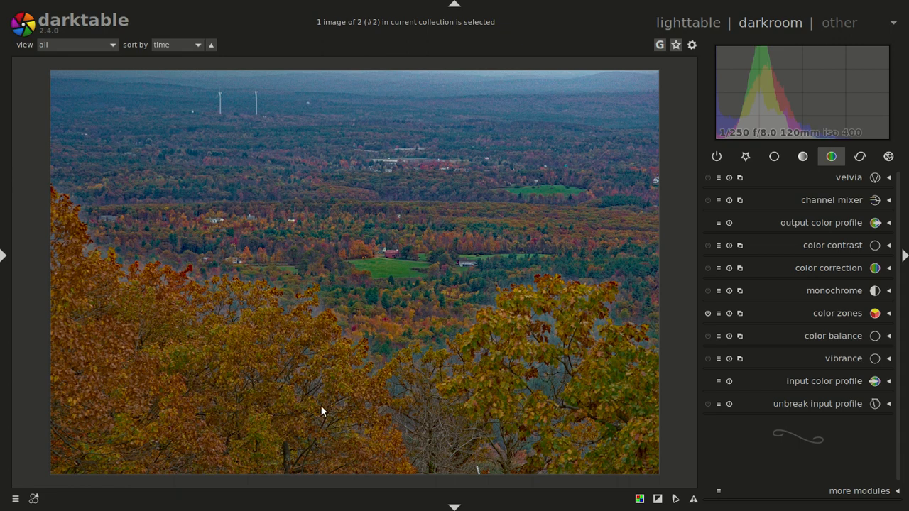
mouse_move(460, 362)
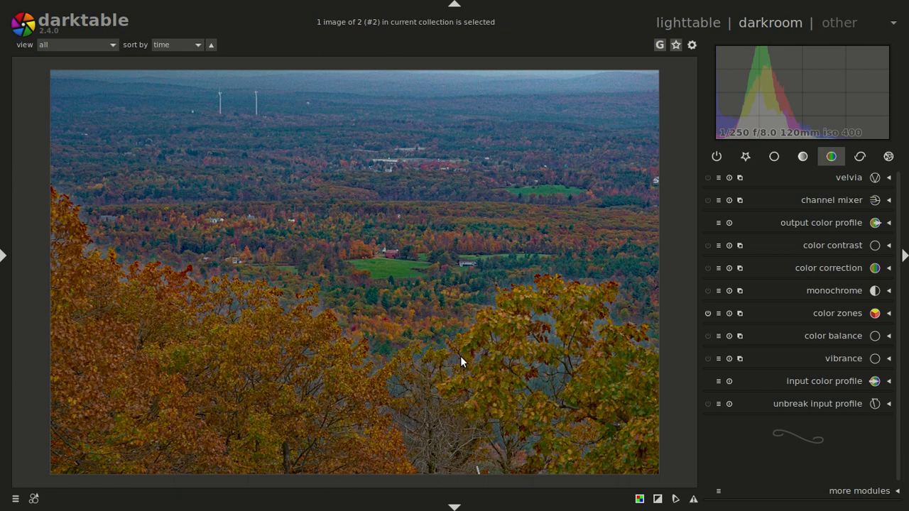
mouse_move(553, 326)
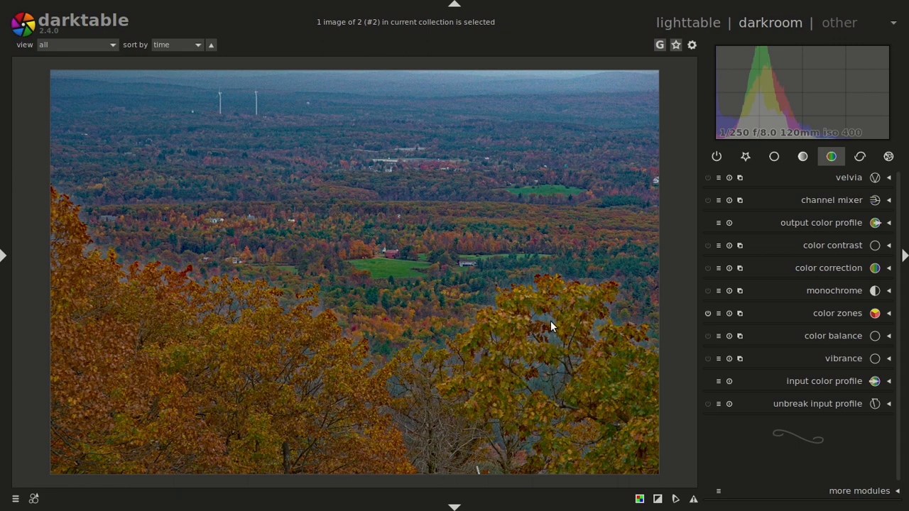
mouse_move(586, 338)
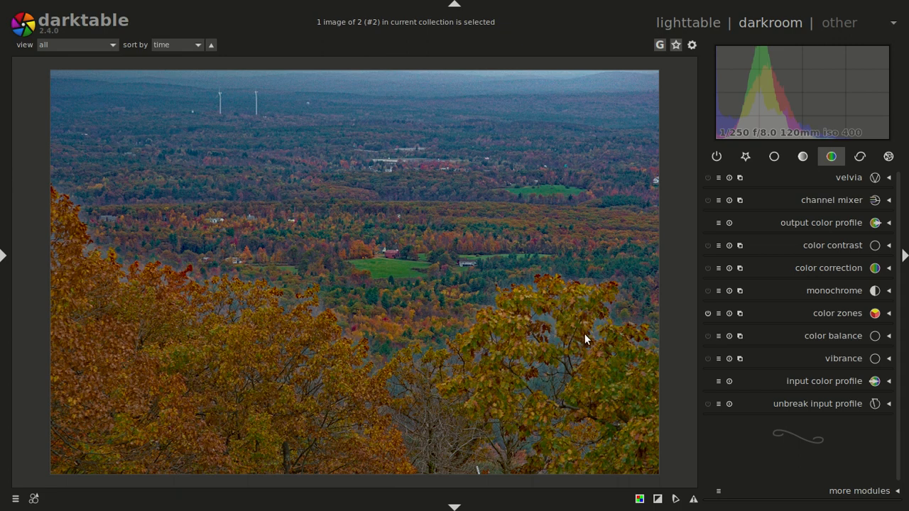
mouse_move(547, 327)
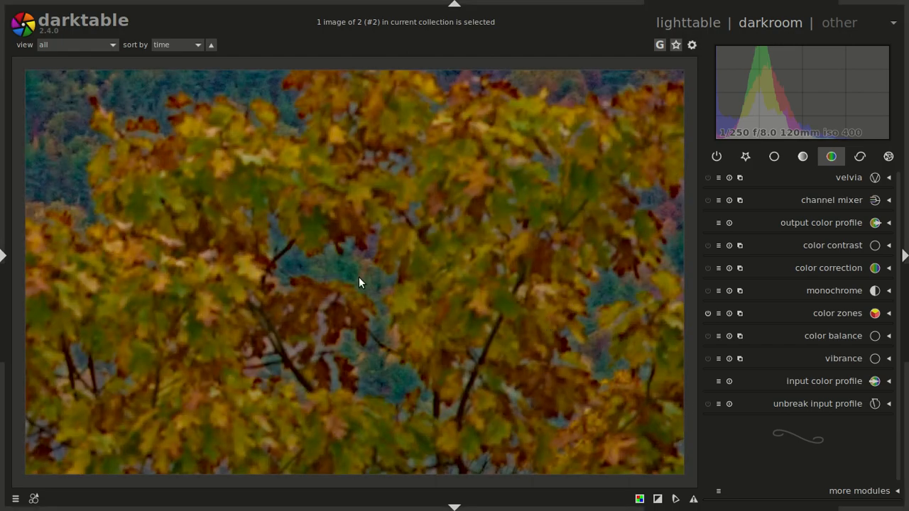
mouse_move(419, 204)
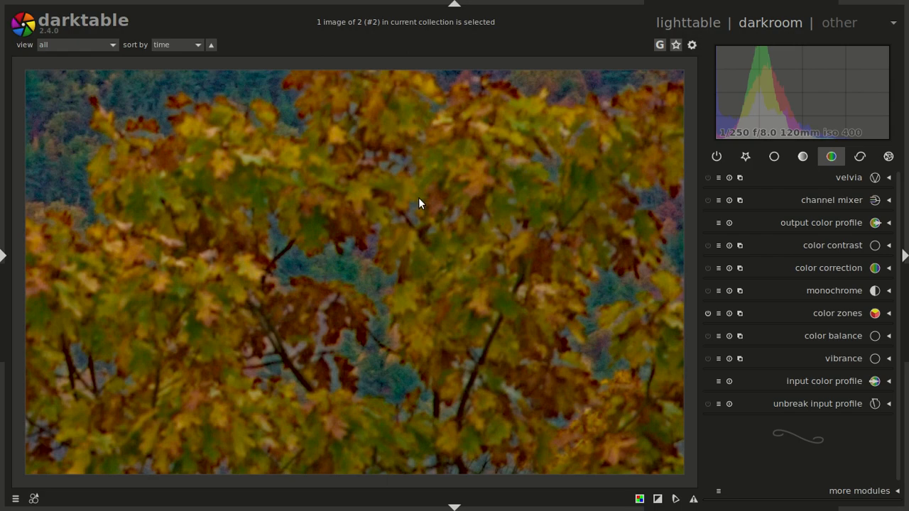
mouse_move(289, 267)
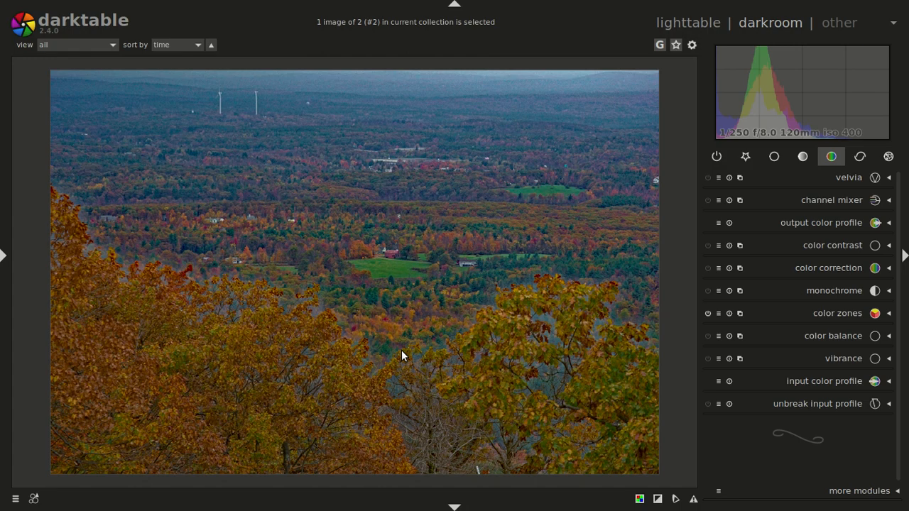
- Switch to lighttable to see the edited version beside the original
left_click(687, 22)
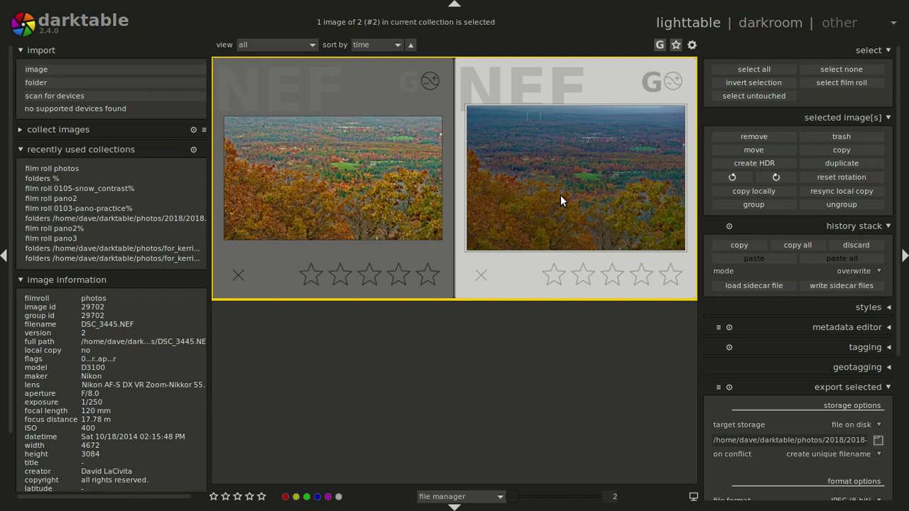
- Reopen the edited landscape version in darkroom, then return to the lighttable
double_click(575, 178)
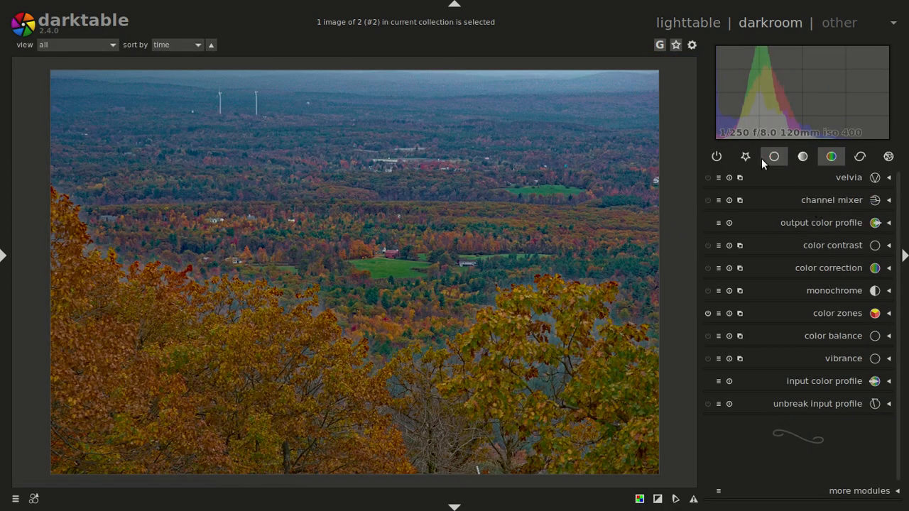
left_click(829, 223)
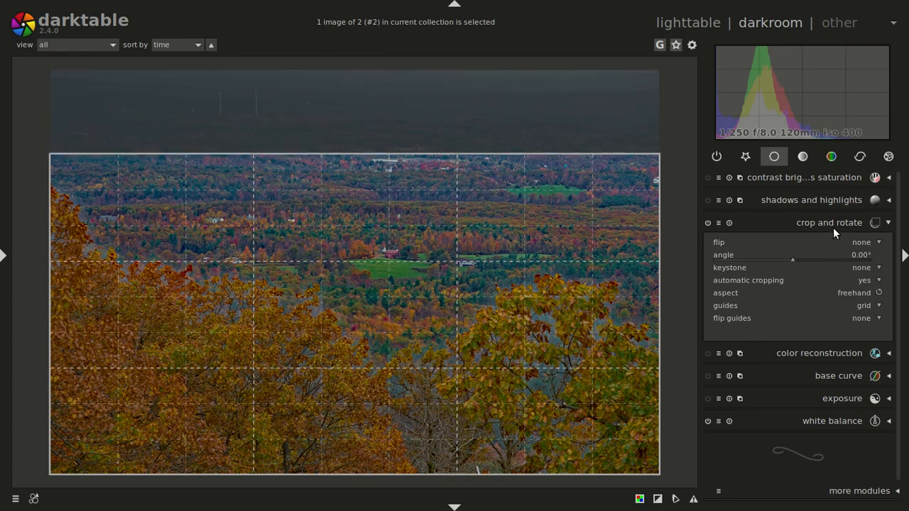
left_click(829, 223)
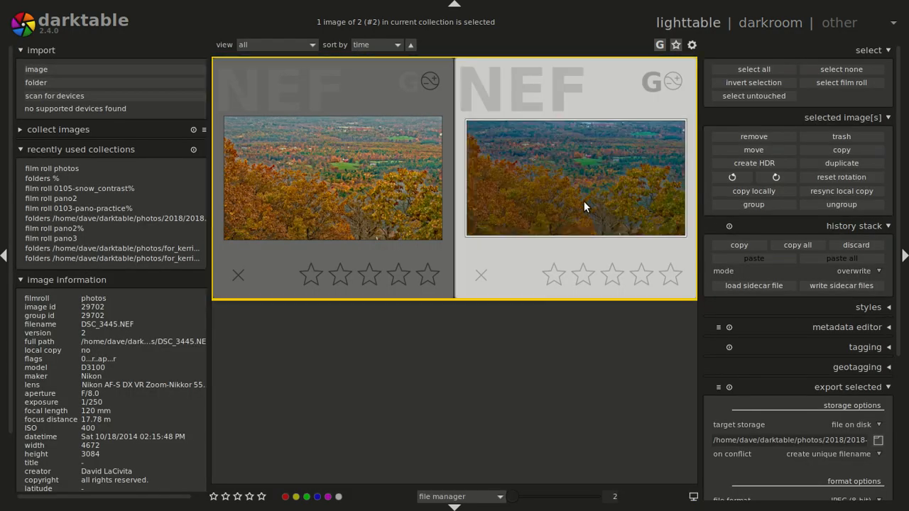
- Export the landscape JPEG to darktable/photos, then open DSC_3445.jpg in the viewer
scroll("down", 3)
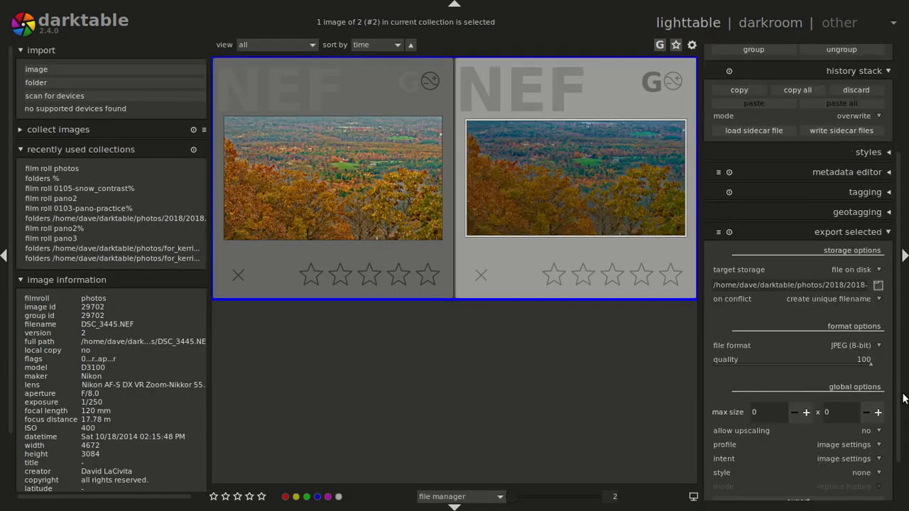
left_click(878, 284)
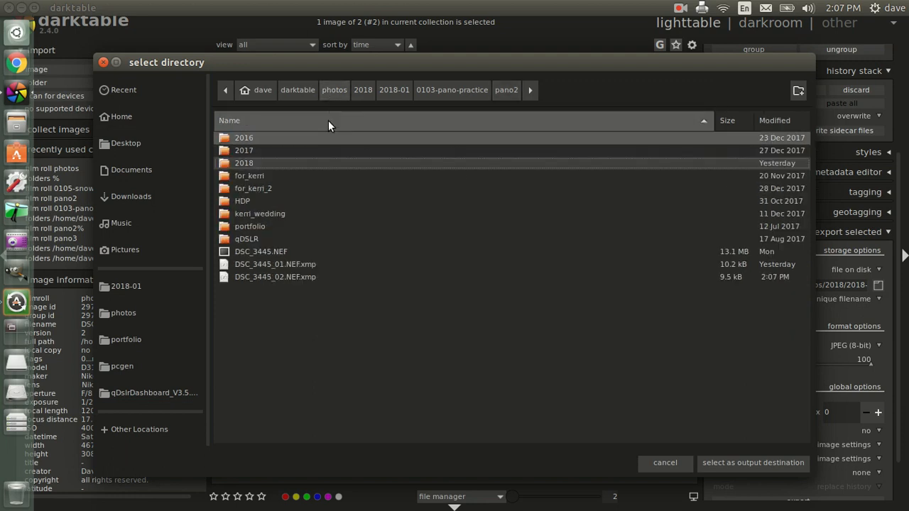
mouse_move(752, 463)
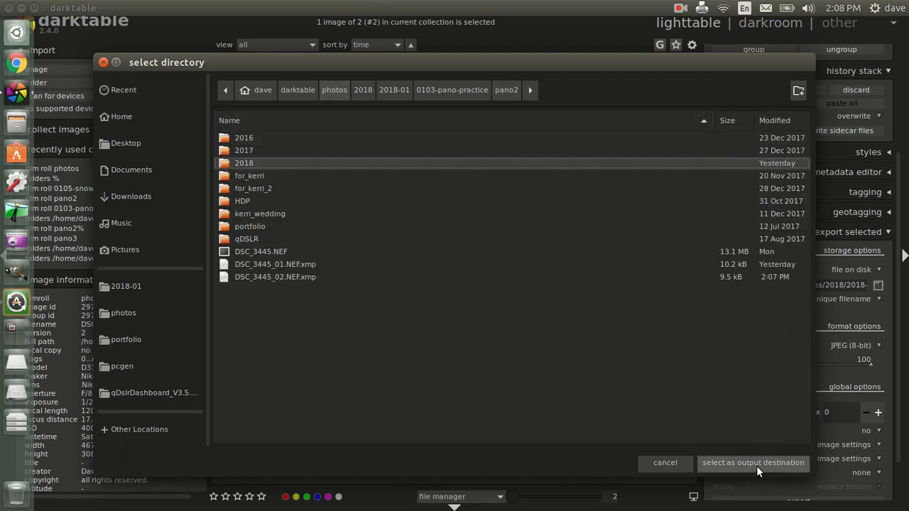
left_click(298, 90)
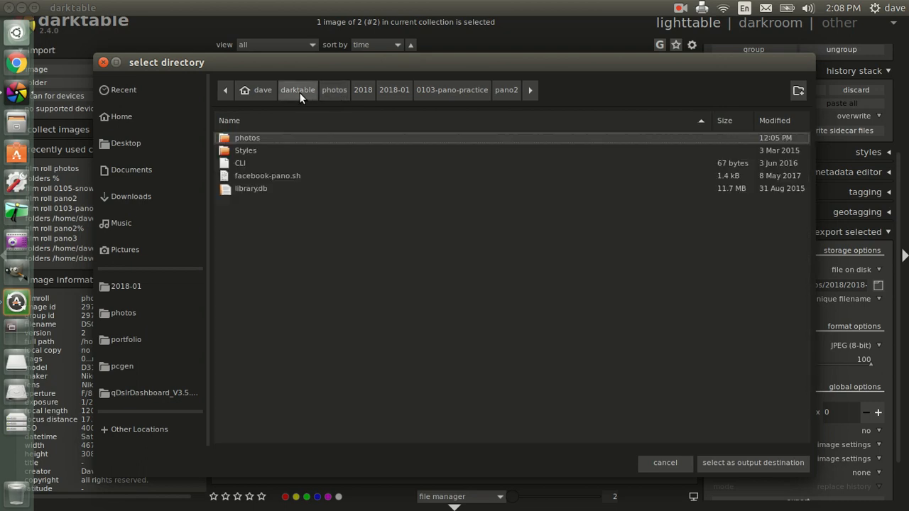
left_click(334, 90)
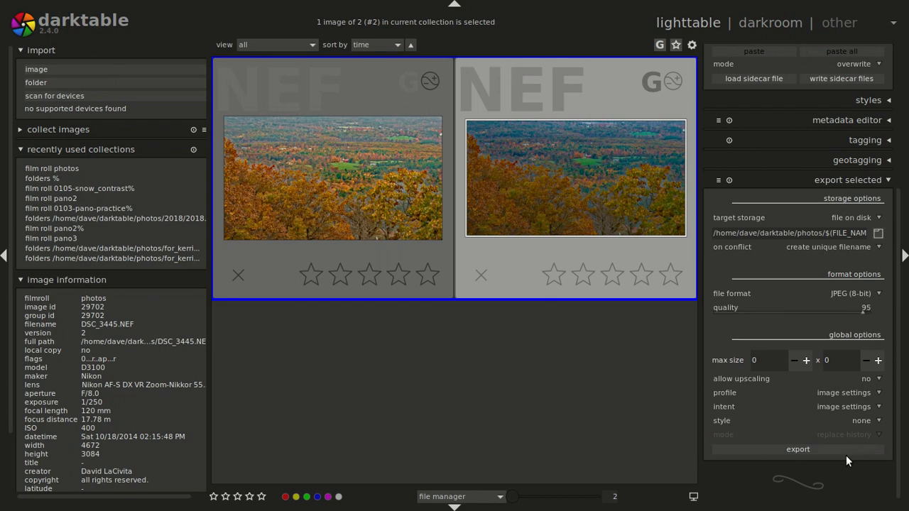
left_click(798, 449)
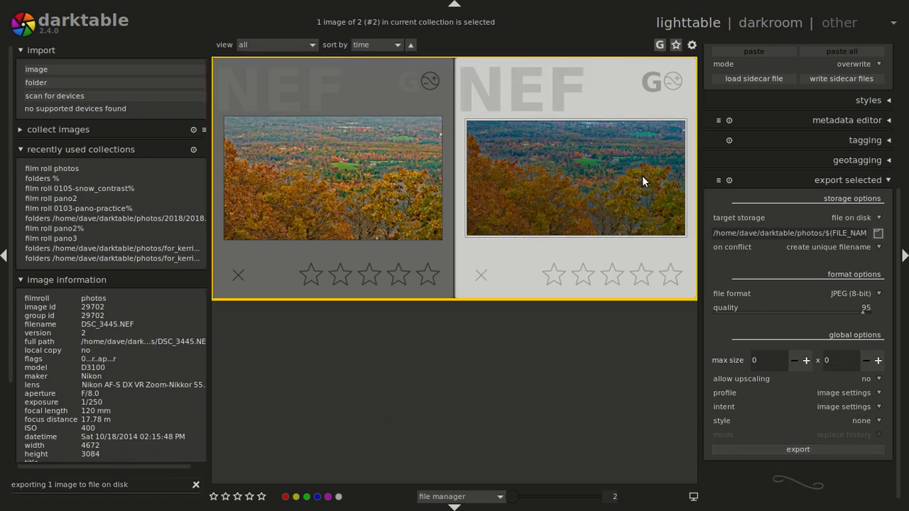
mouse_move(546, 177)
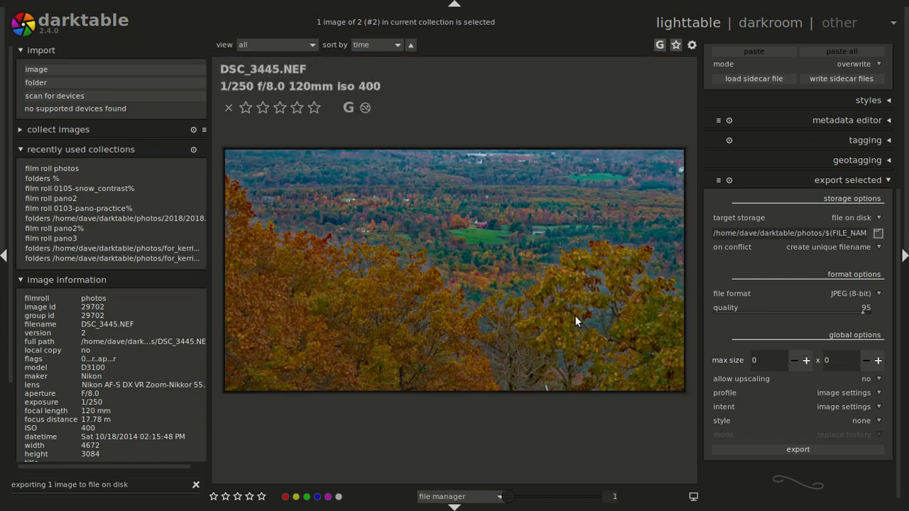
mouse_move(595, 323)
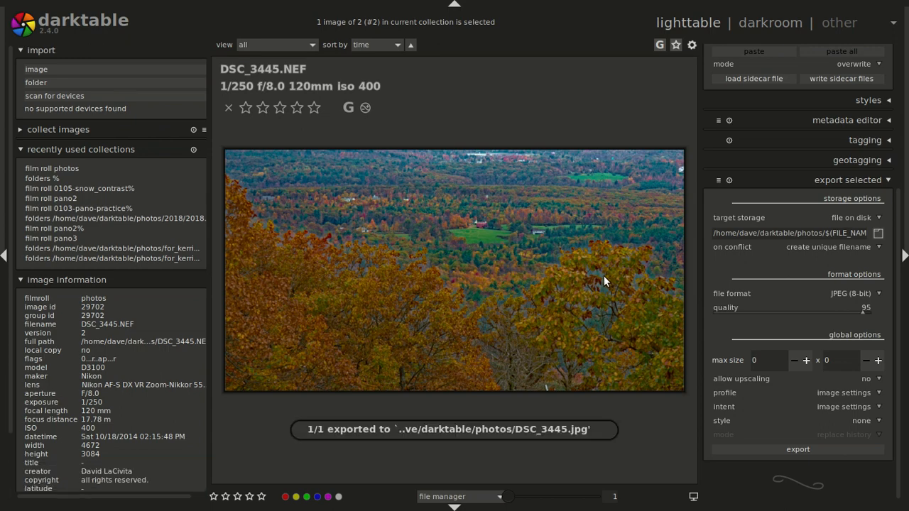
mouse_move(577, 258)
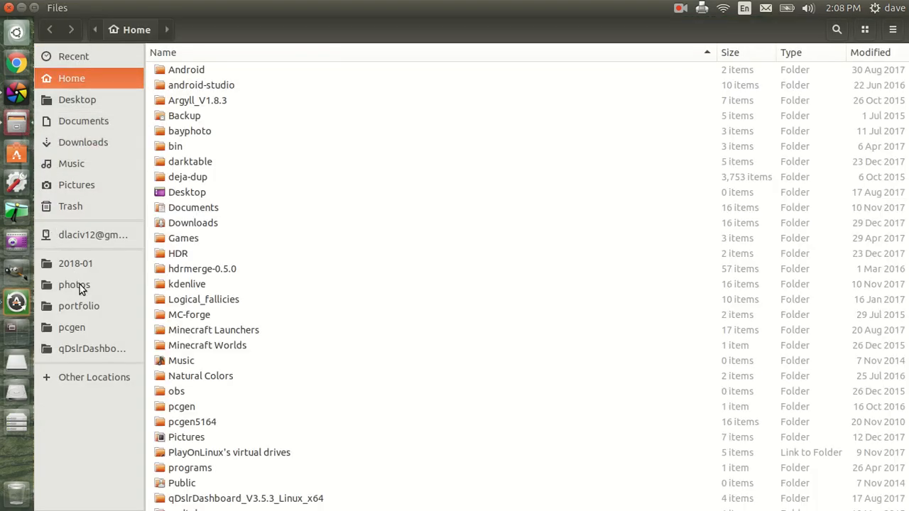
double_click(73, 284)
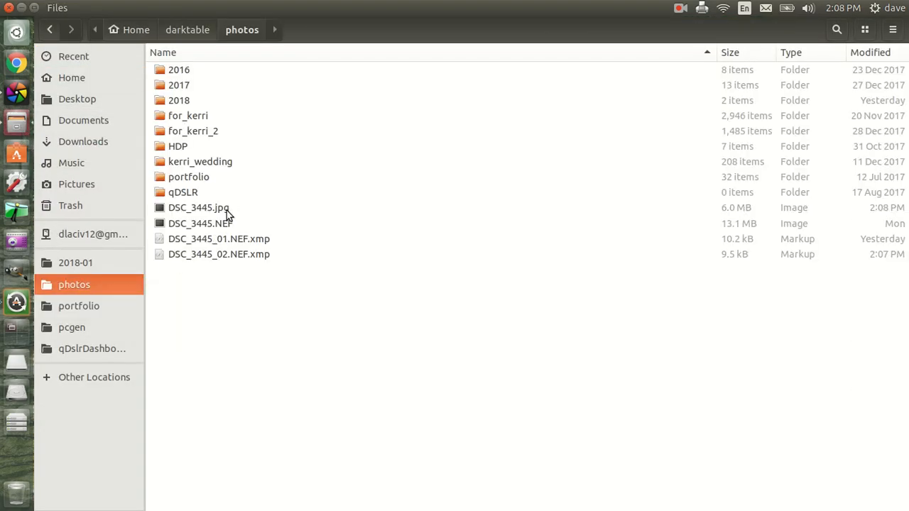
double_click(198, 207)
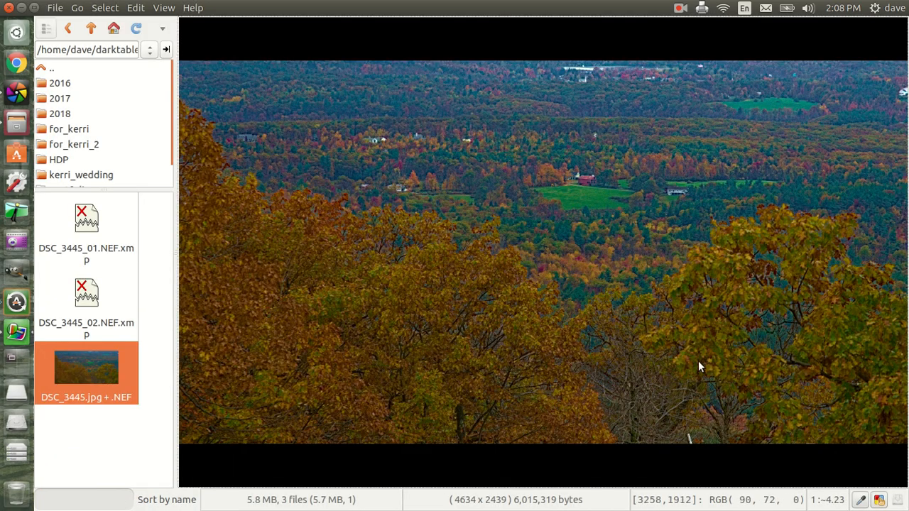
mouse_move(775, 334)
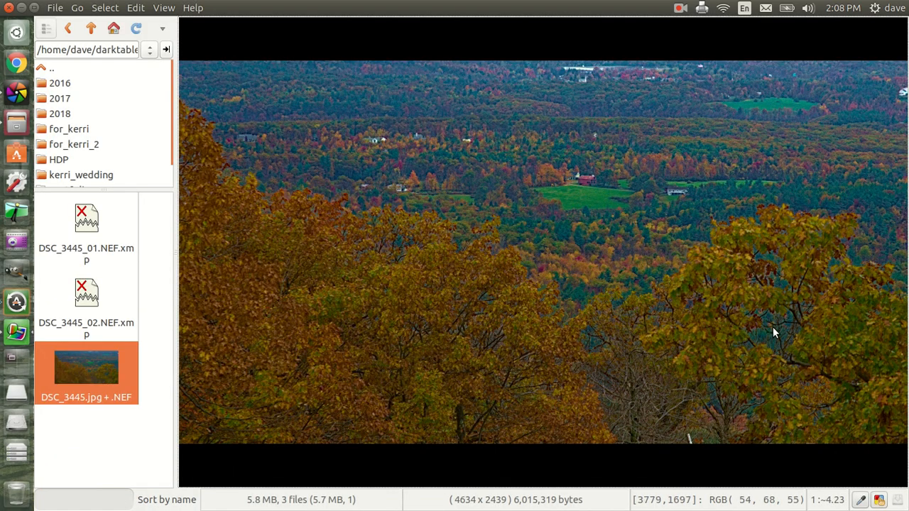
mouse_move(343, 213)
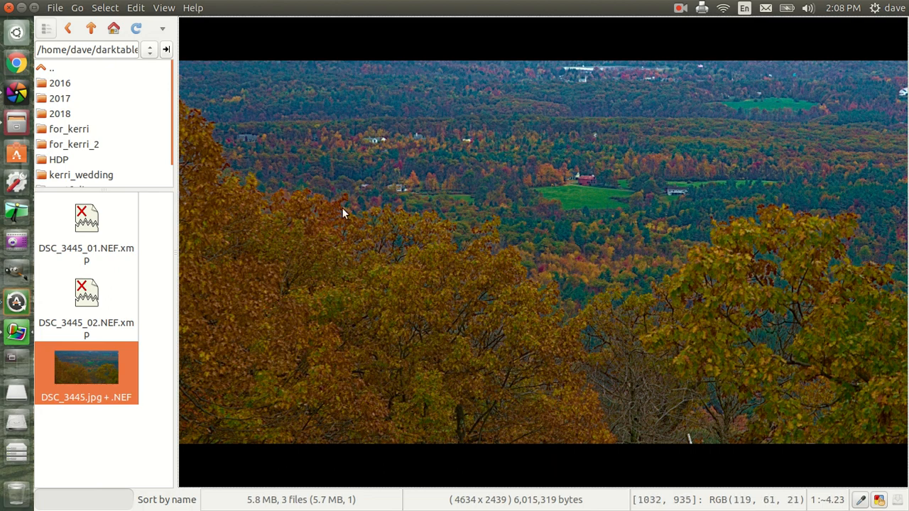
mouse_move(771, 353)
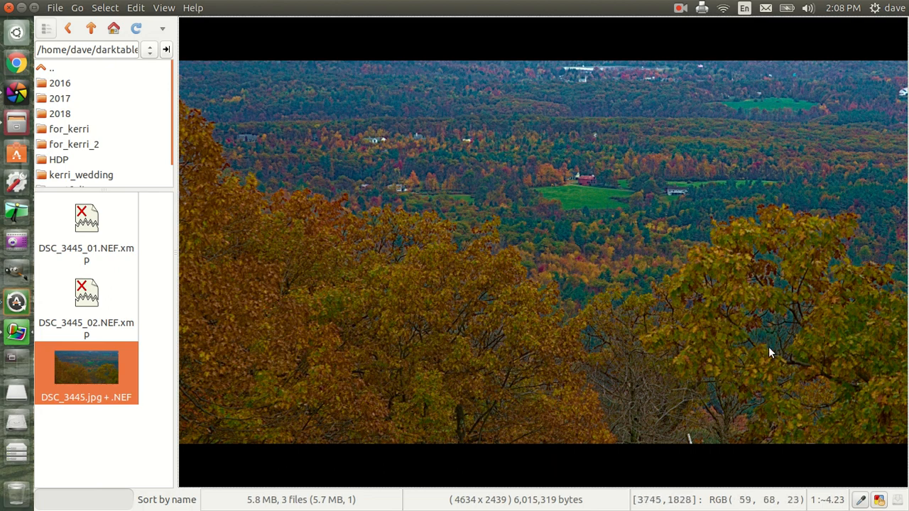
mouse_move(742, 408)
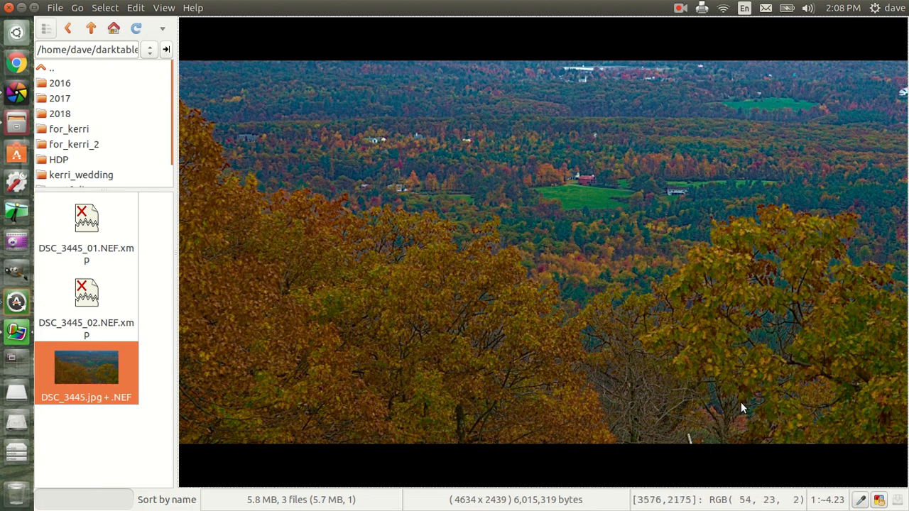
mouse_move(819, 264)
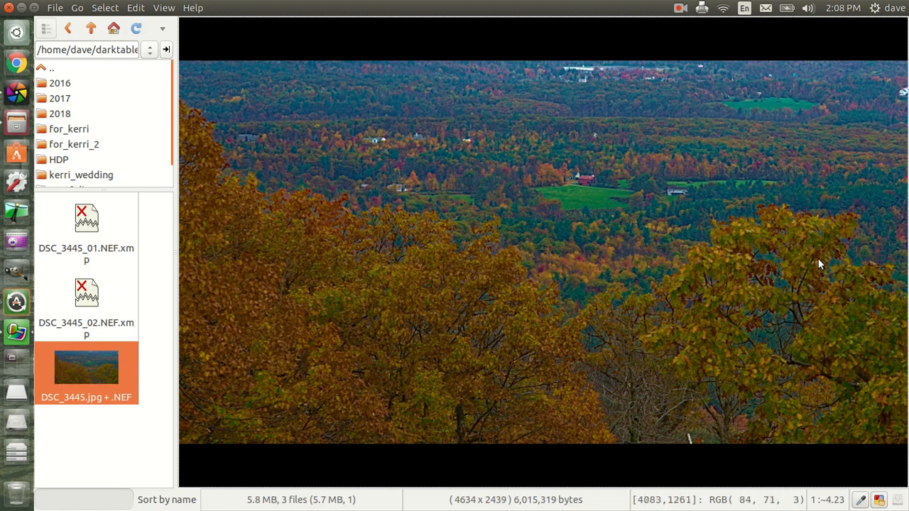
mouse_move(574, 309)
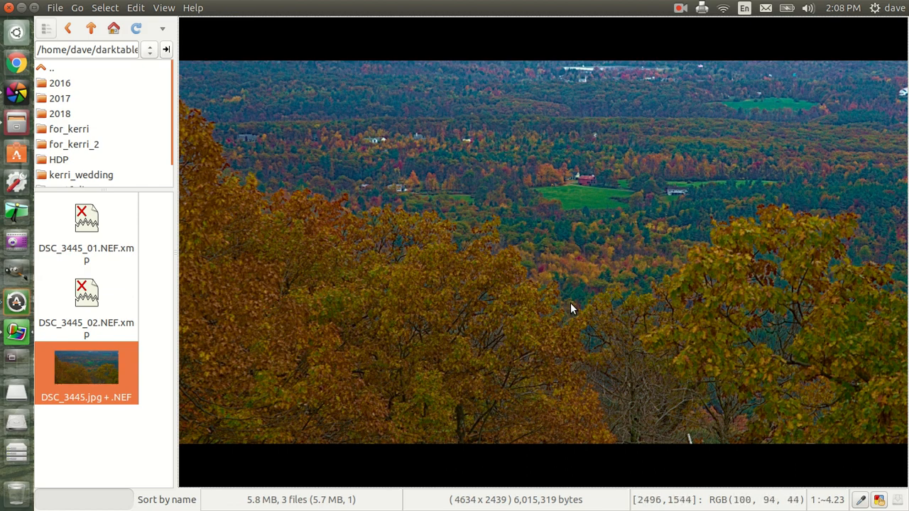
mouse_move(758, 319)
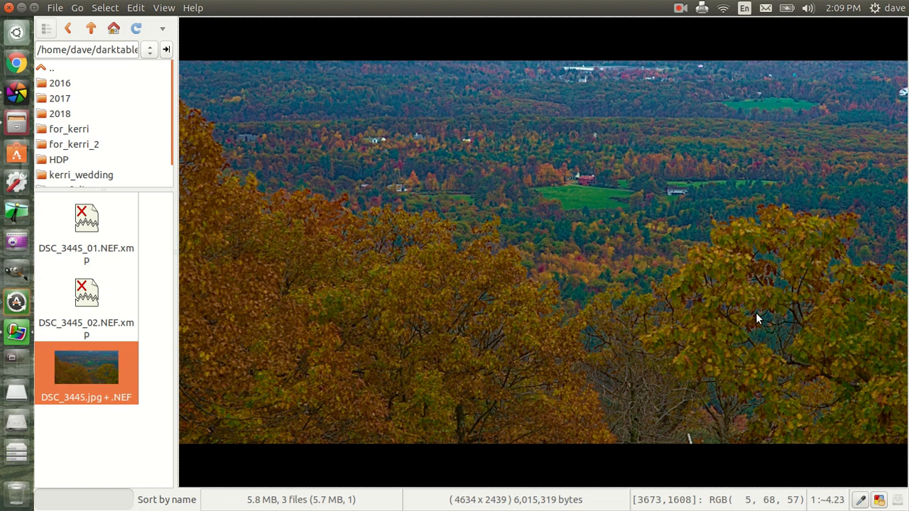
mouse_move(793, 326)
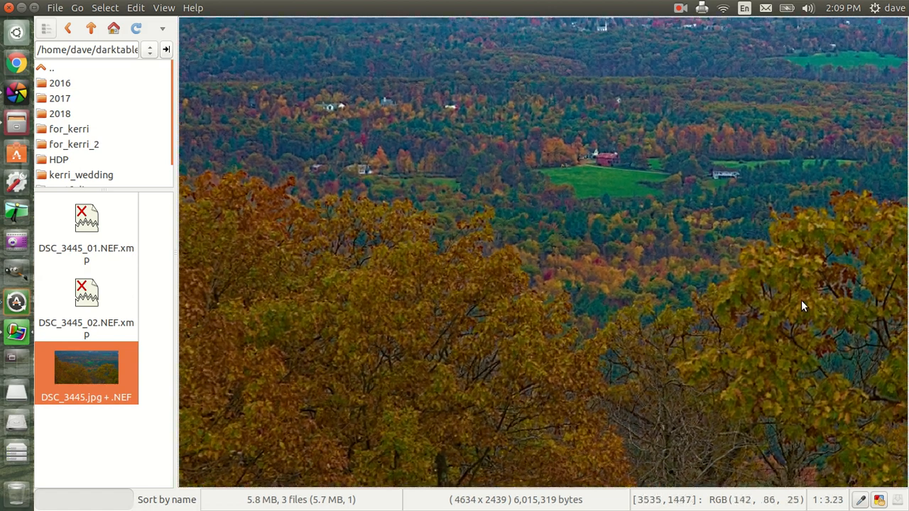
- Zoom into the exported JPEG's foliage, then reopen the landscape in darkroom
scroll("down", 3)
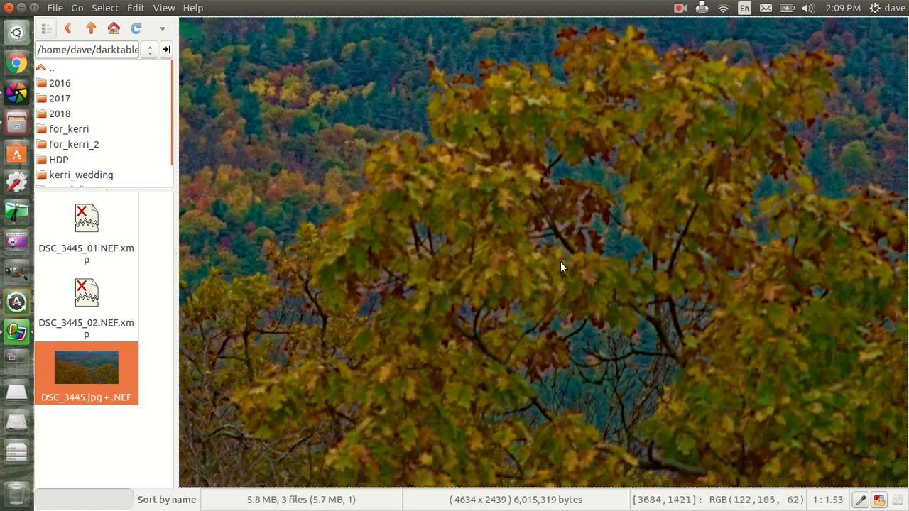
mouse_move(590, 234)
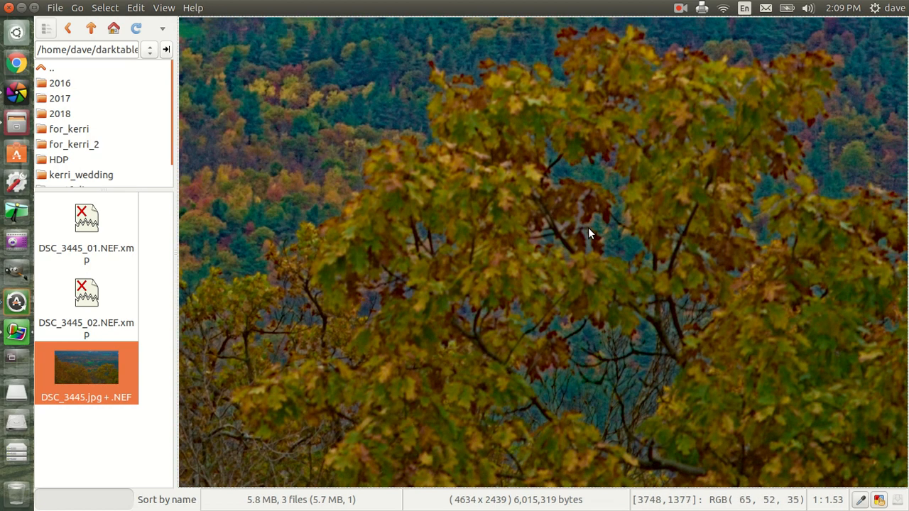
mouse_move(782, 224)
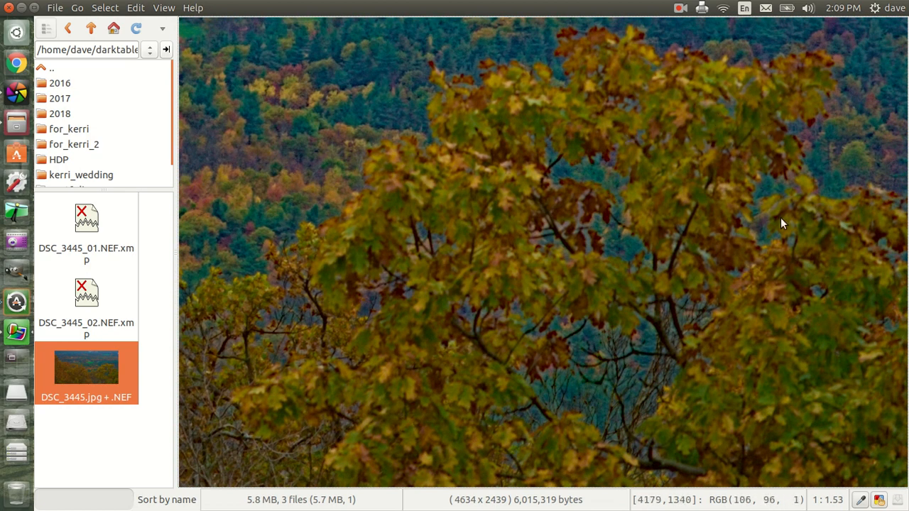
mouse_move(487, 289)
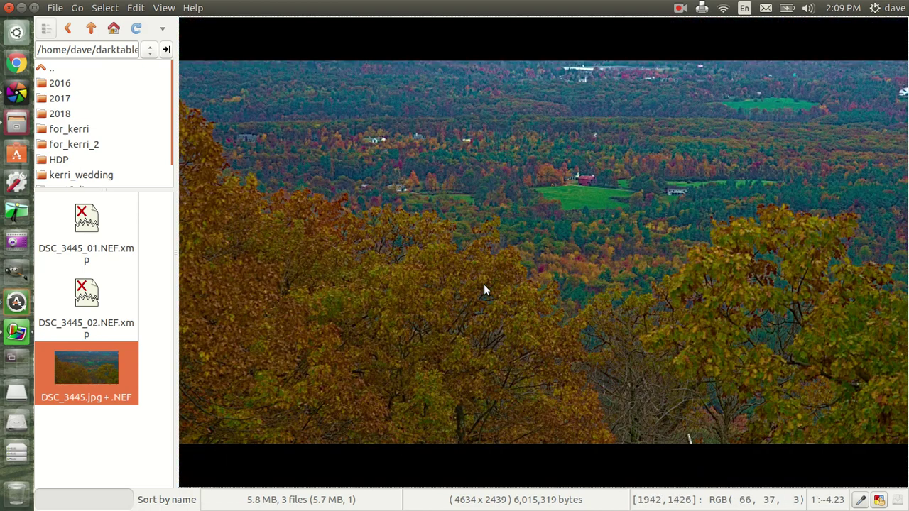
mouse_move(525, 318)
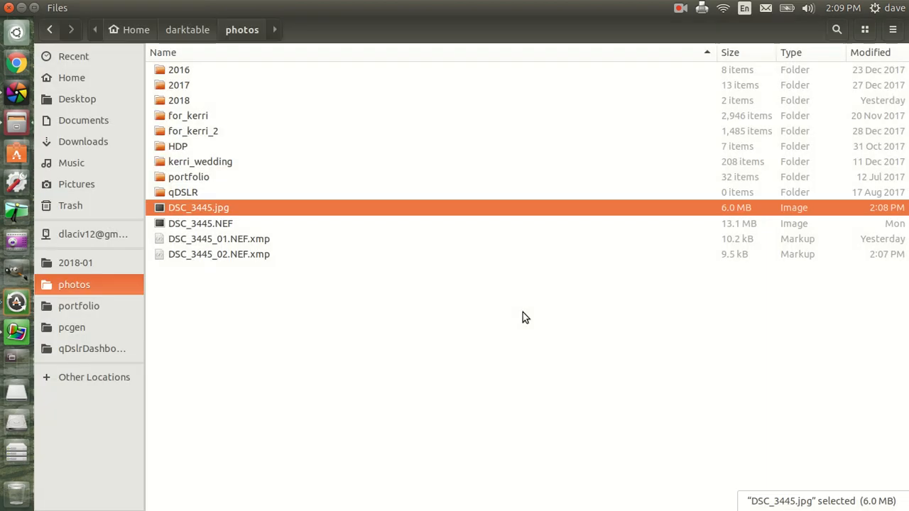
double_click(198, 208)
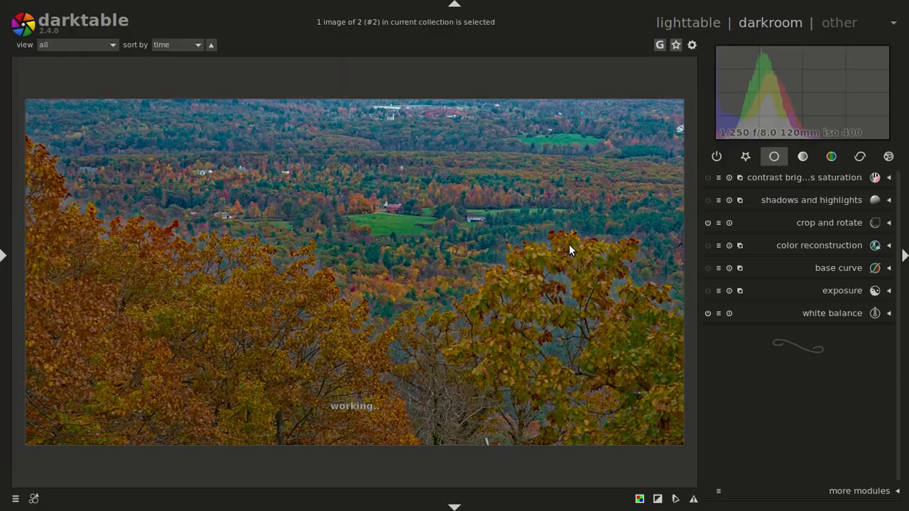
- Review the edit history and original image, then return to the DSC_3445.NEF lighttable view
left_click(4, 256)
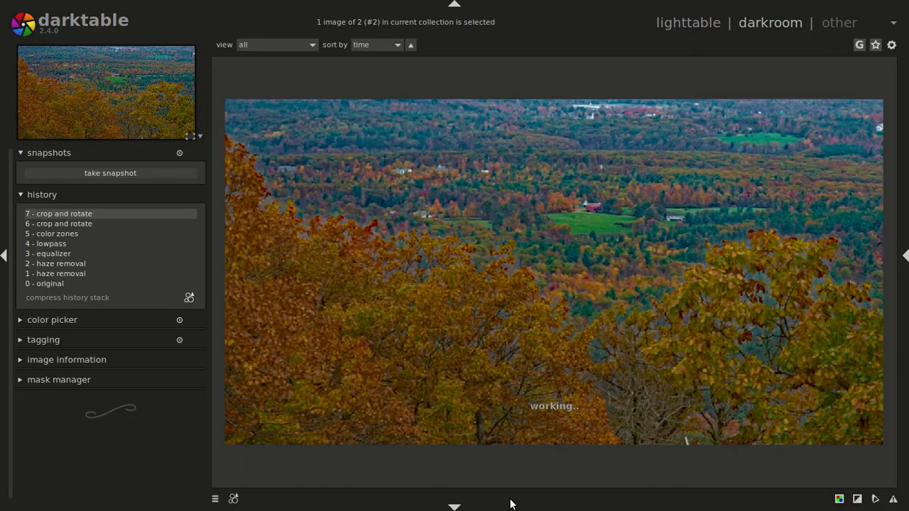
left_click(44, 283)
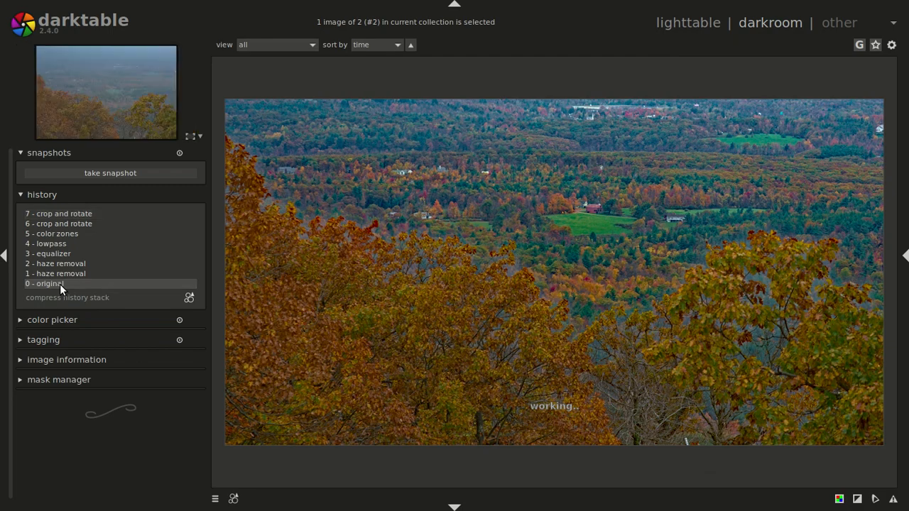
left_click(64, 213)
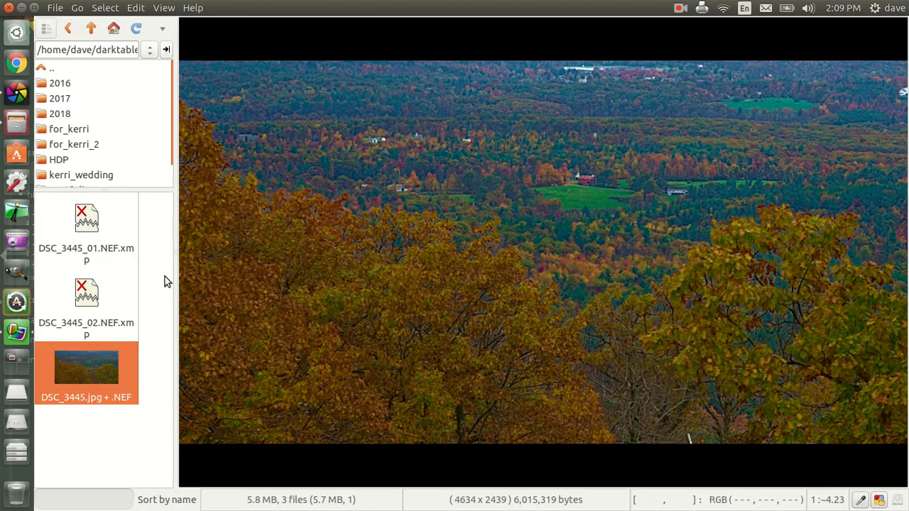
mouse_move(429, 313)
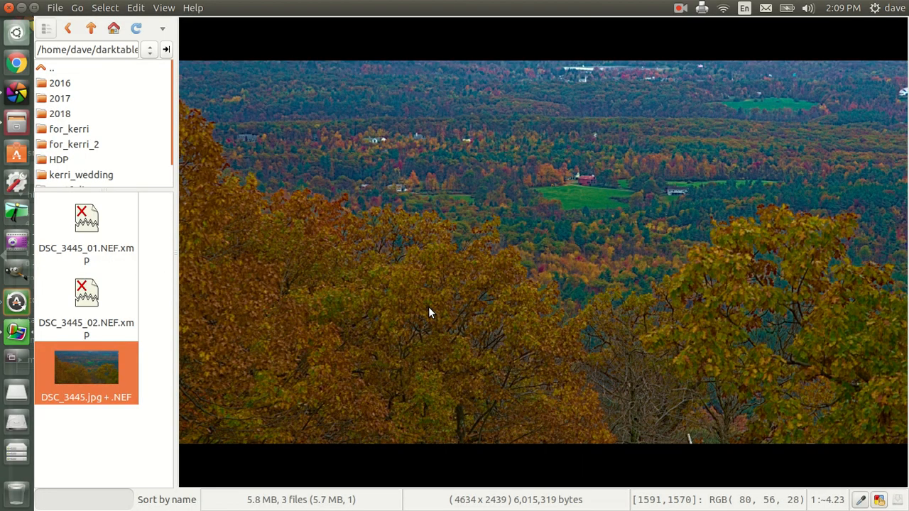
double_click(86, 367)
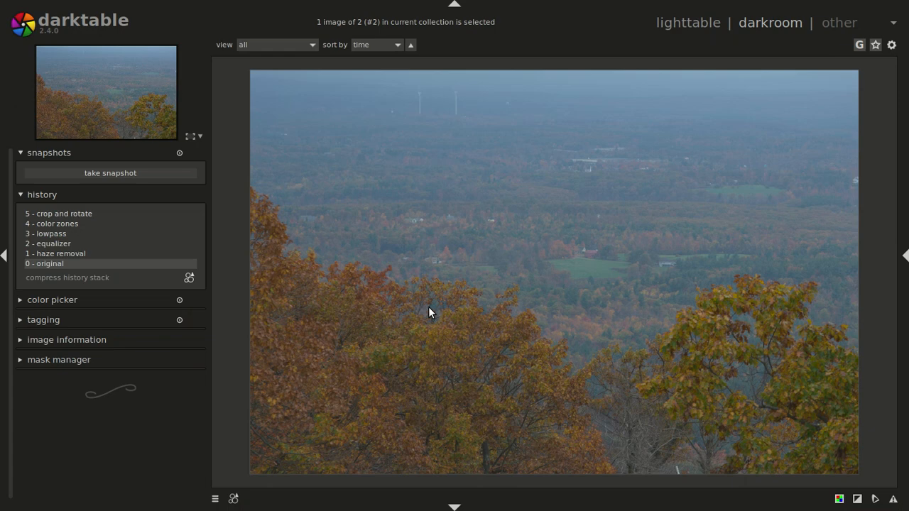
mouse_move(372, 322)
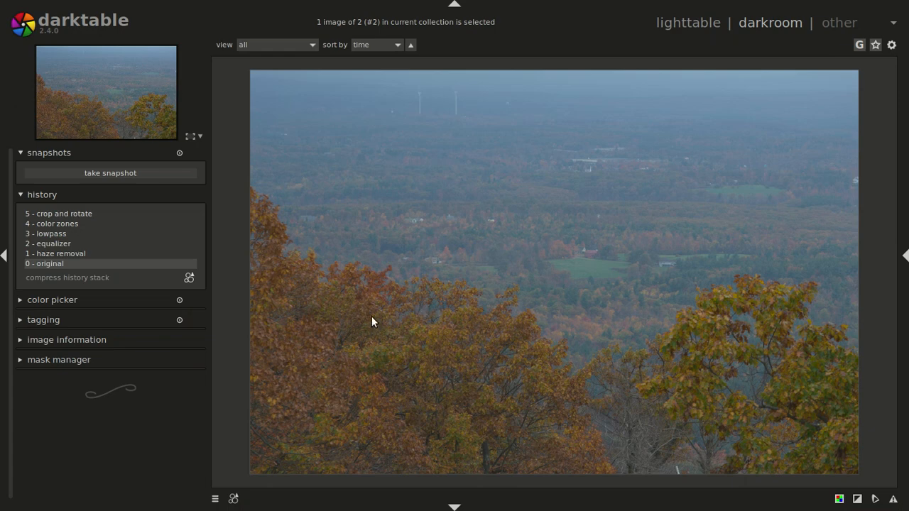
left_click(688, 22)
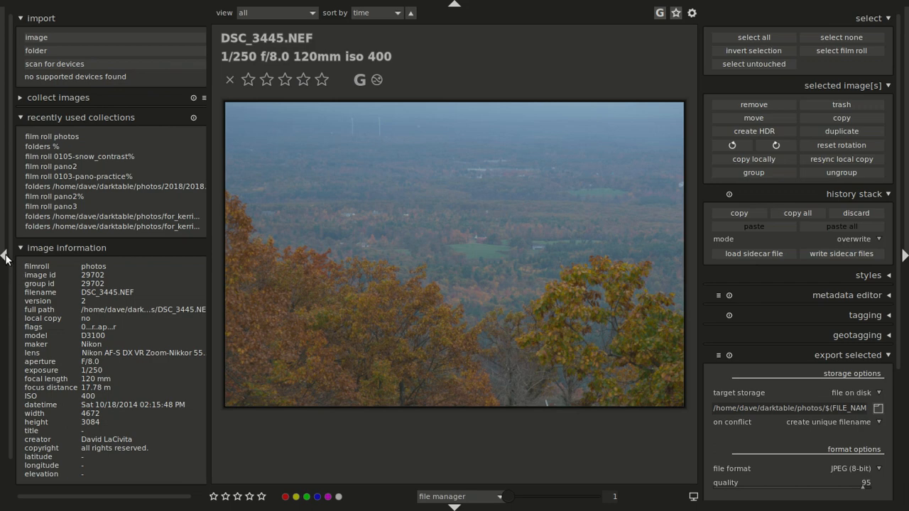
mouse_move(68, 229)
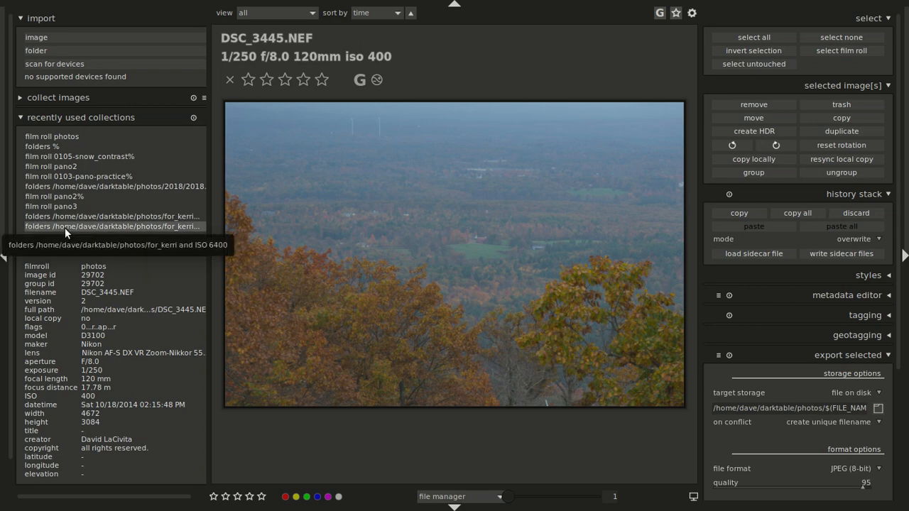
mouse_move(75, 224)
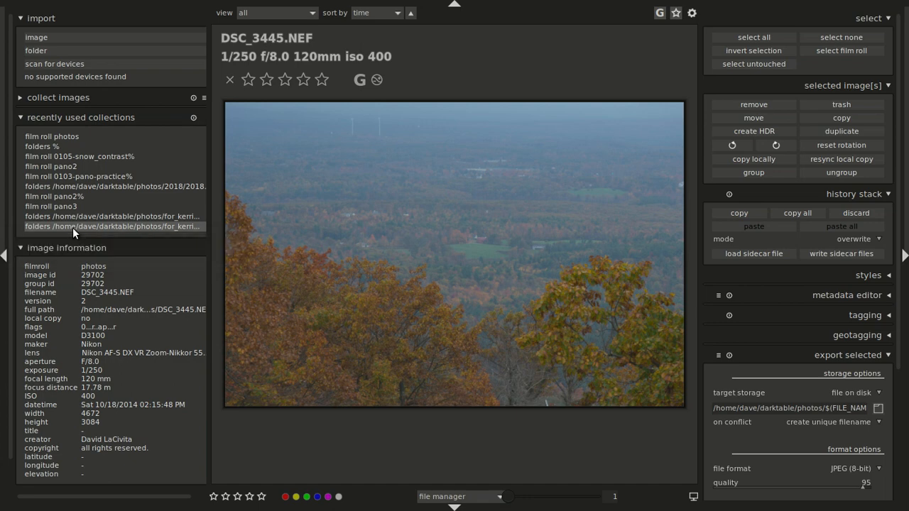
- Load the recent 'for_kerri and ISO 6400' collection and expand collect images to browse the folders
left_click(112, 226)
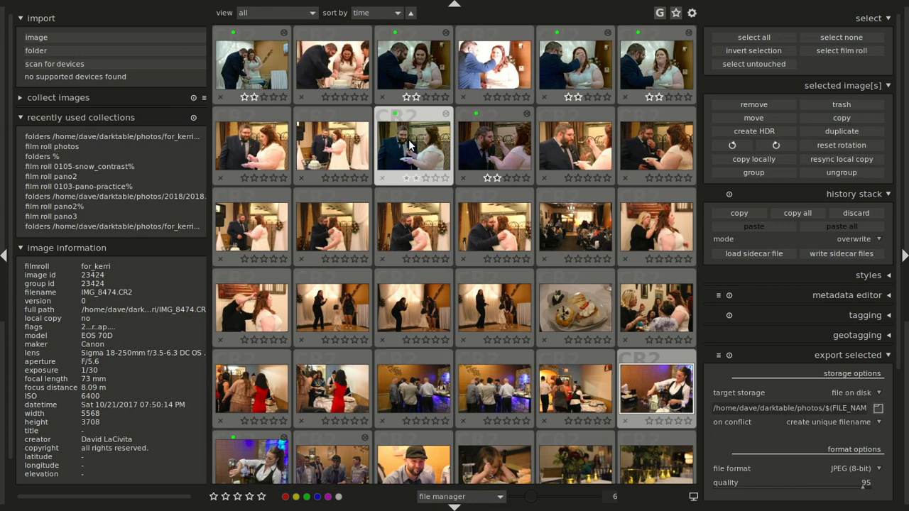
mouse_move(408, 145)
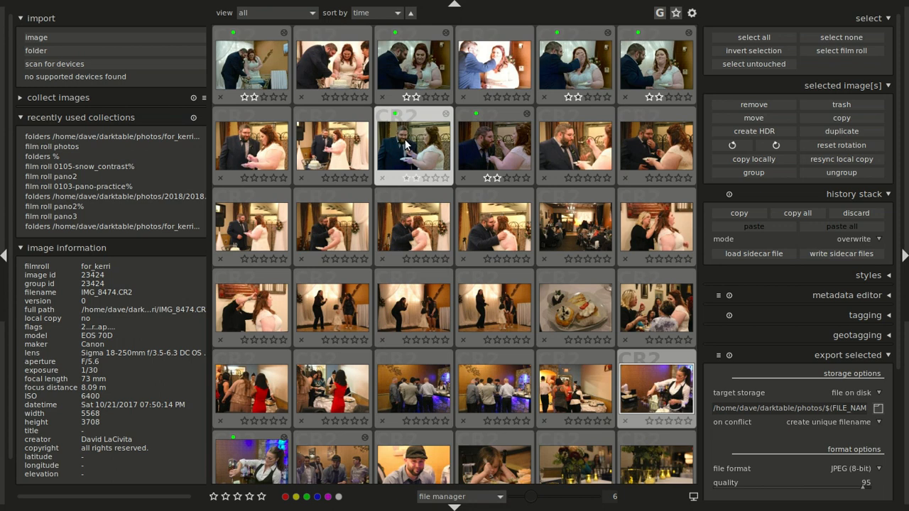
left_click(58, 98)
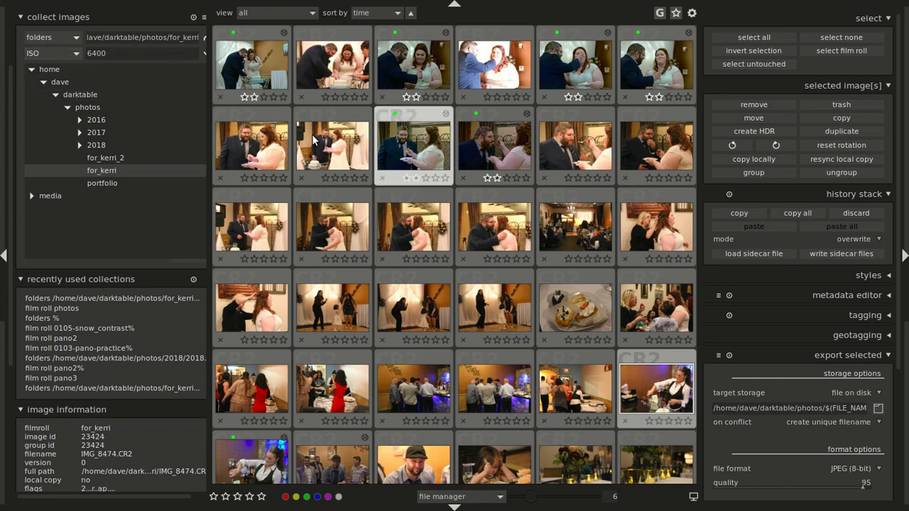
scroll("up", 3)
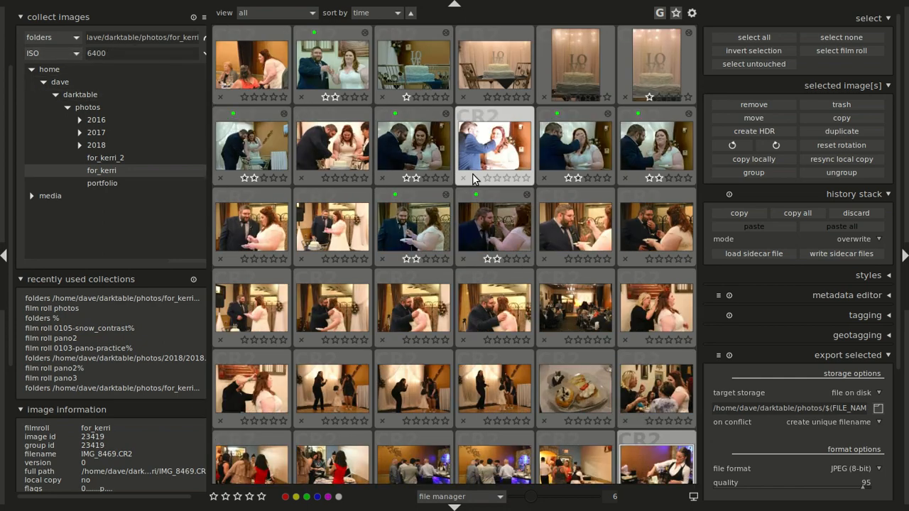
scroll("up", 3)
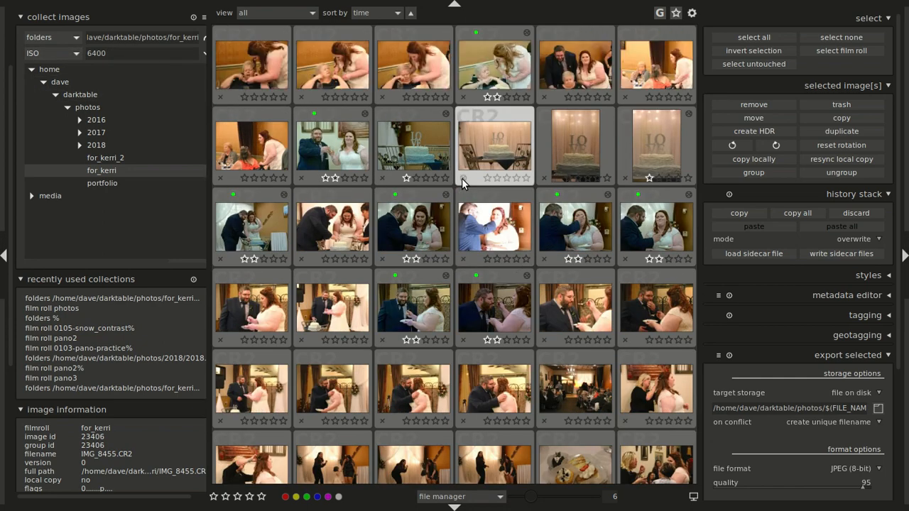
scroll("down", 3)
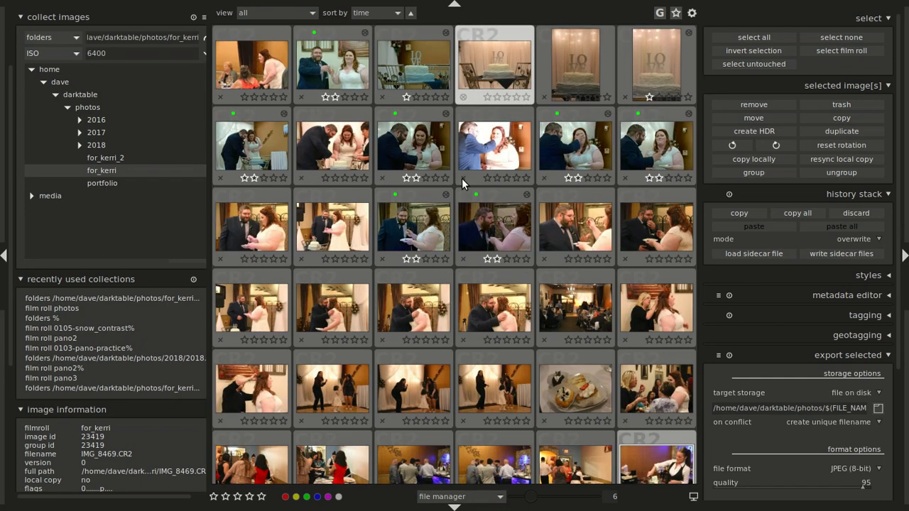
scroll("down", 3)
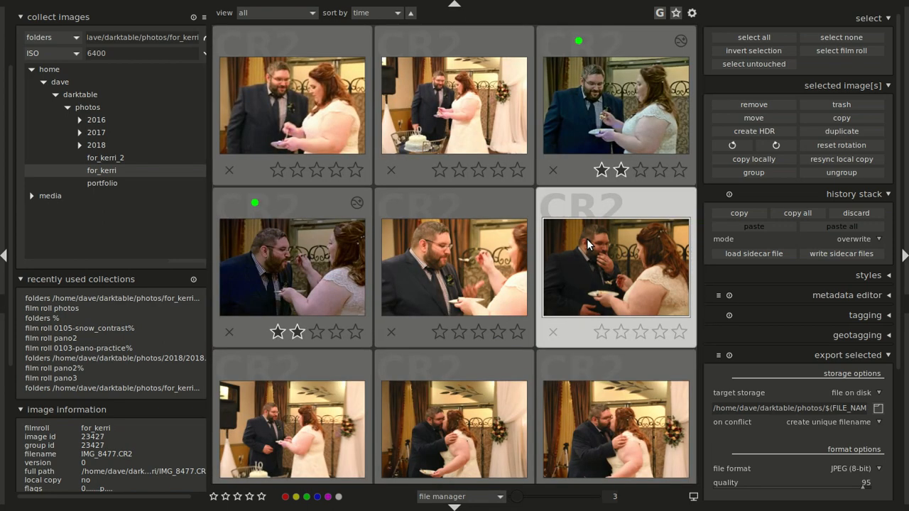
scroll("down", 3)
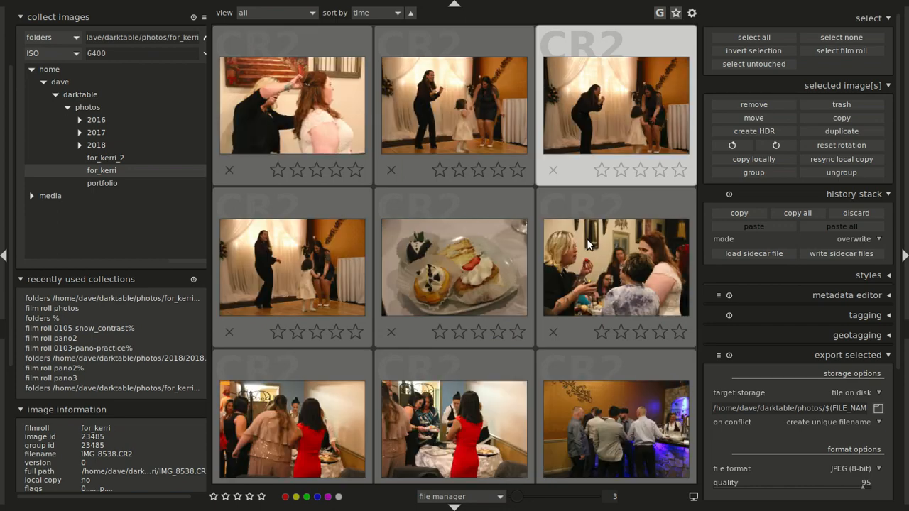
scroll("down", 3)
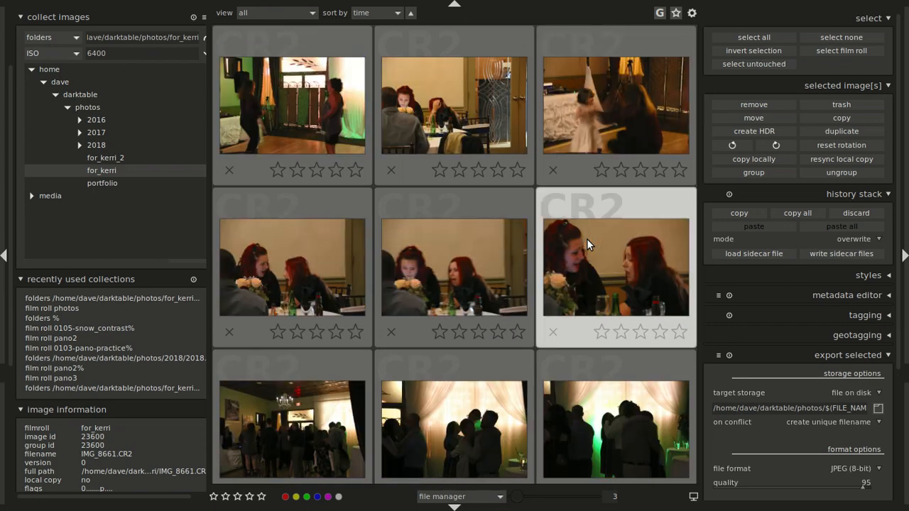
scroll("down", 3)
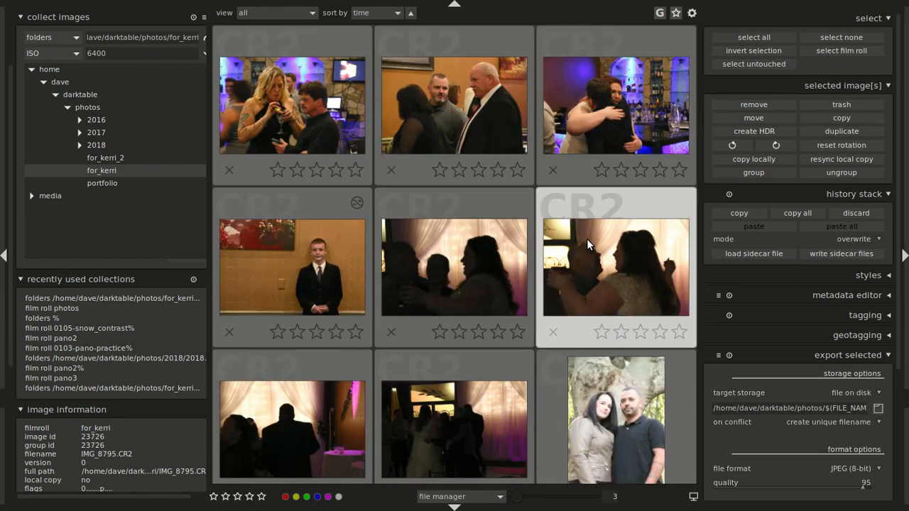
scroll("down", 3)
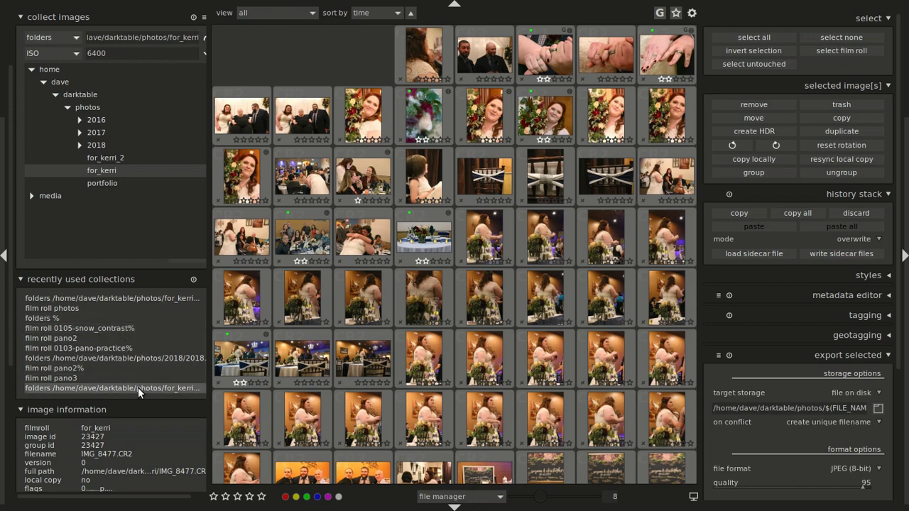
- Select the for_kerri_2 folder, keeping the ISO 6400 filter, and browse its thumbnails
left_click(105, 158)
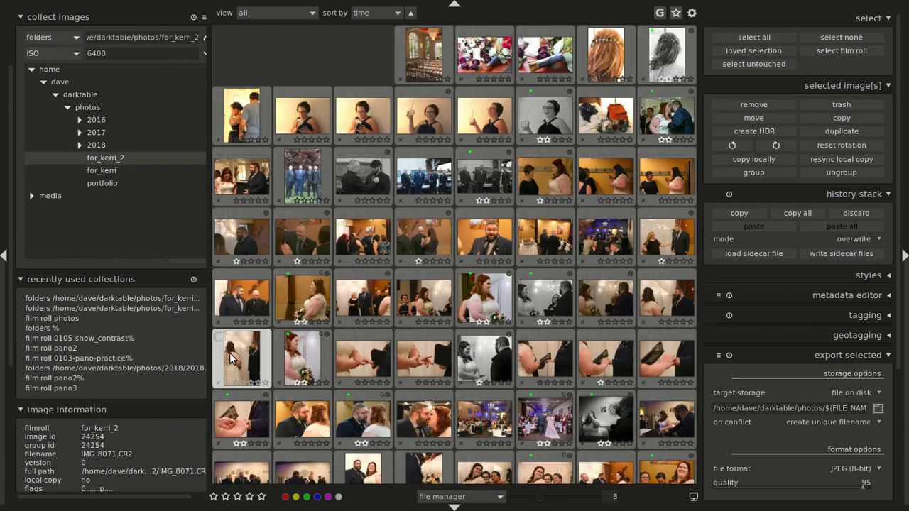
mouse_move(390, 368)
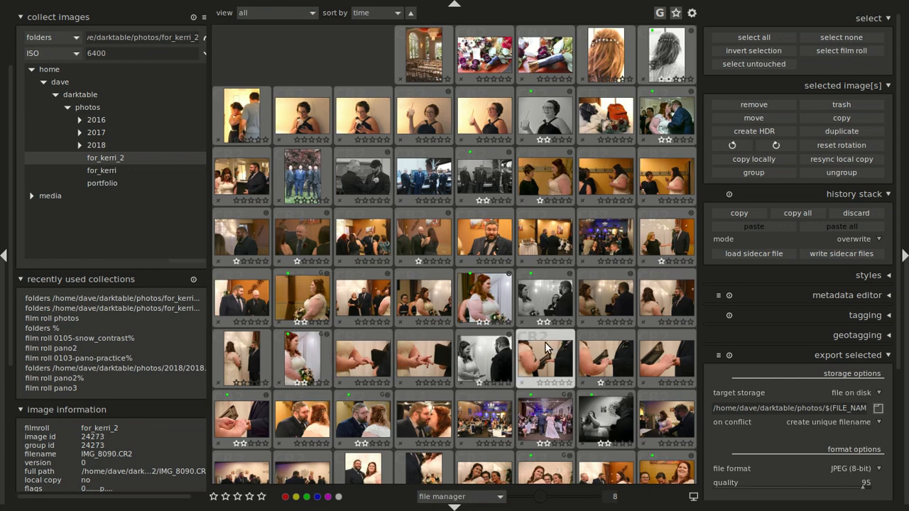
mouse_move(559, 367)
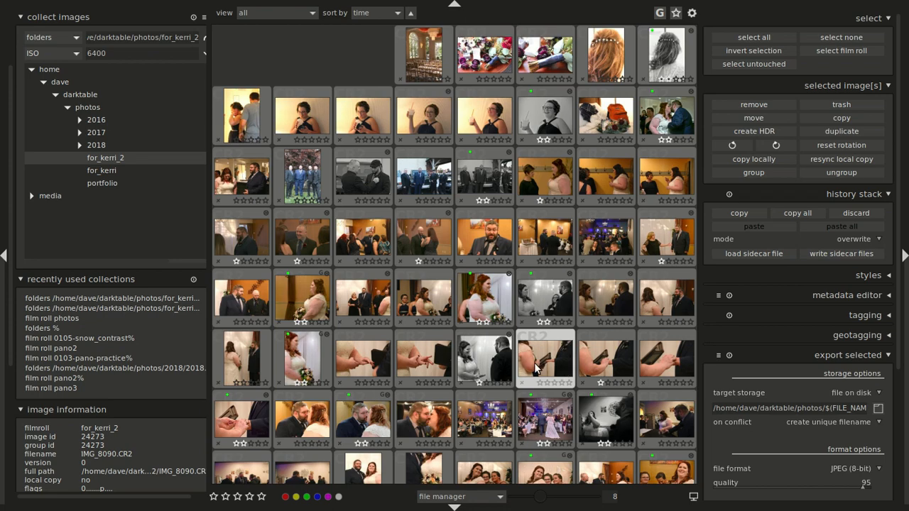
scroll("down", 3)
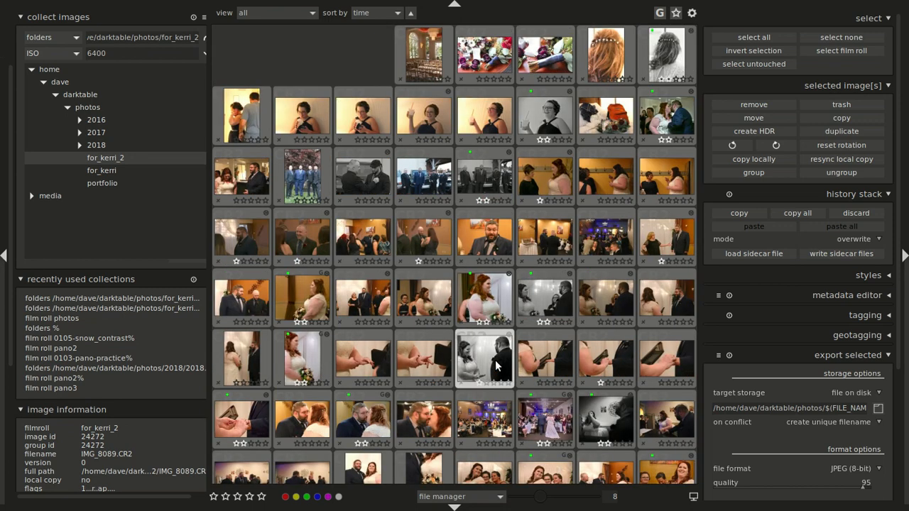
mouse_move(495, 366)
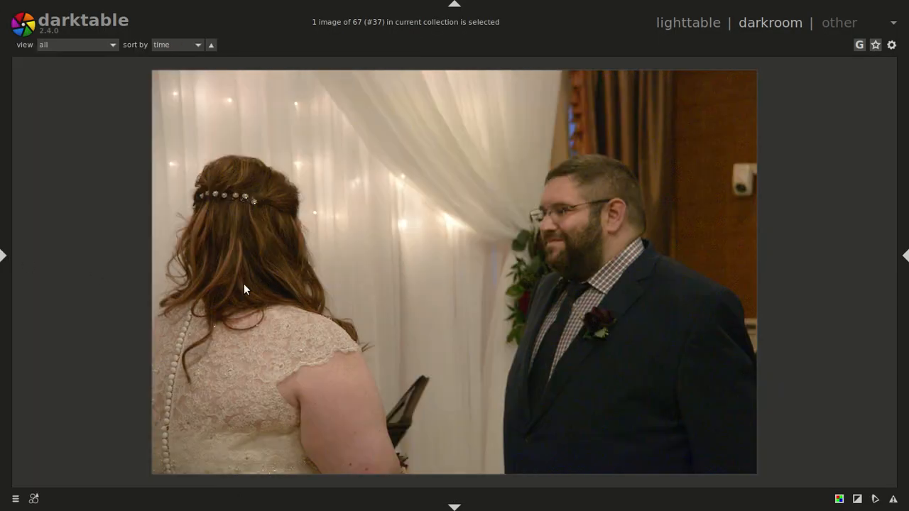
- Confirm ISO 6400 in IMG_8070's image information, then hide the left panel for more room
left_click(770, 22)
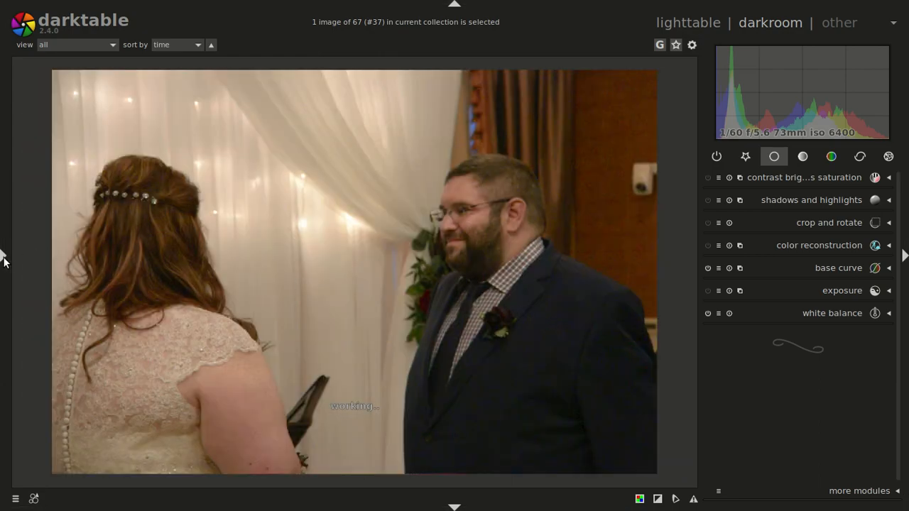
left_click(5, 256)
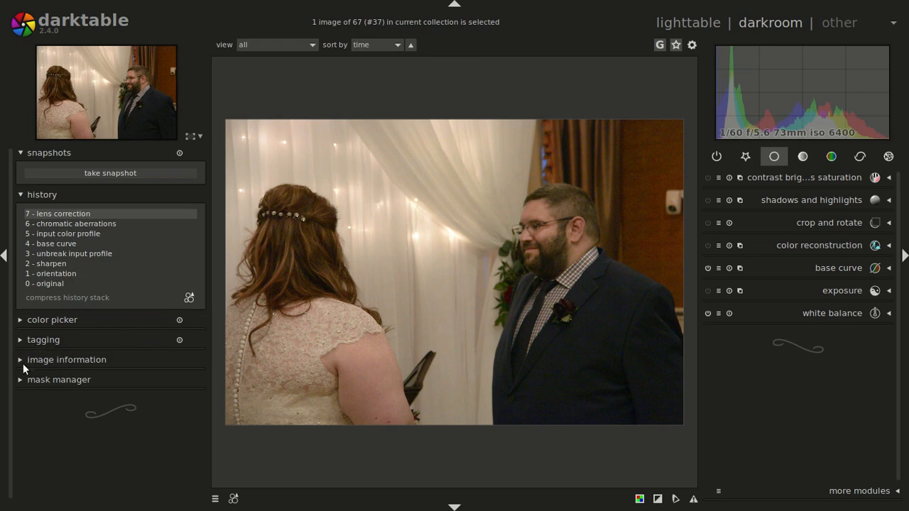
left_click(67, 359)
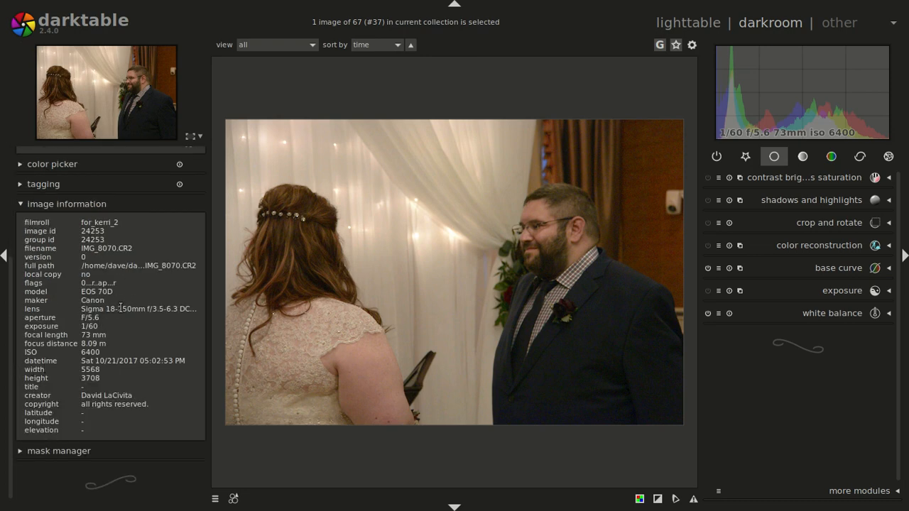
mouse_move(117, 298)
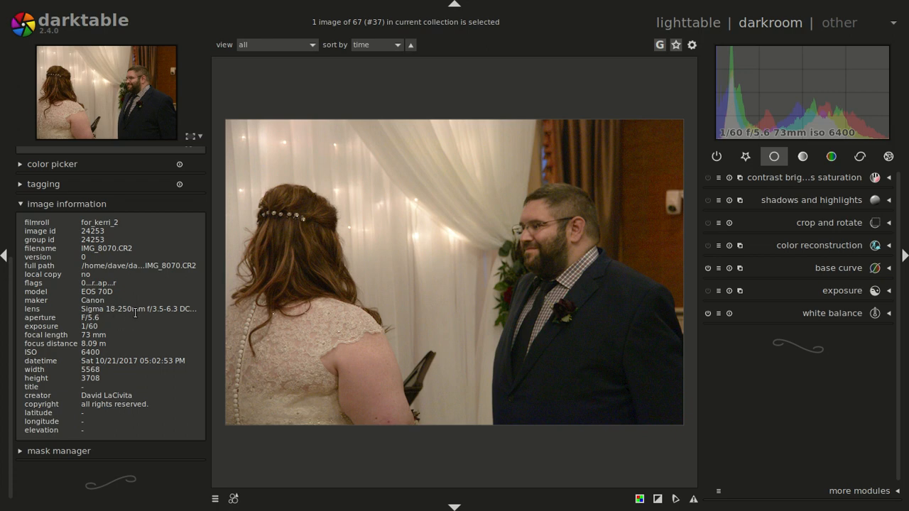
mouse_move(685, 419)
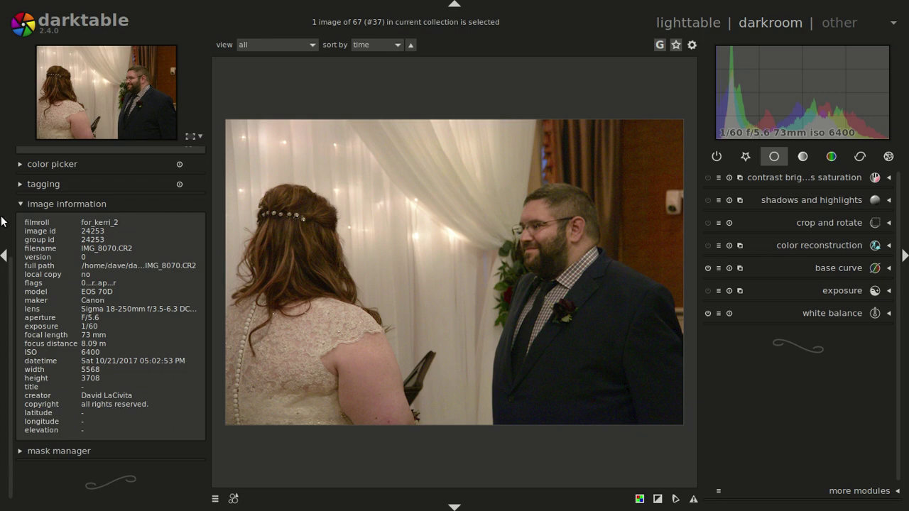
left_click(4, 255)
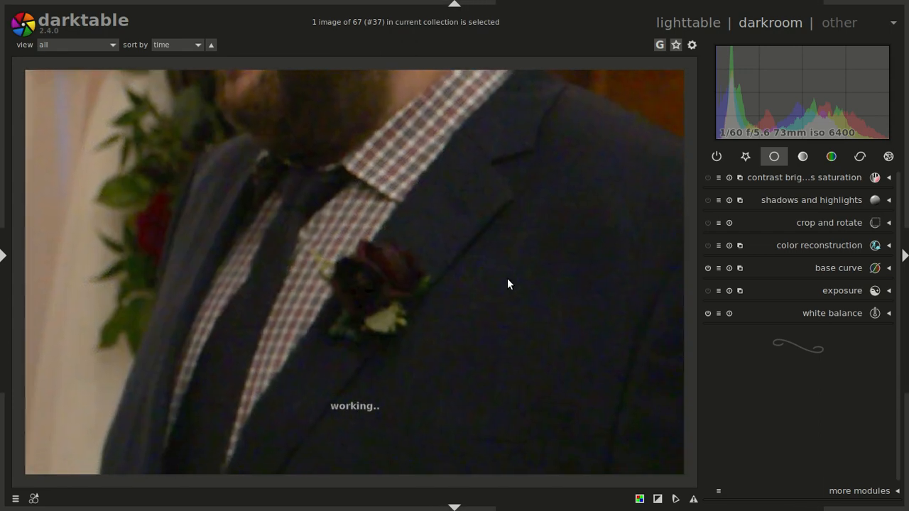
- Apply the wavelets preset to denoise (profiled) in the correction modules
left_click(860, 157)
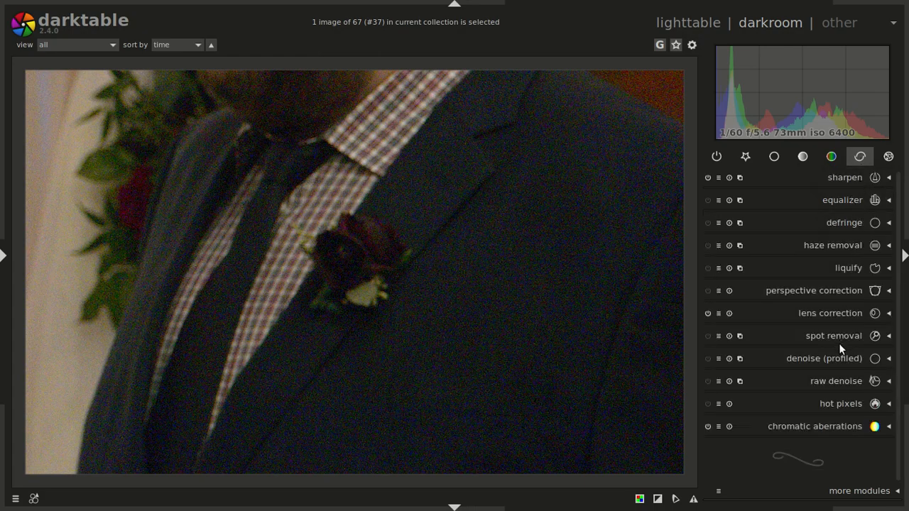
mouse_move(835, 368)
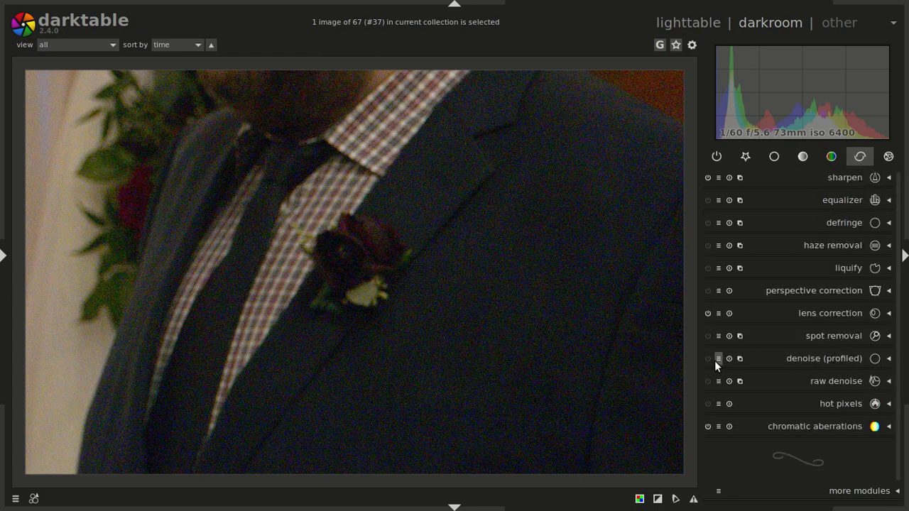
left_click(718, 358)
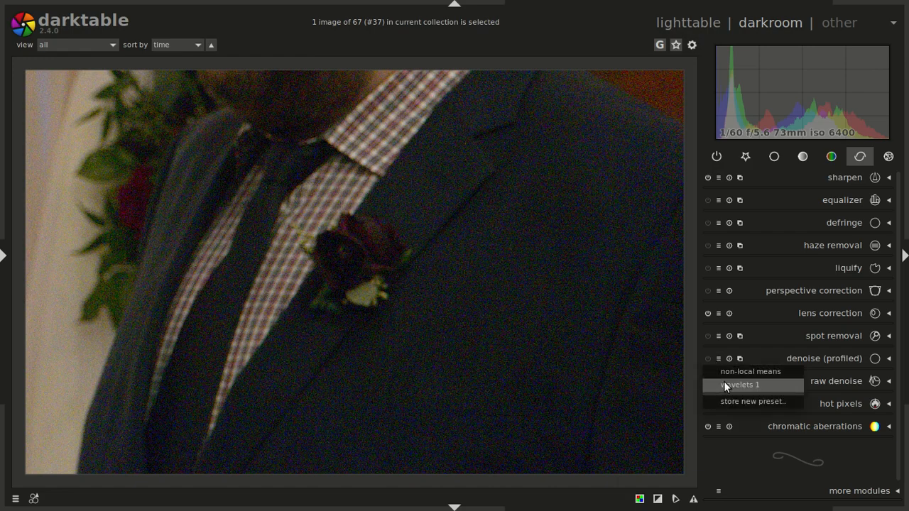
left_click(740, 384)
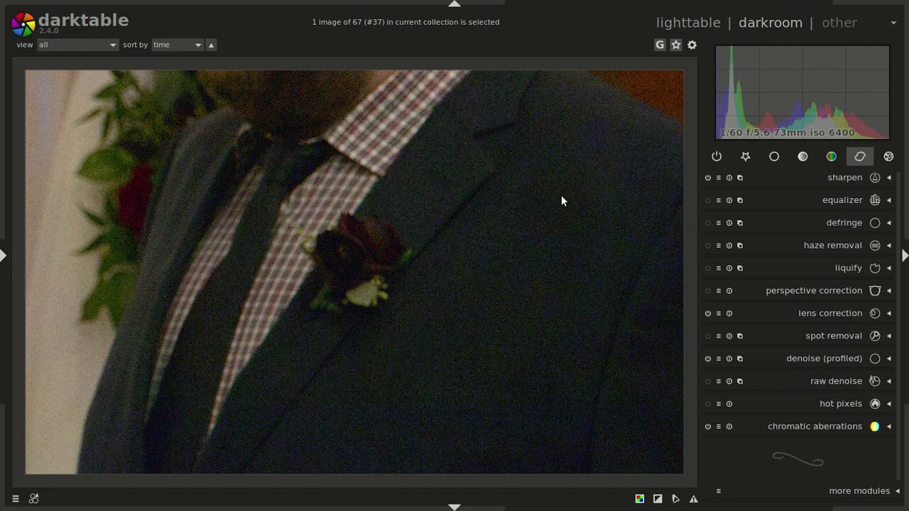
mouse_move(575, 154)
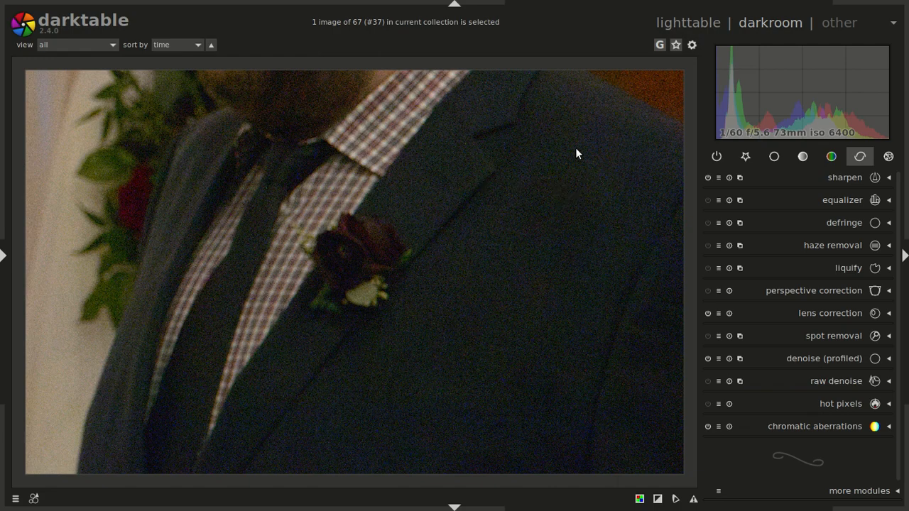
mouse_move(514, 343)
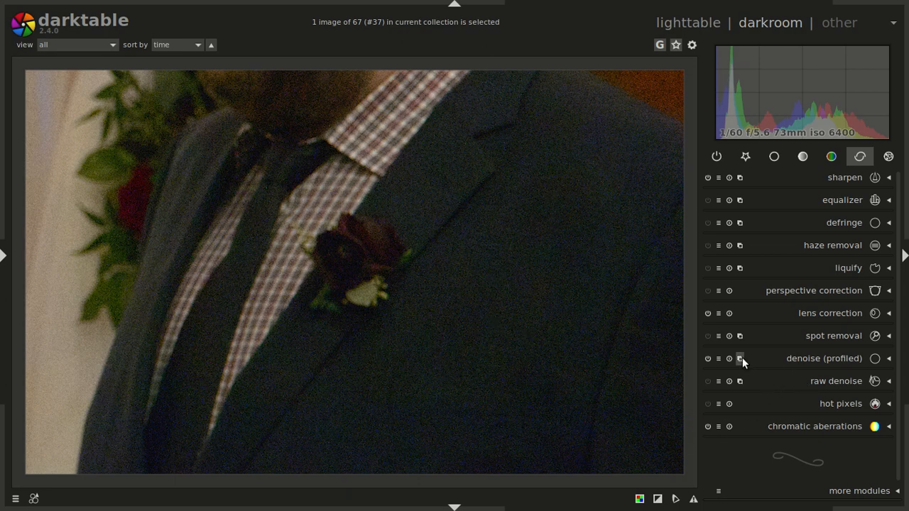
mouse_move(740, 359)
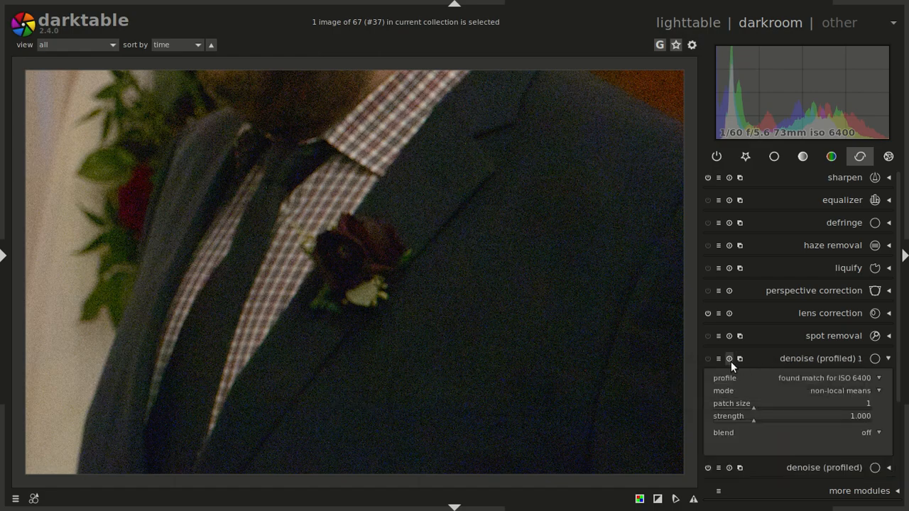
- Switch the first denoise instance to the non-local means preset and turn it off
left_click(718, 358)
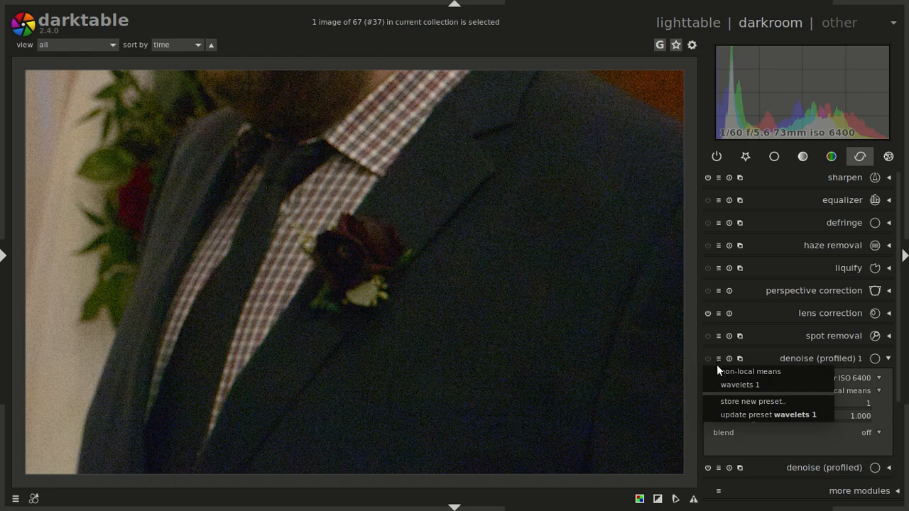
left_click(750, 371)
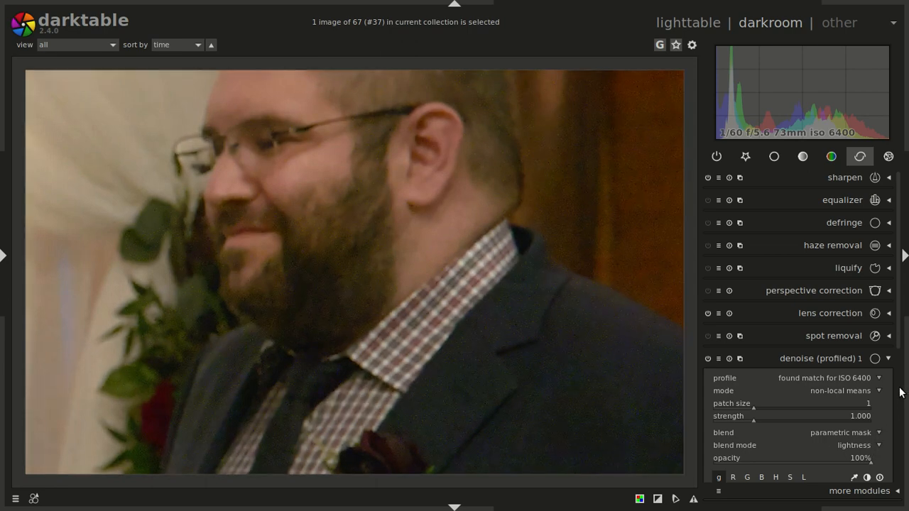
scroll("down", 3)
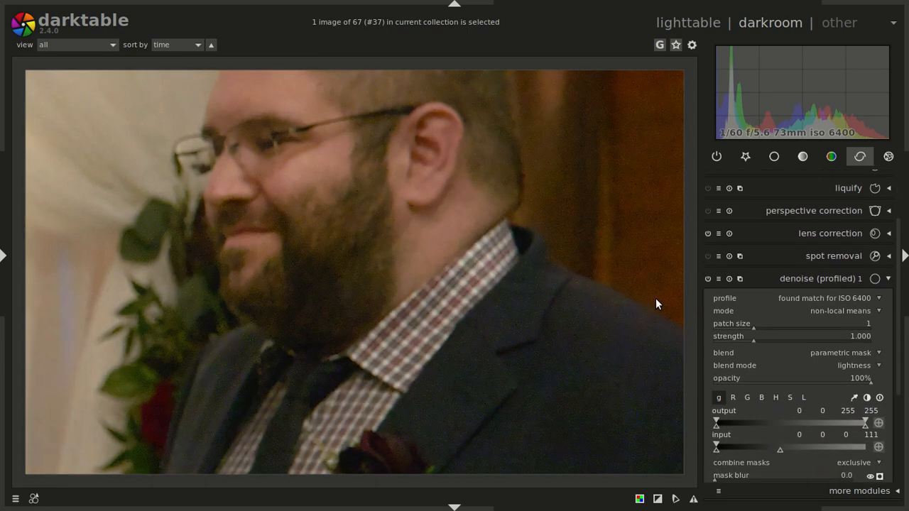
left_click(707, 278)
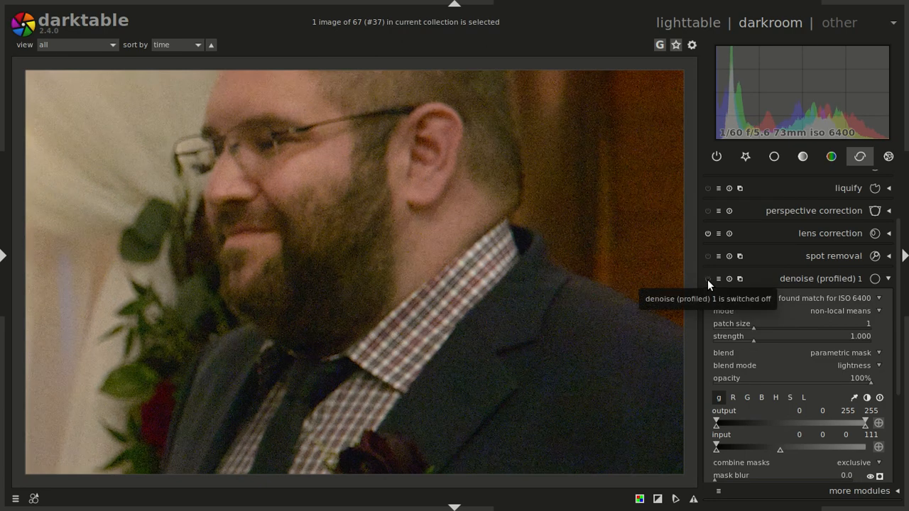
mouse_move(711, 284)
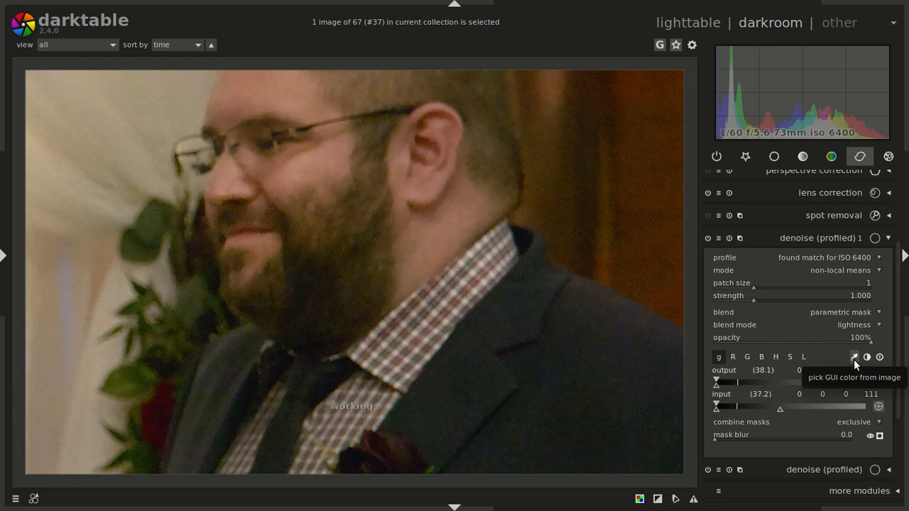
- Cap the denoise mask's upper input lightness at 50, hide the mask preview, and toggle the module
left_click(855, 357)
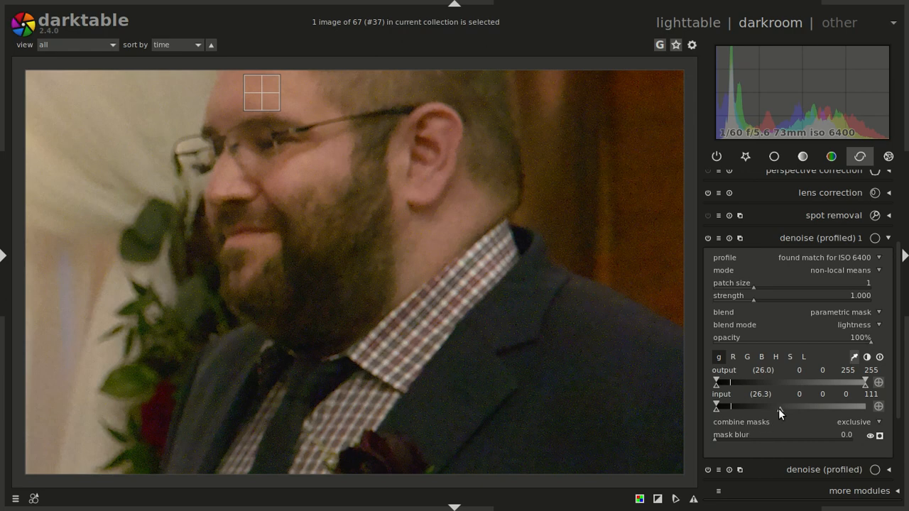
left_click_drag(780, 406, 751, 406)
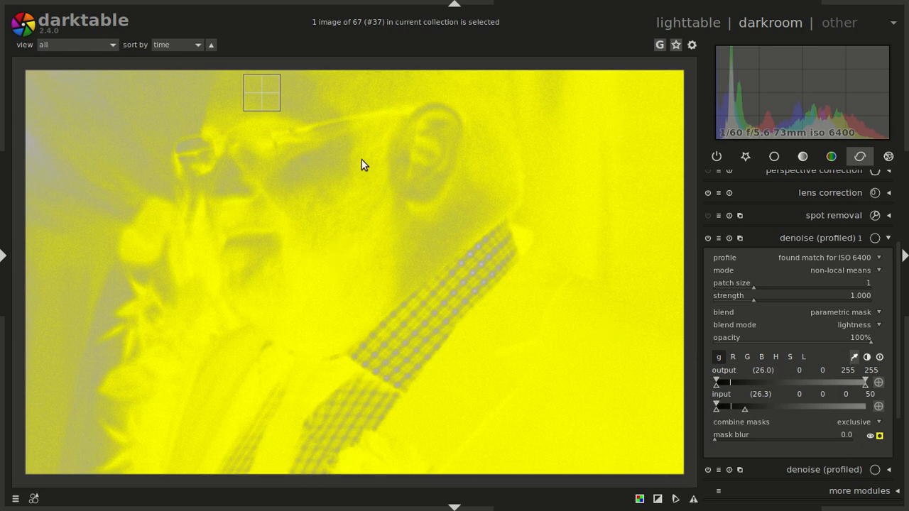
mouse_move(368, 151)
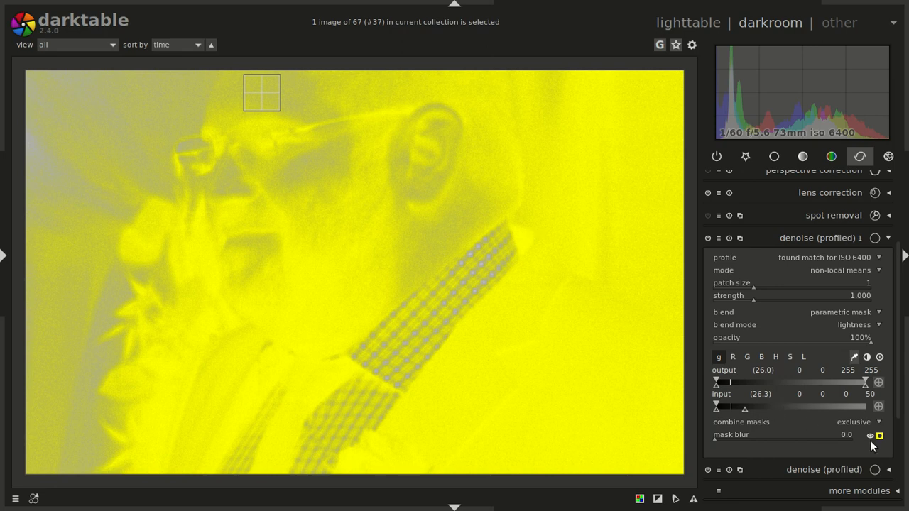
left_click(880, 436)
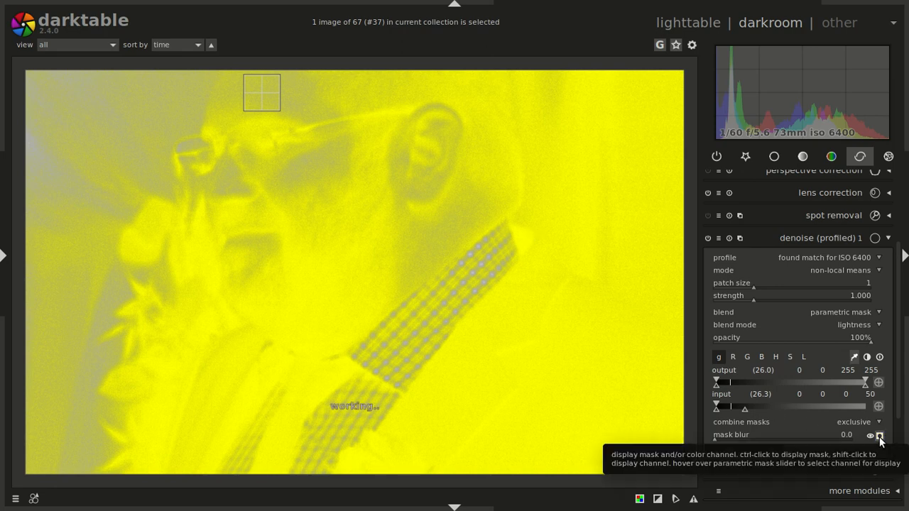
left_click(880, 436)
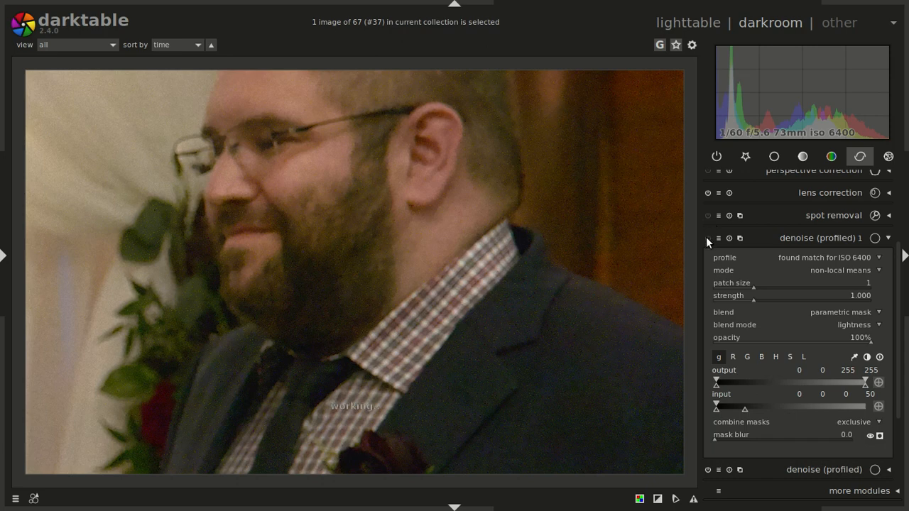
left_click(708, 237)
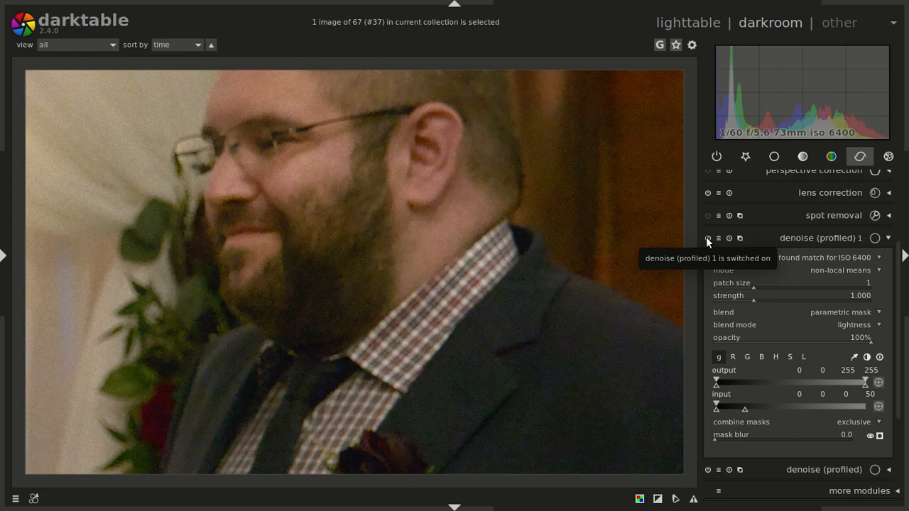
left_click(708, 238)
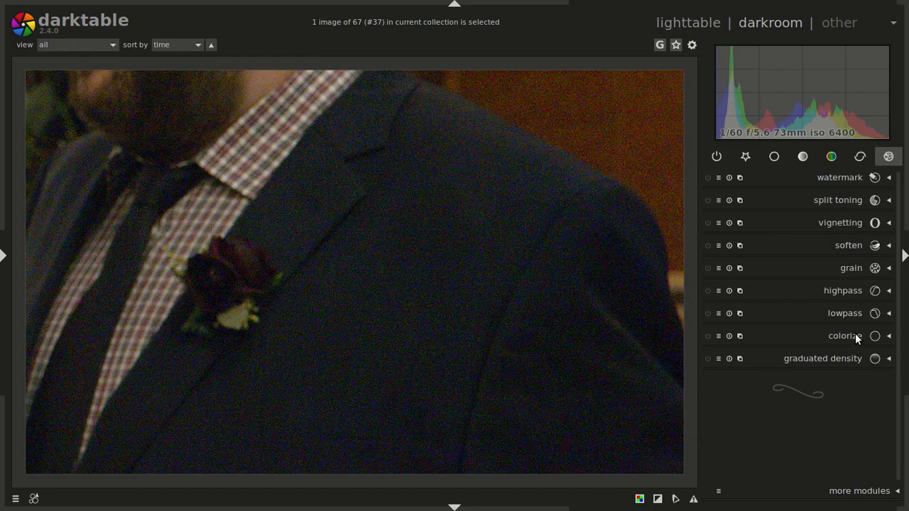
- Turn on lowpass with uniform blending in Lab a-channel mode
left_click(845, 312)
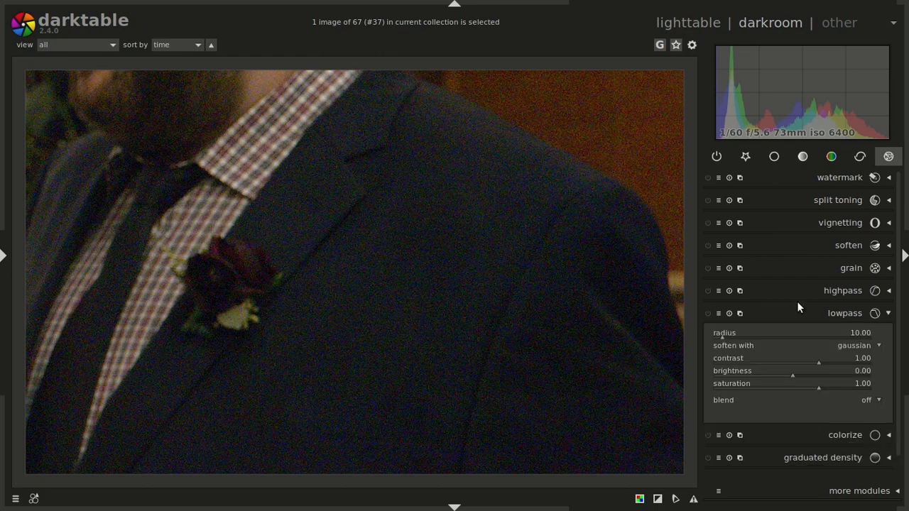
left_click(872, 400)
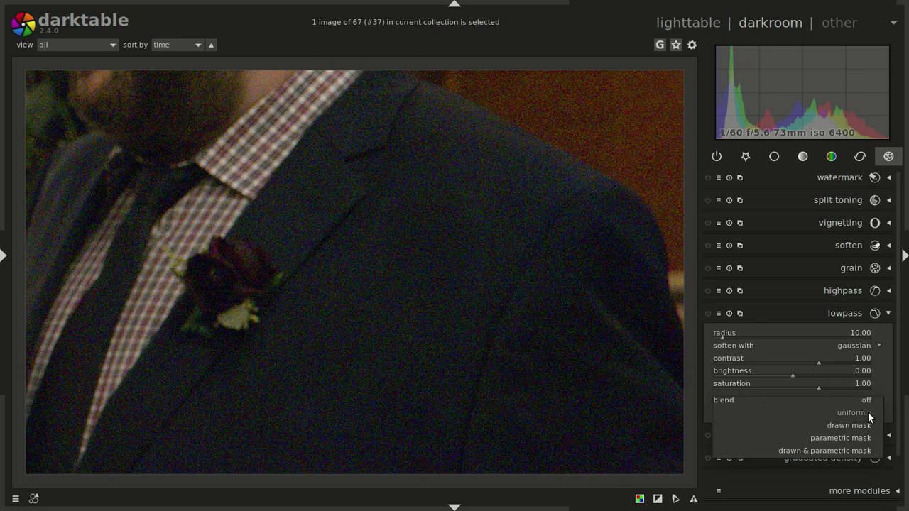
left_click(854, 413)
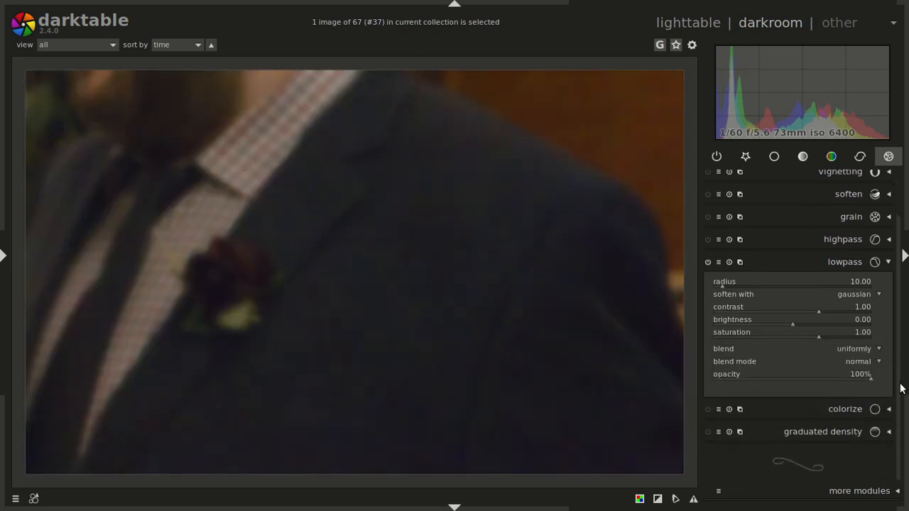
left_click(858, 361)
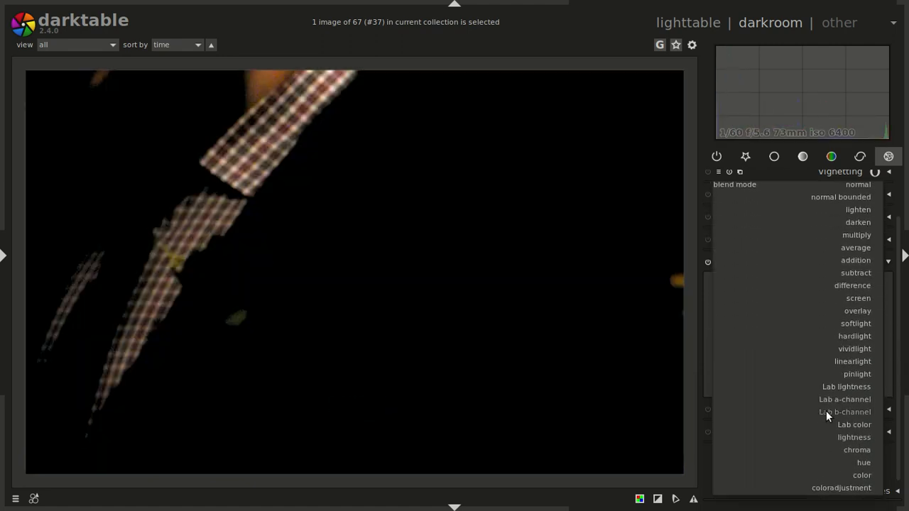
left_click(844, 399)
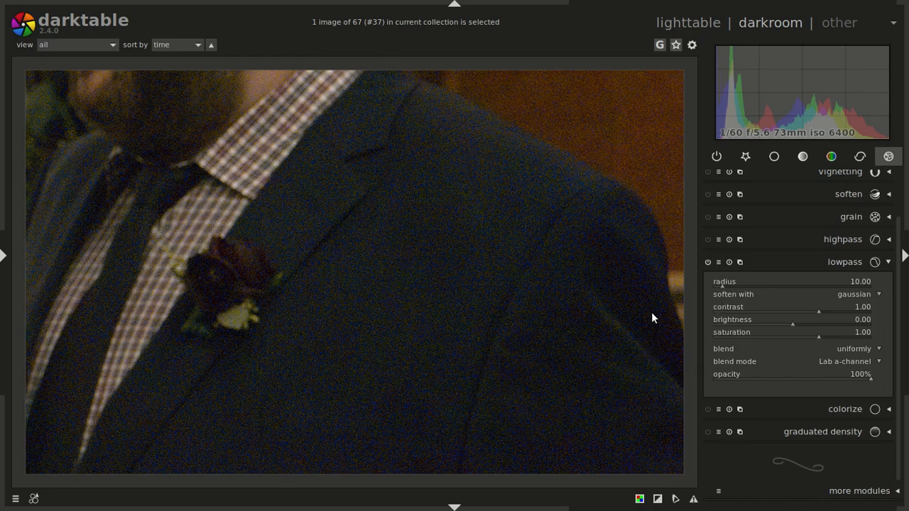
mouse_move(774, 157)
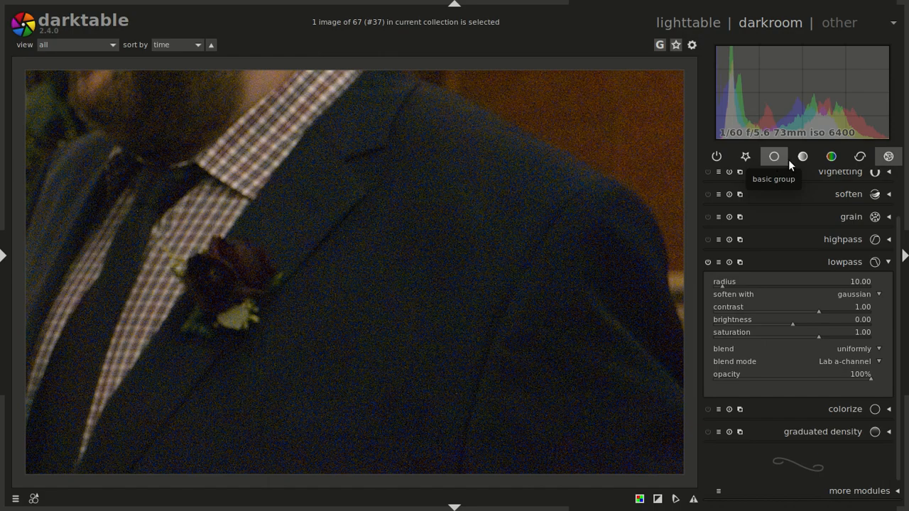
- Inspect the tone curve's a channel, then return to the effect module group
left_click(802, 156)
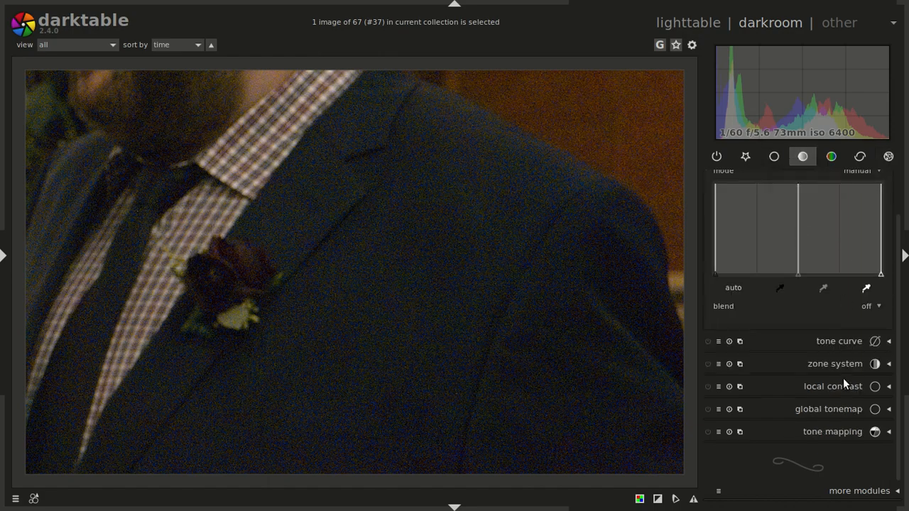
left_click(839, 341)
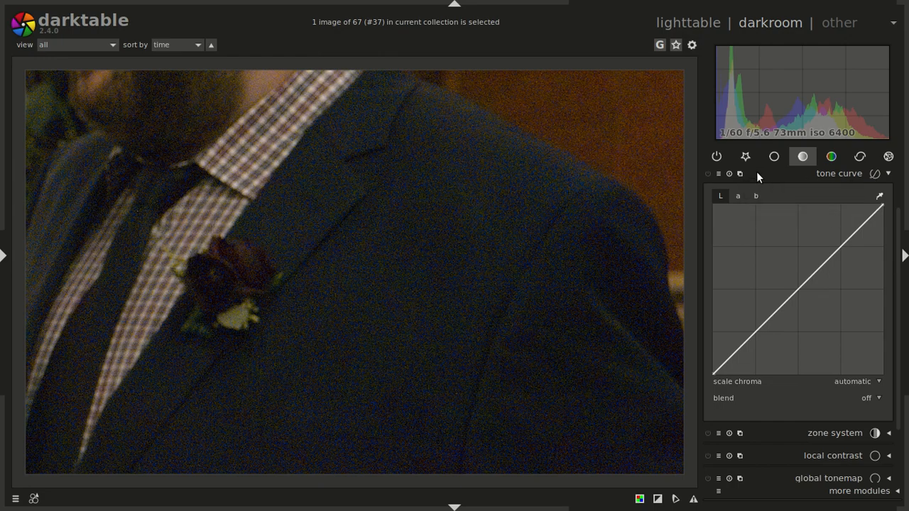
left_click(737, 195)
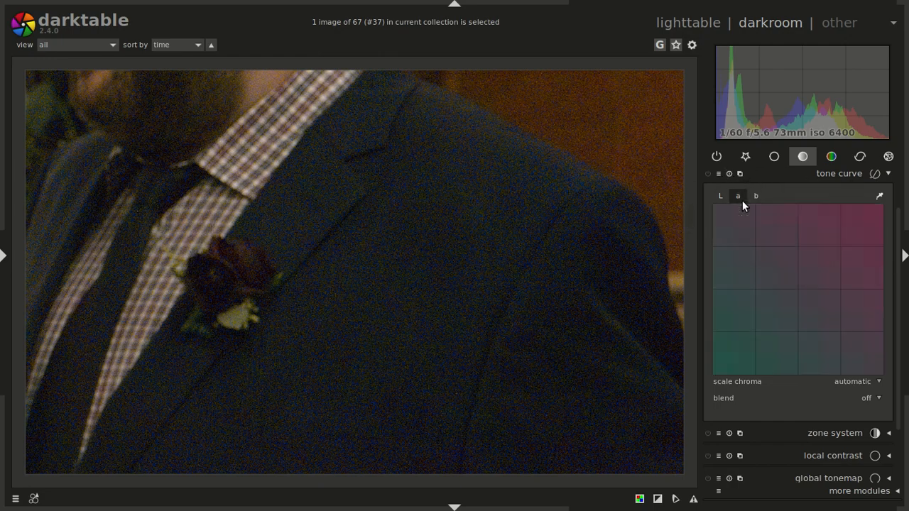
mouse_move(759, 215)
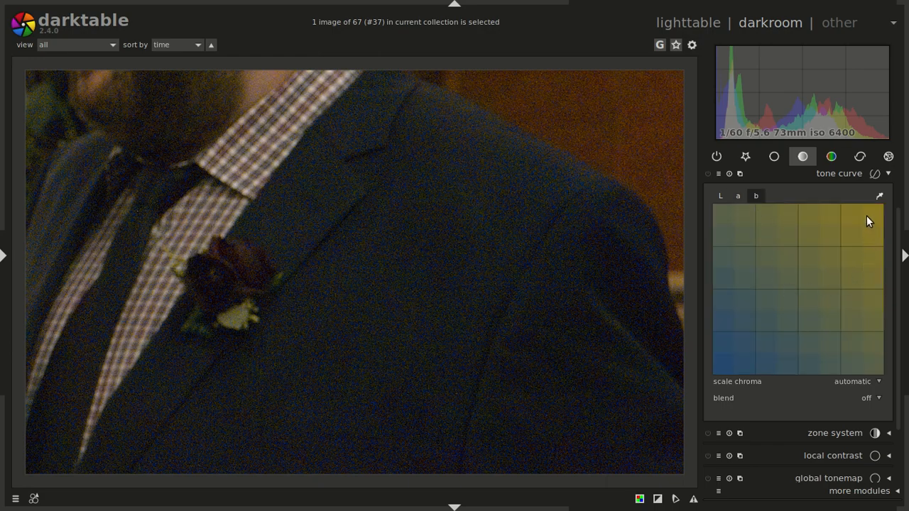
mouse_move(726, 369)
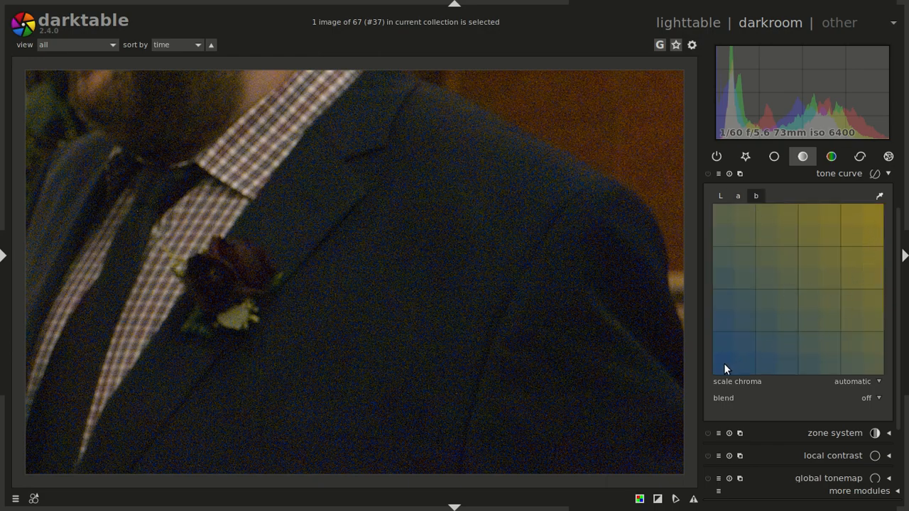
mouse_move(861, 231)
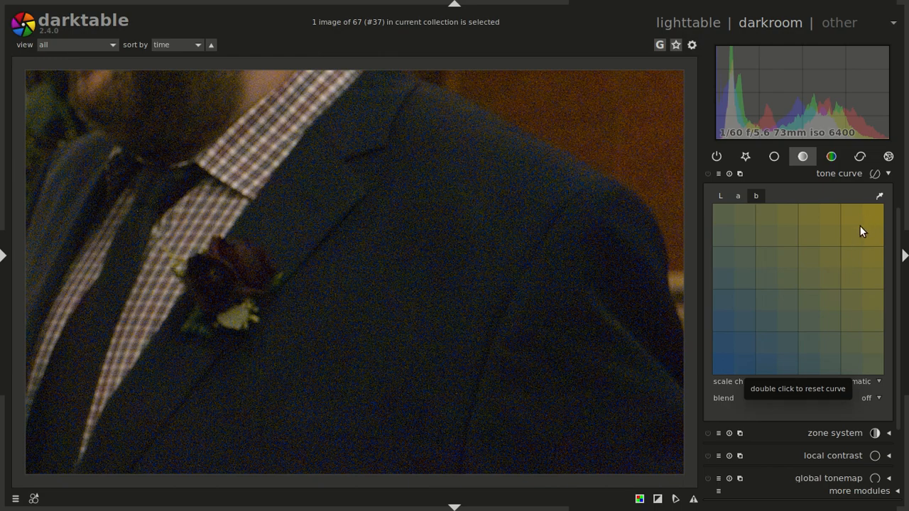
mouse_move(864, 221)
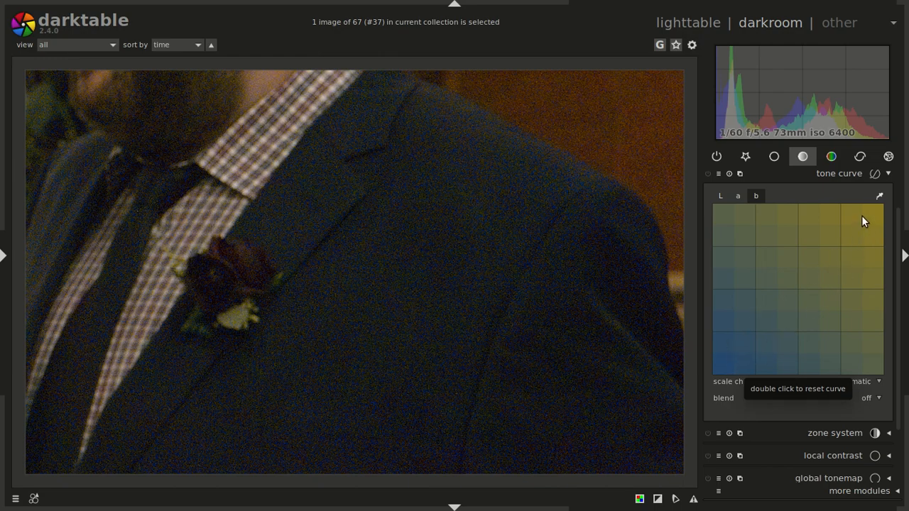
mouse_move(739, 364)
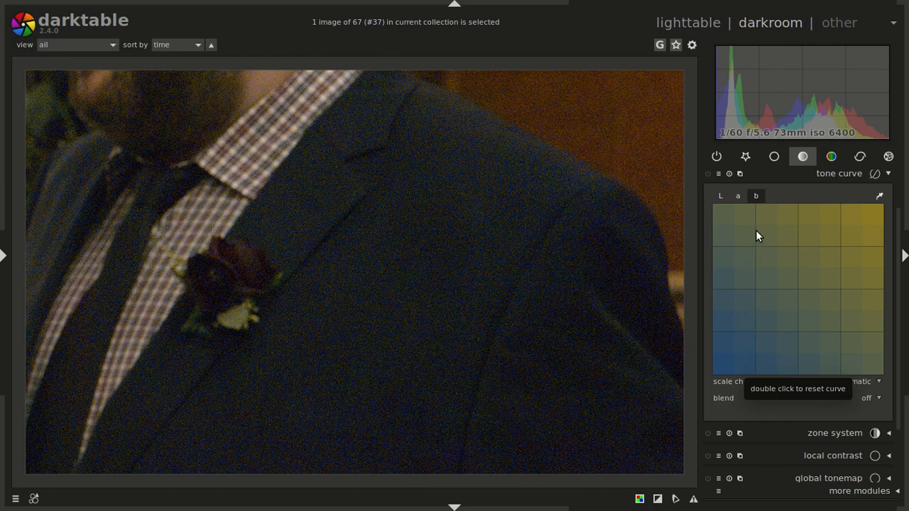
left_click(737, 196)
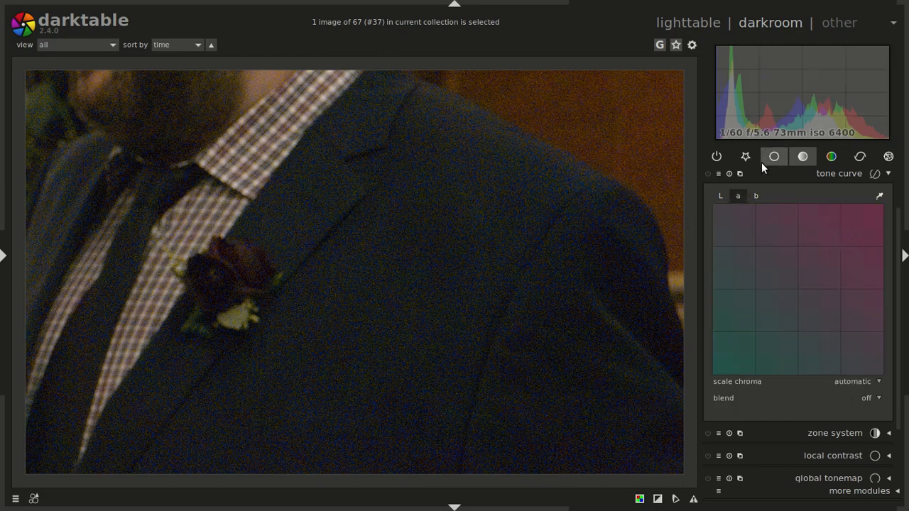
left_click(803, 156)
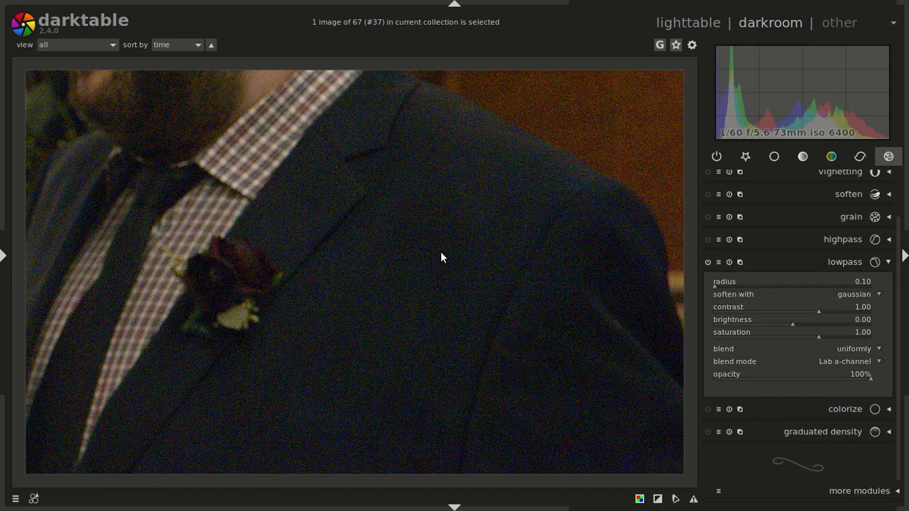
- Briefly show and hide the left overview panel while checking the lowpass on the jacket
left_click(708, 262)
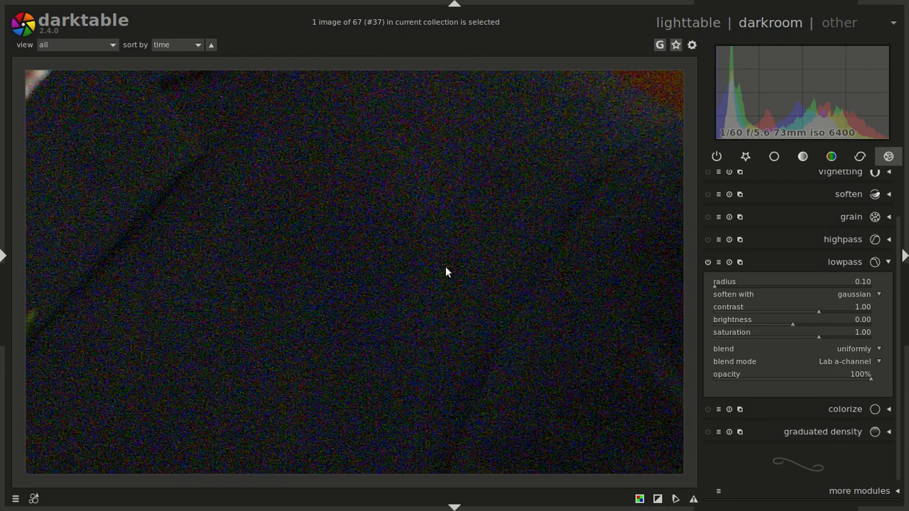
mouse_move(185, 156)
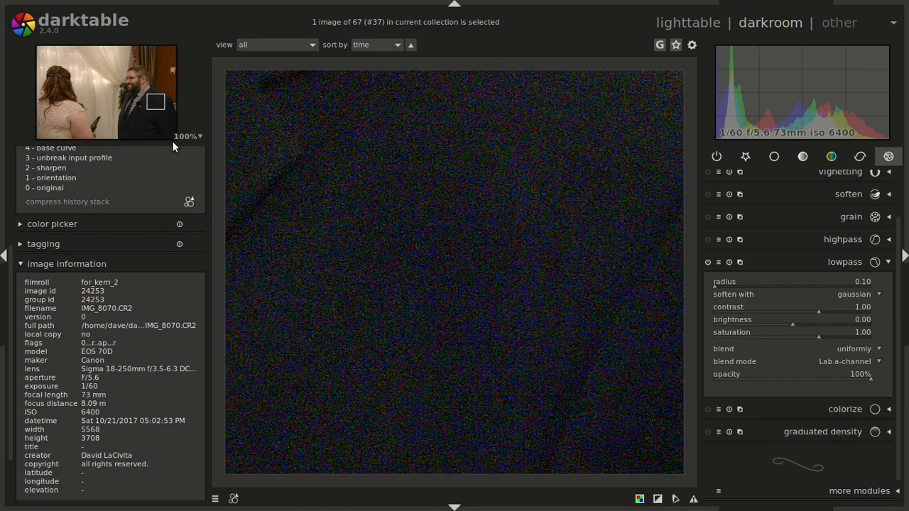
left_click(4, 256)
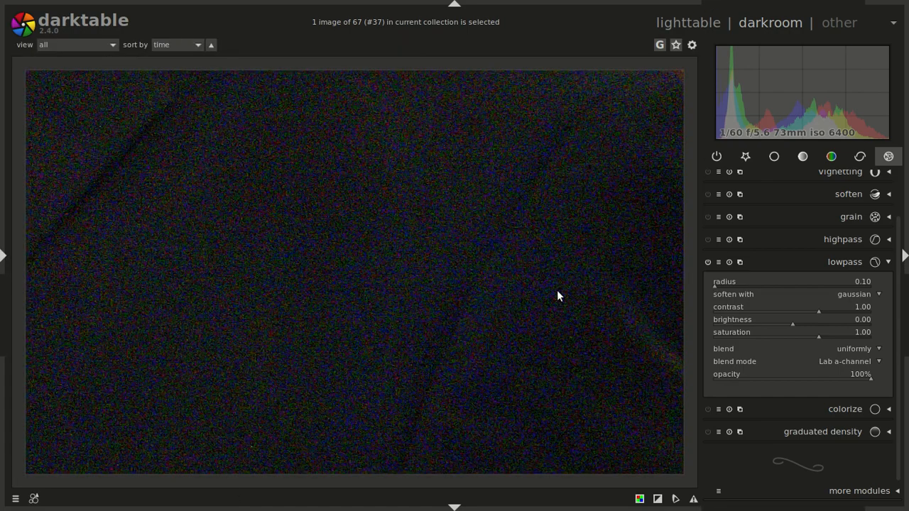
mouse_move(872, 293)
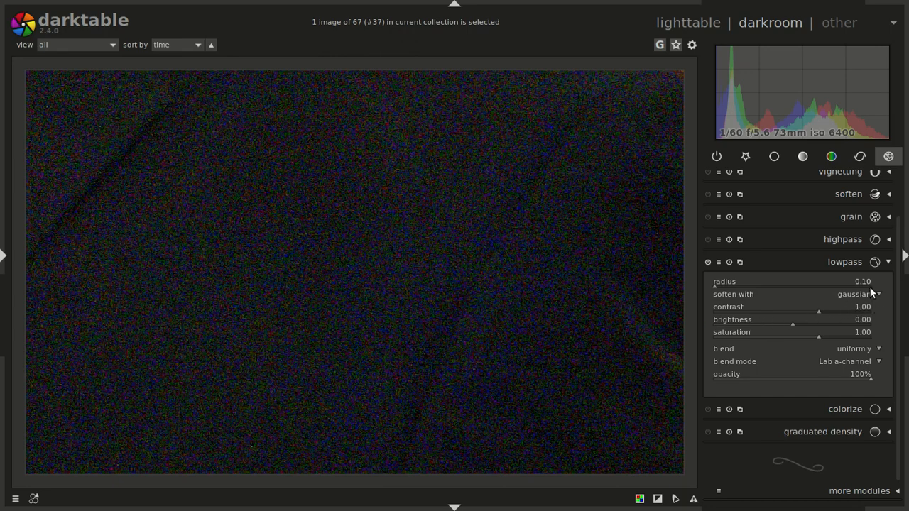
mouse_move(863, 283)
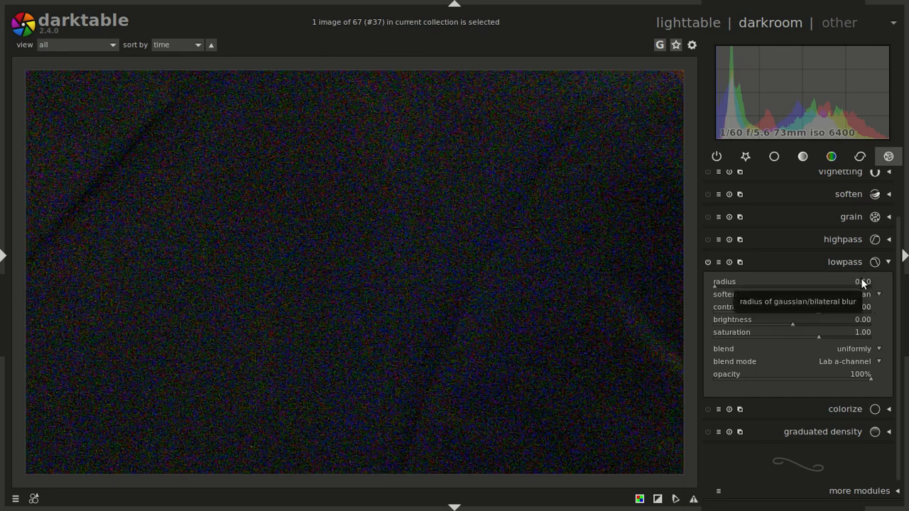
mouse_move(717, 292)
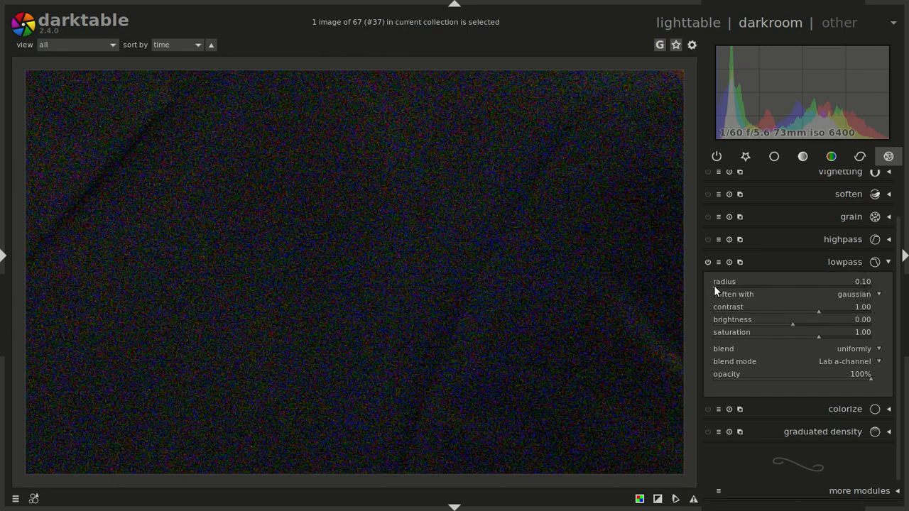
mouse_move(806, 299)
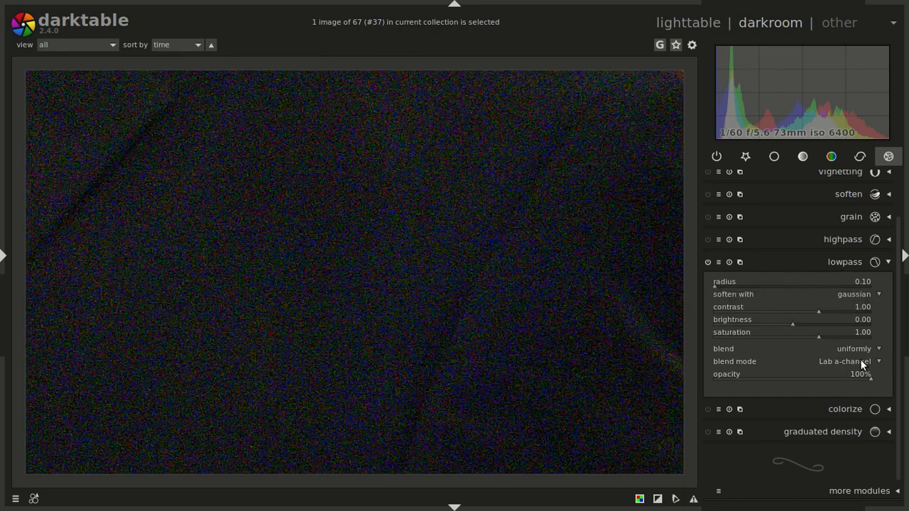
mouse_move(736, 320)
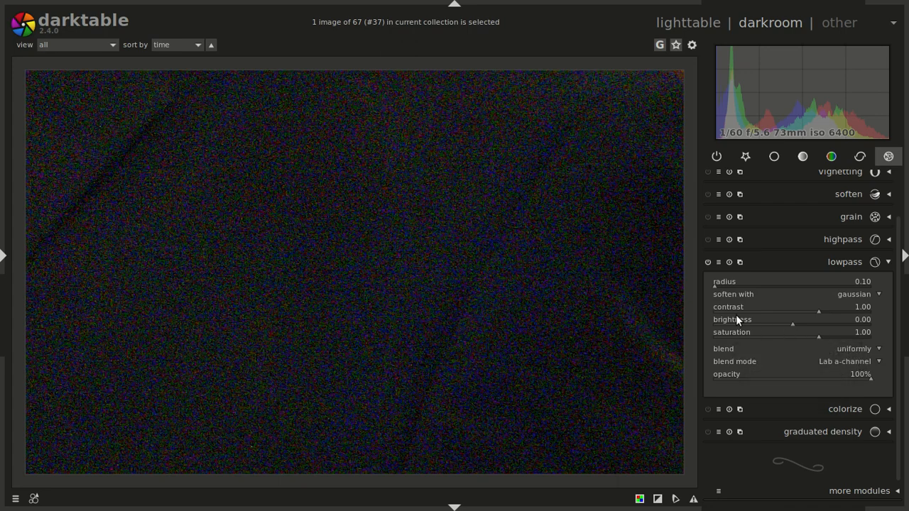
mouse_move(714, 292)
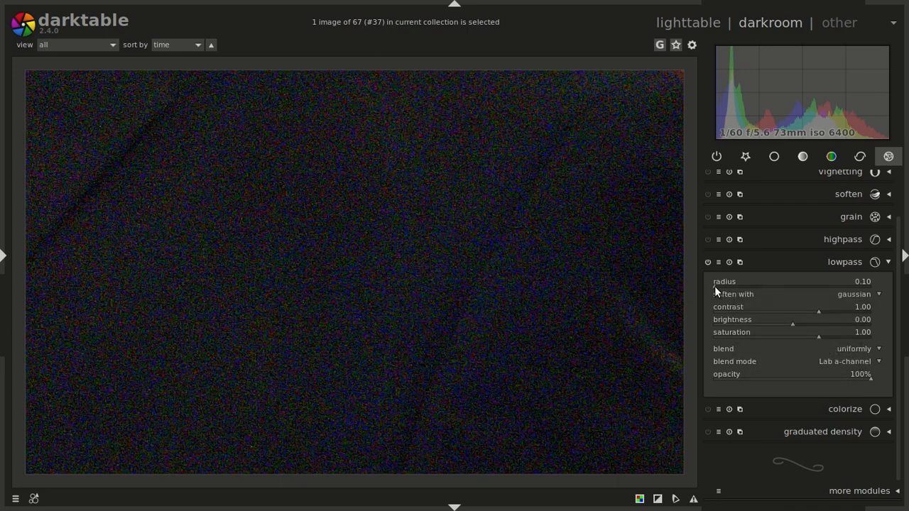
mouse_move(540, 149)
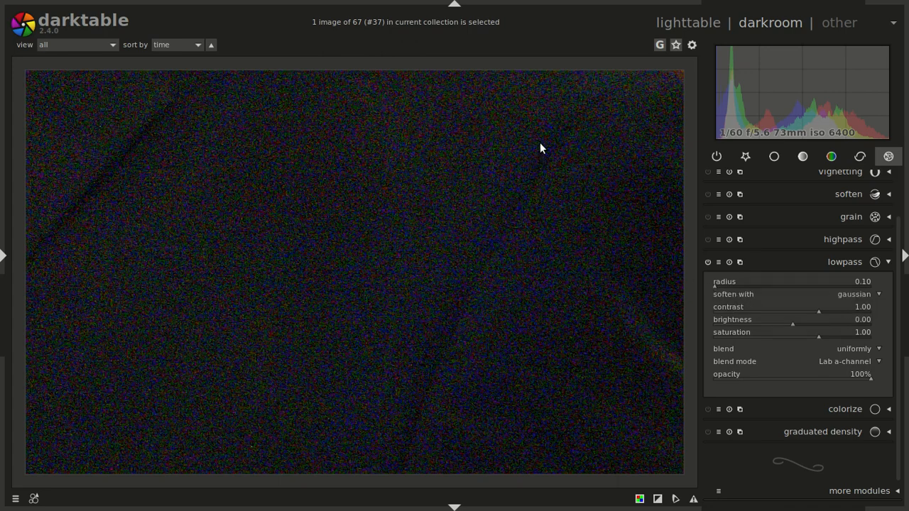
mouse_move(717, 294)
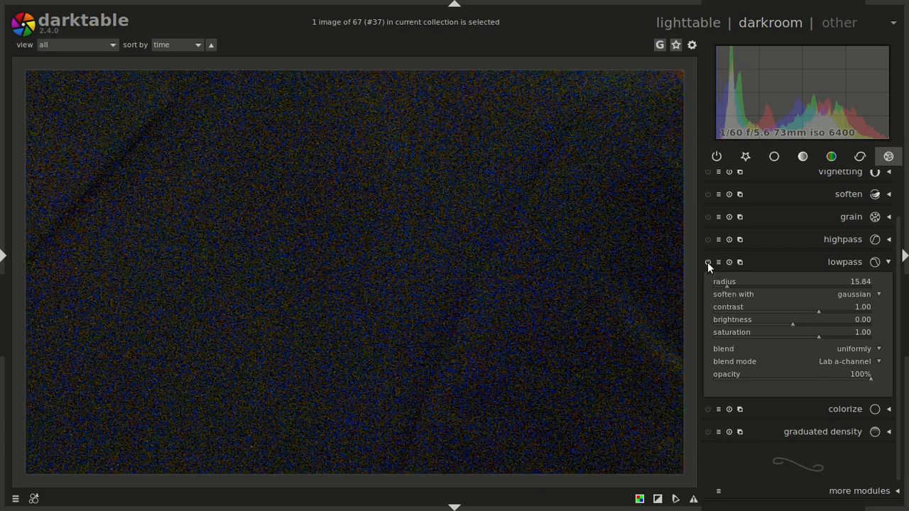
- Compare lowpass on and off, set its a-channel radius to about 14.79, and recheck the face
left_click(708, 262)
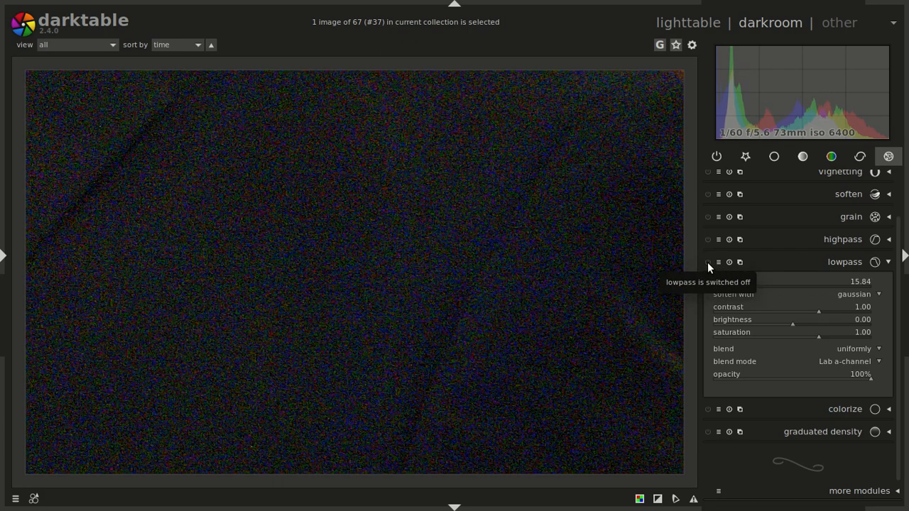
left_click(708, 262)
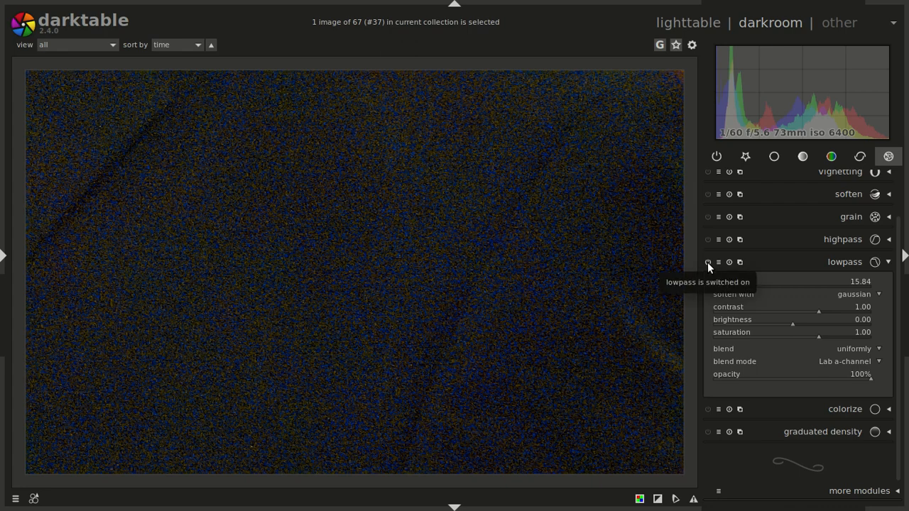
left_click(707, 262)
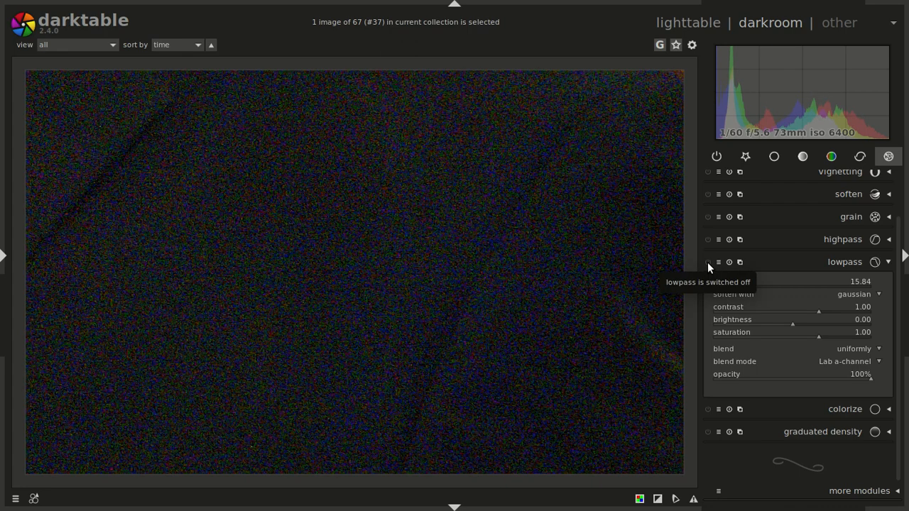
left_click(707, 261)
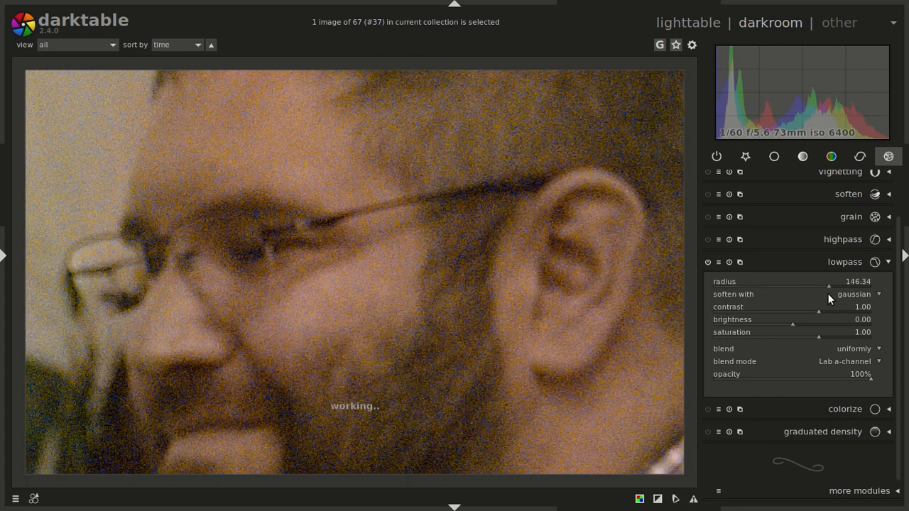
mouse_move(852, 294)
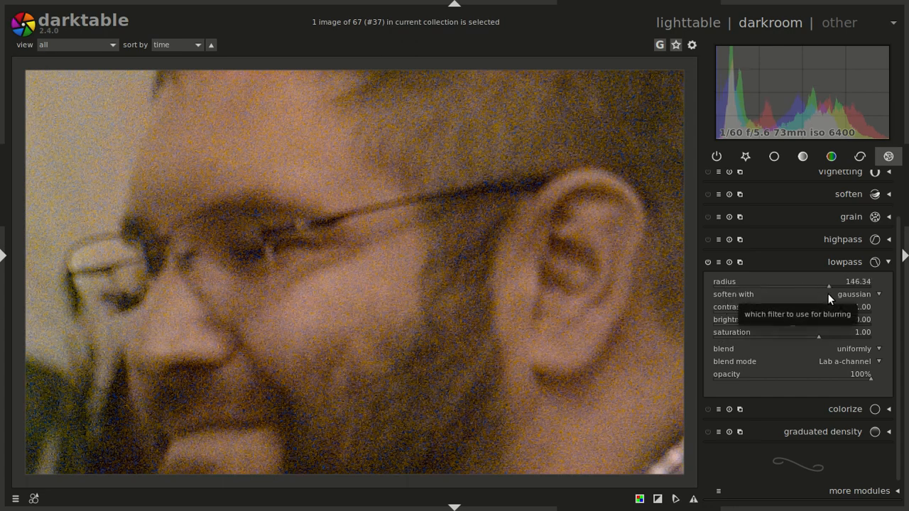
left_click_drag(824, 288, 746, 288)
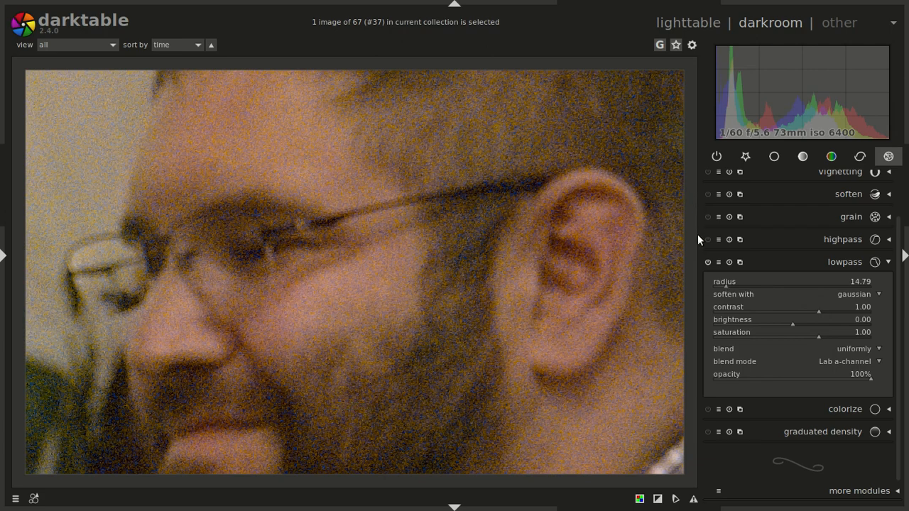
mouse_move(710, 266)
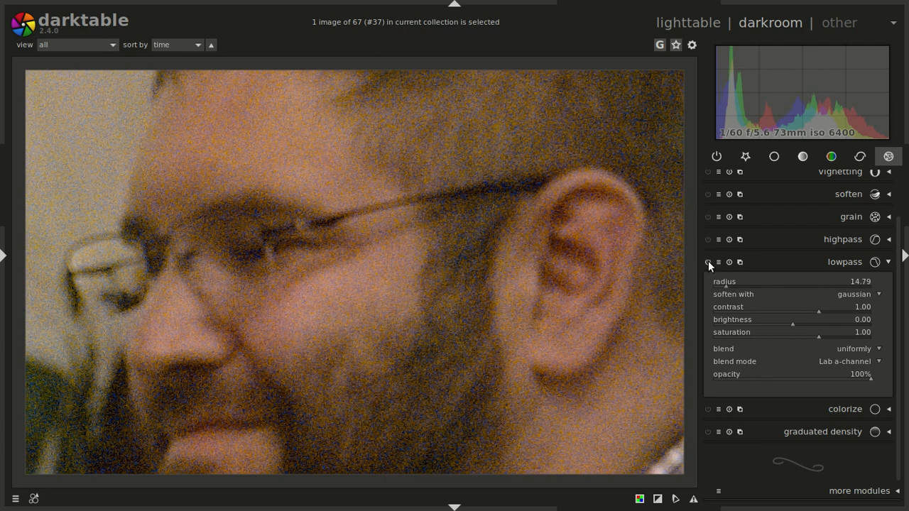
left_click(707, 261)
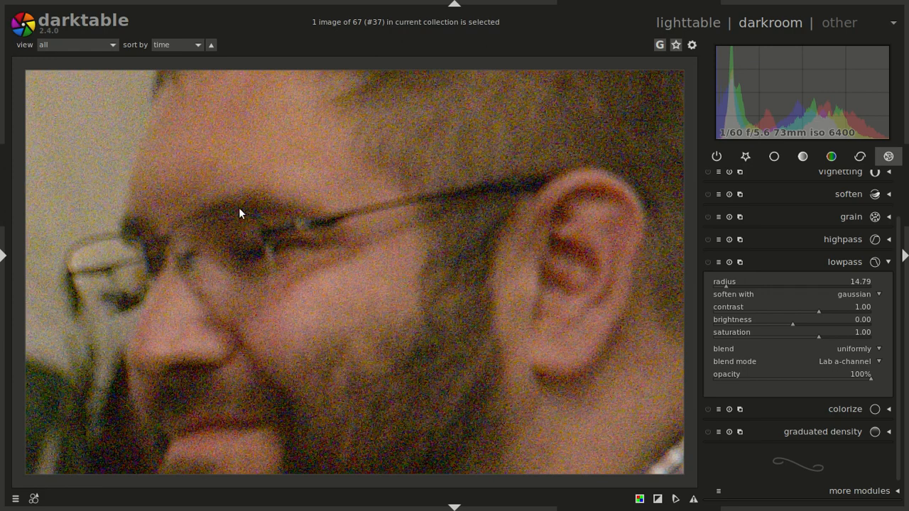
left_click(708, 262)
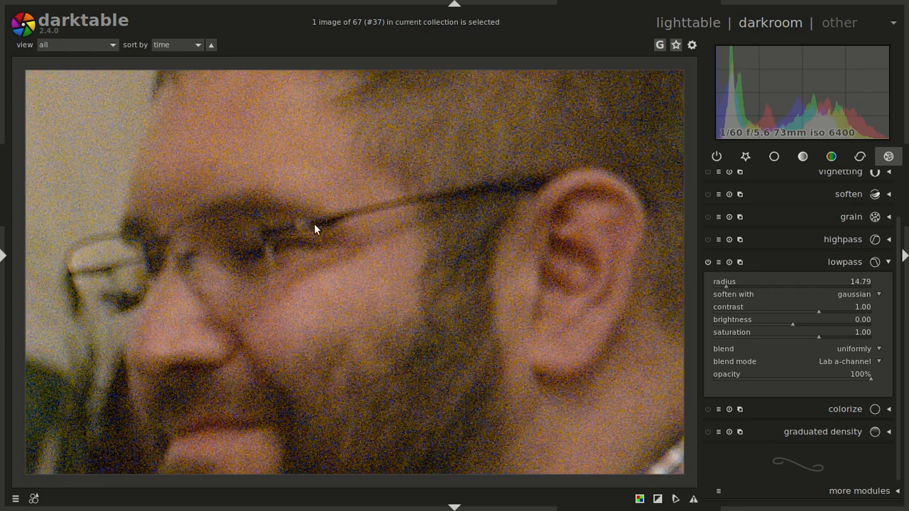
mouse_move(796, 273)
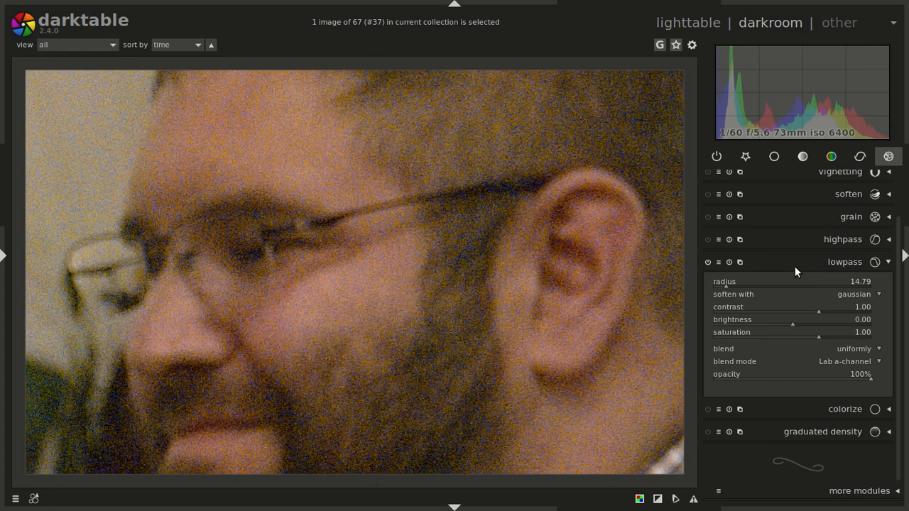
mouse_move(740, 262)
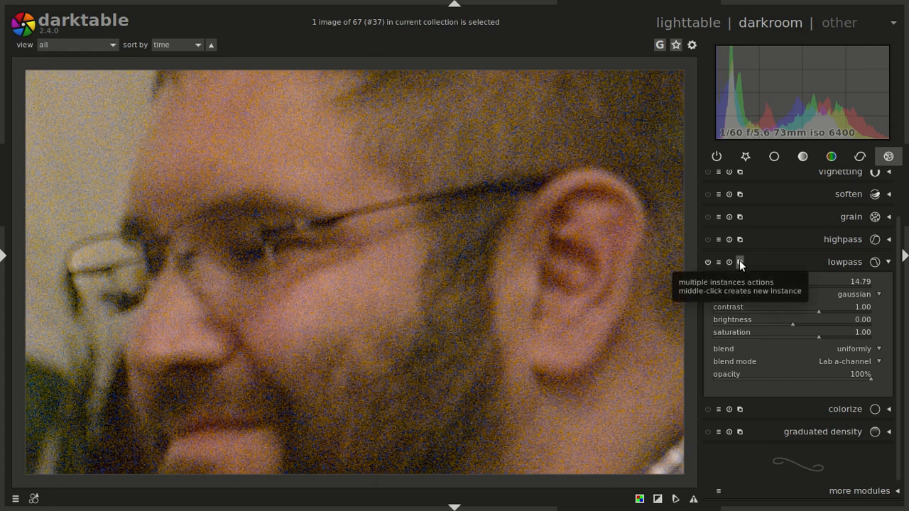
- Add a second lowpass blending uniformly on Lab b-channel at radius 10.72, toggling lowpass 1 to compare
middle_click(740, 263)
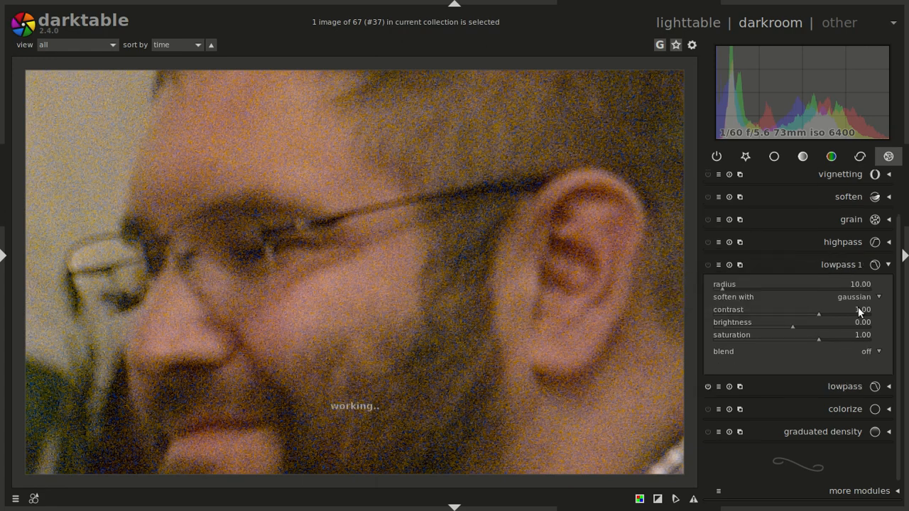
left_click(870, 351)
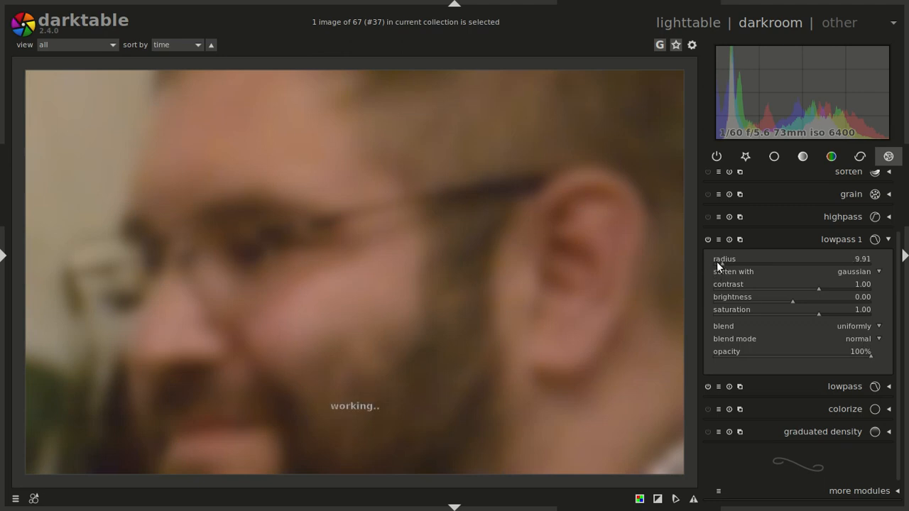
left_click(858, 339)
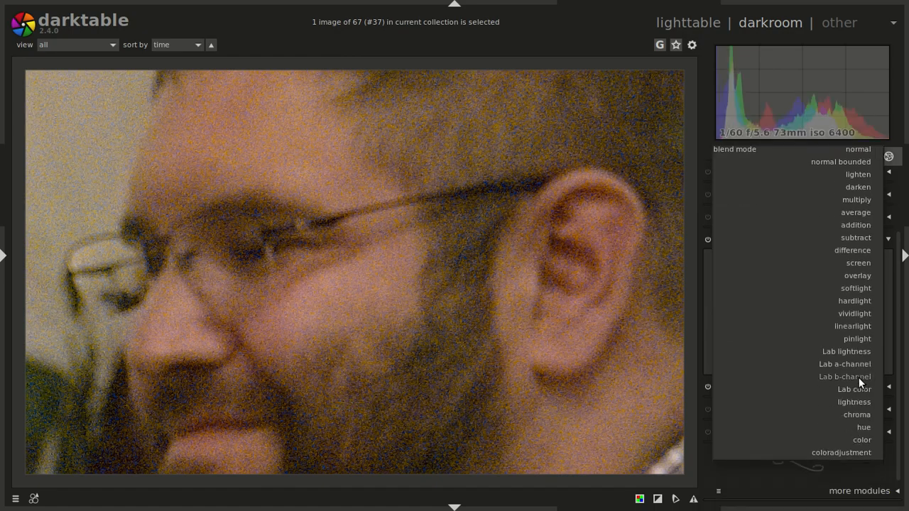
left_click(844, 377)
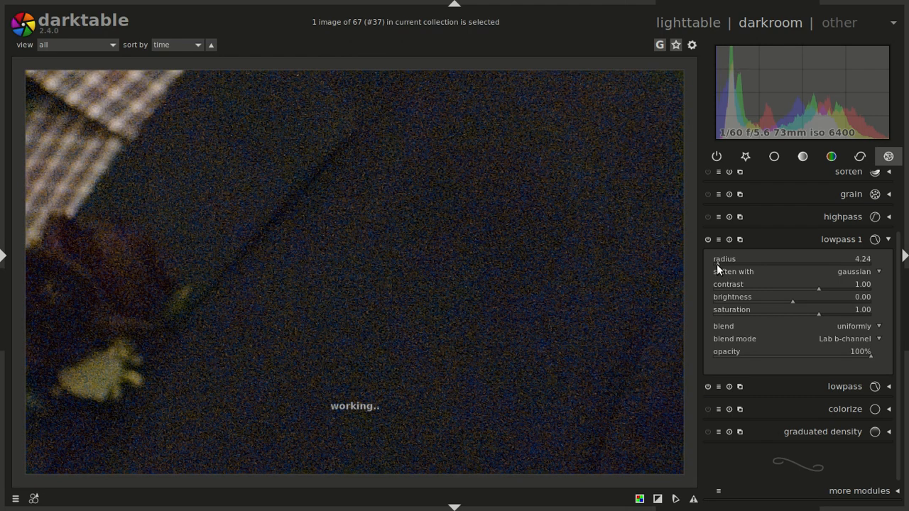
left_click_drag(781, 258, 838, 258)
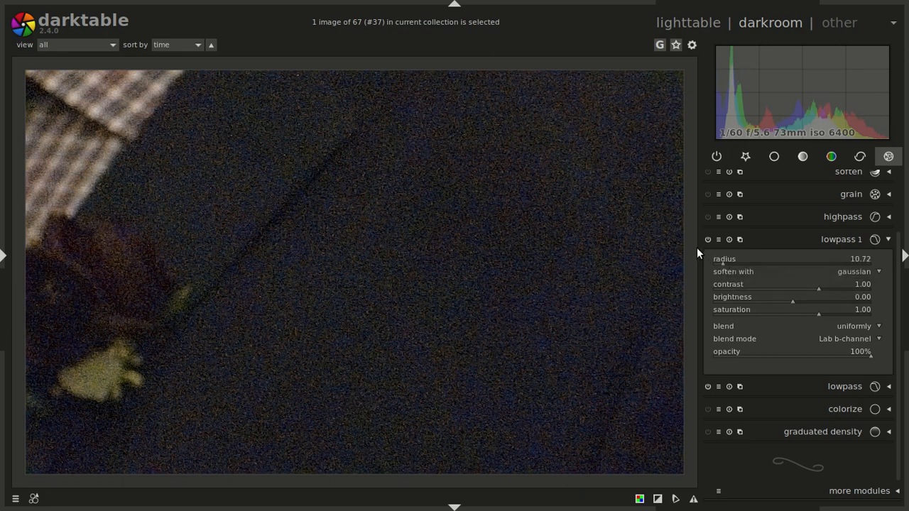
left_click(708, 240)
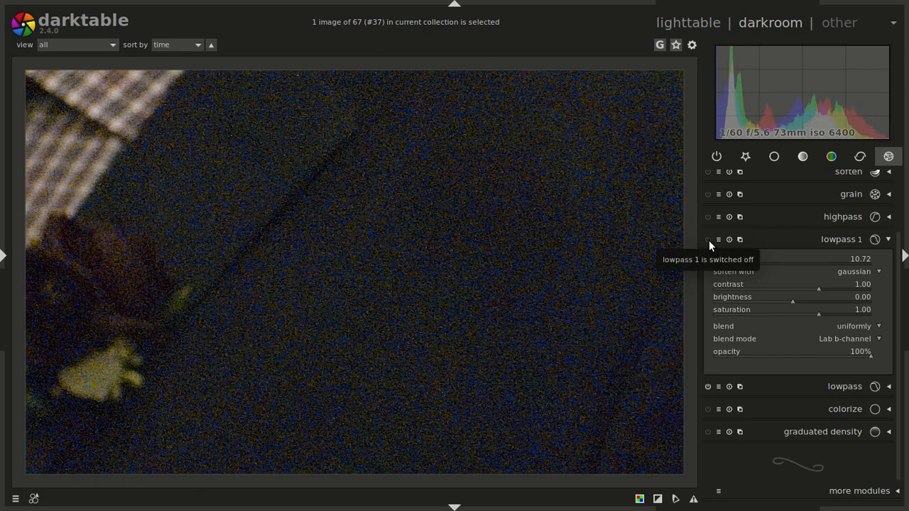
left_click(707, 240)
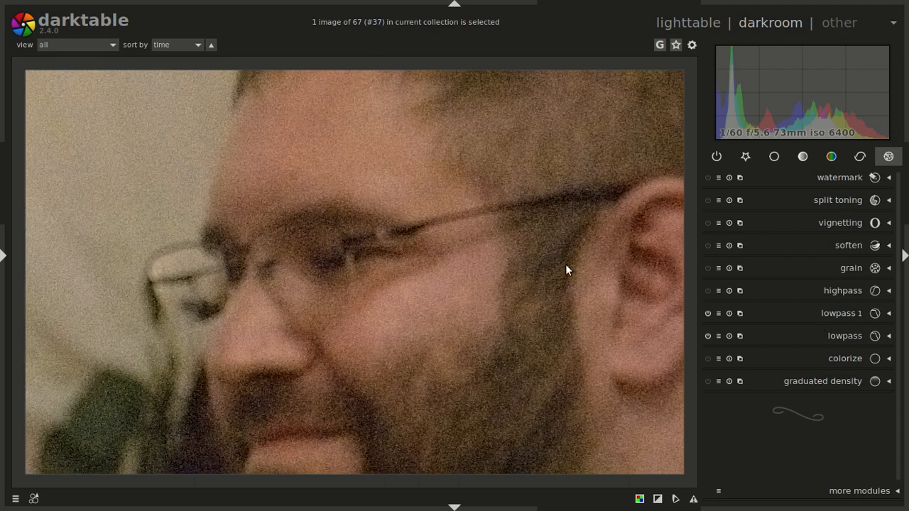
mouse_move(577, 279)
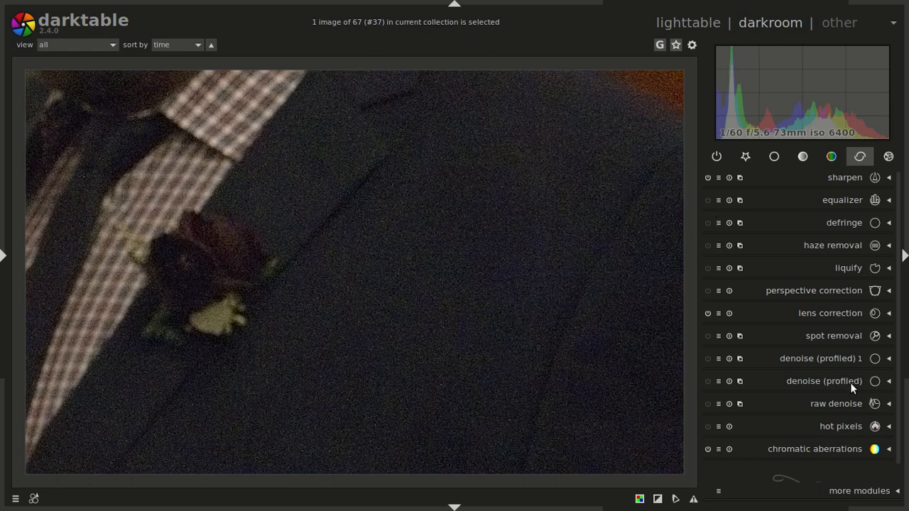
- Collapse the denoise (profiled) 1 module's masked non-local-means settings
left_click(821, 358)
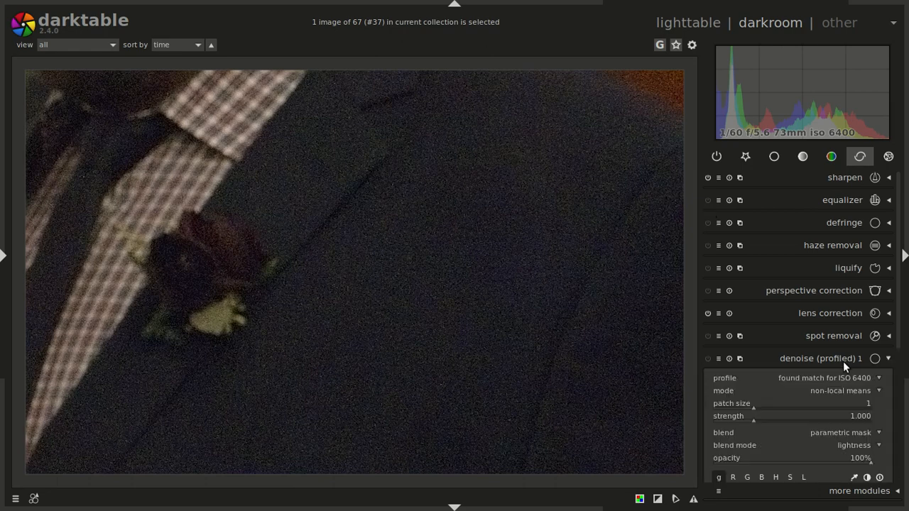
mouse_move(748, 381)
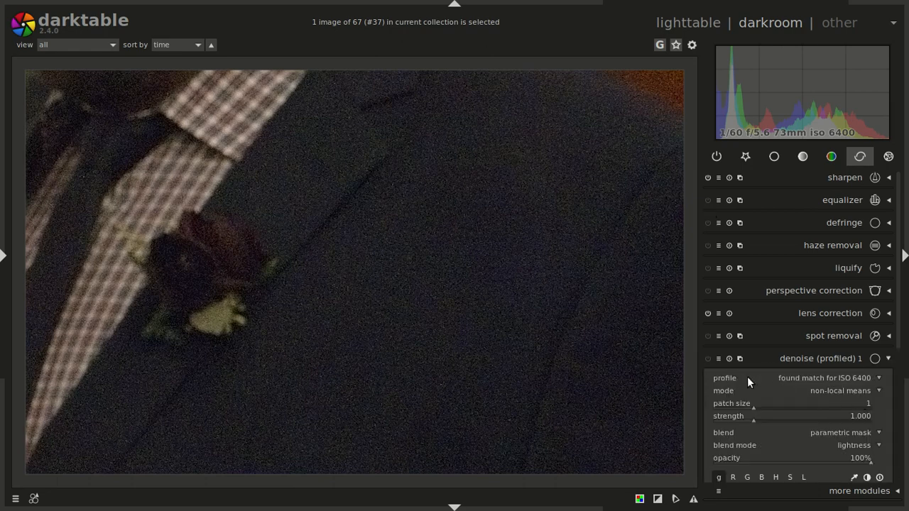
left_click(708, 358)
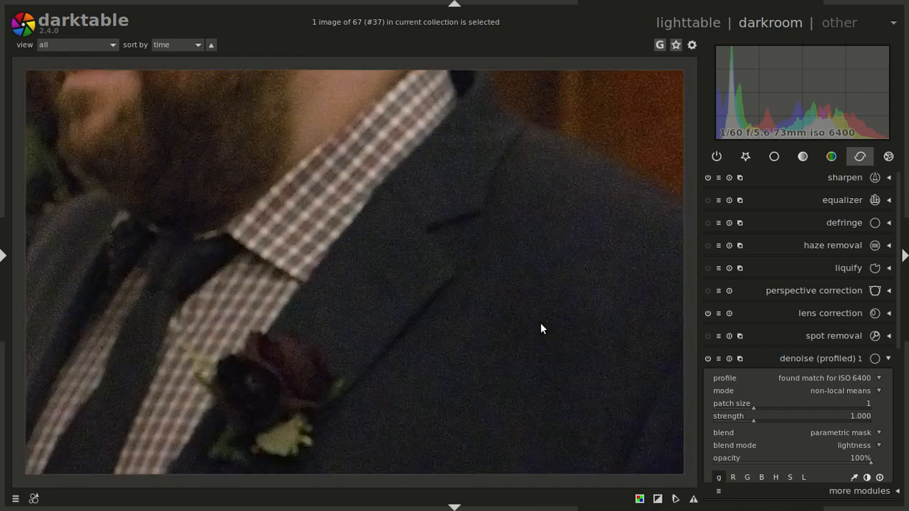
mouse_move(630, 140)
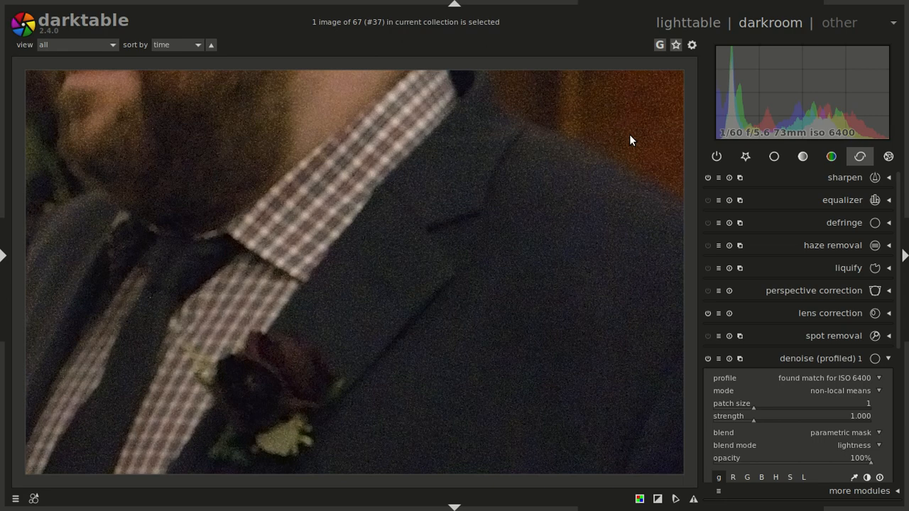
mouse_move(902, 336)
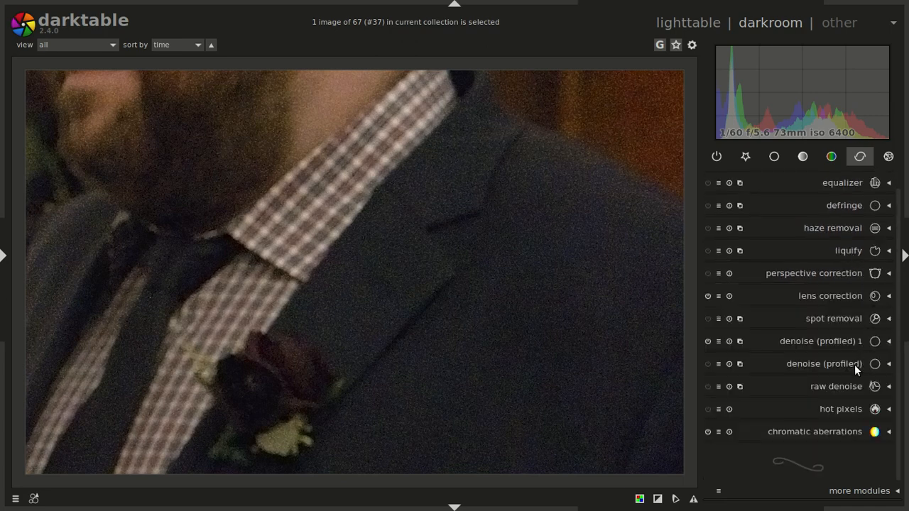
- Expand and enable the wavelets denoise (profiled) instance, toggling it to compare the face
left_click(825, 364)
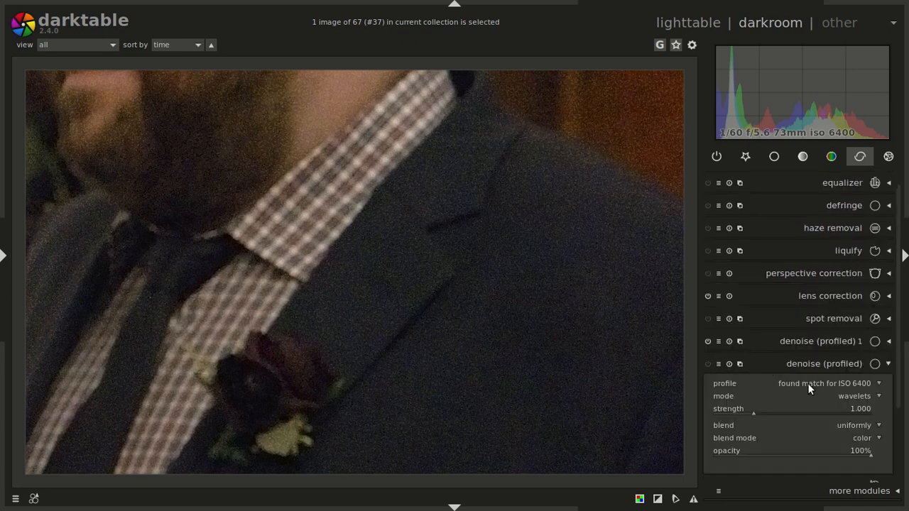
mouse_move(712, 368)
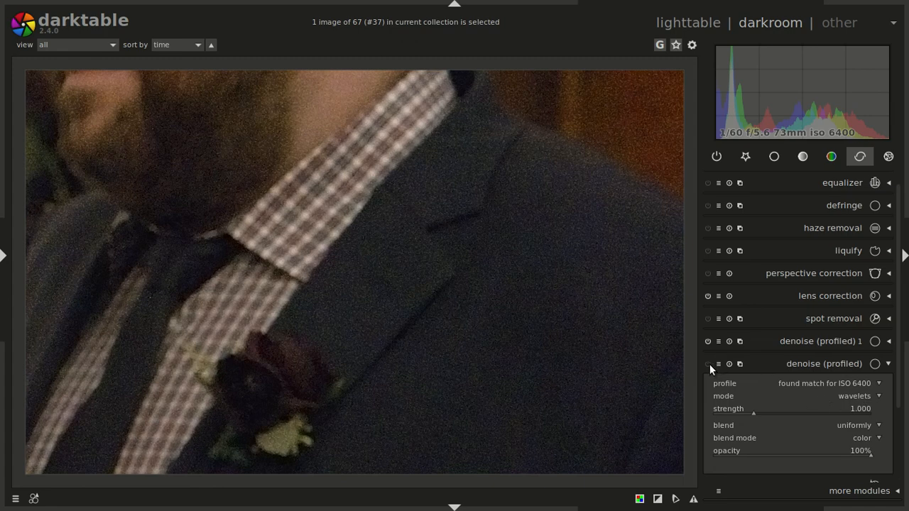
left_click(708, 363)
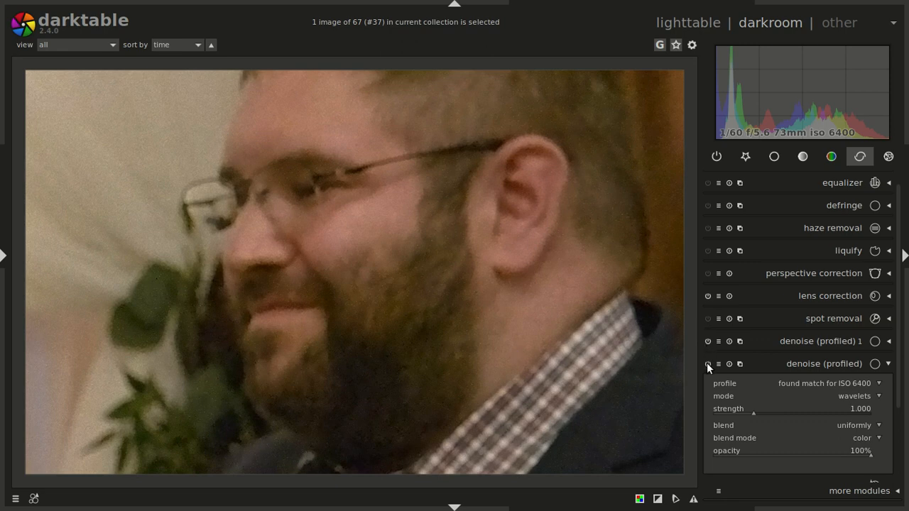
left_click(707, 363)
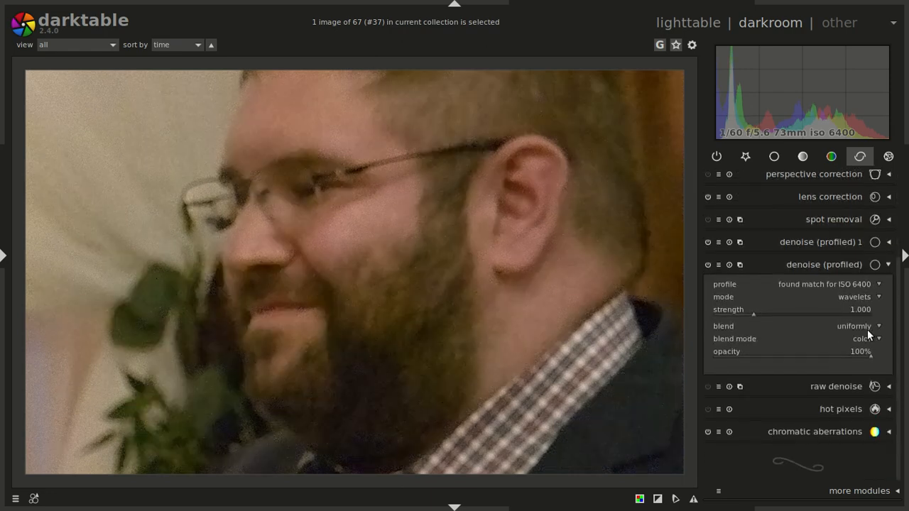
- Blend the wavelet denoise through a parametric mask limited to input range 0 to 50
left_click(853, 326)
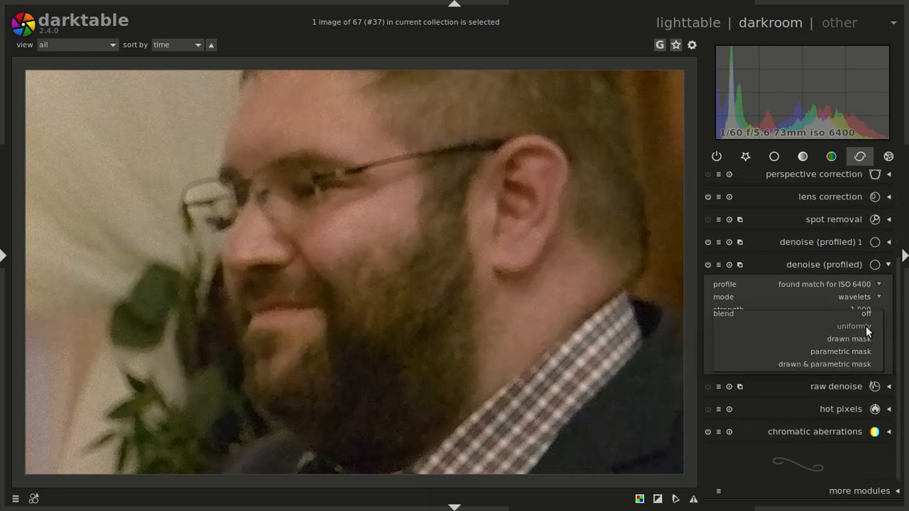
left_click(841, 351)
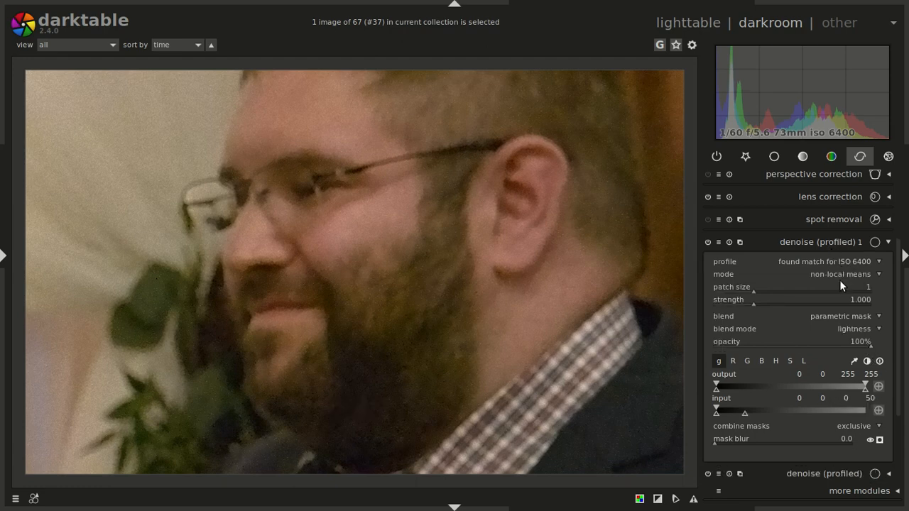
mouse_move(784, 411)
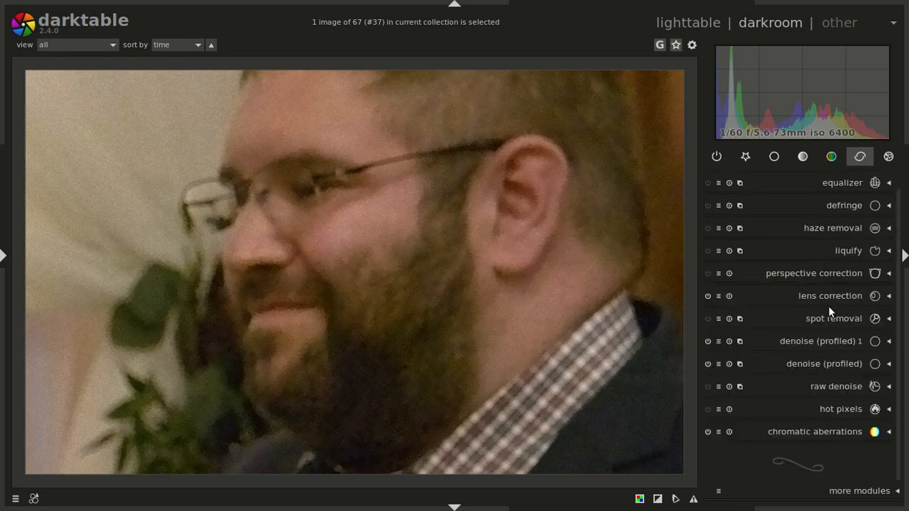
left_click(824, 364)
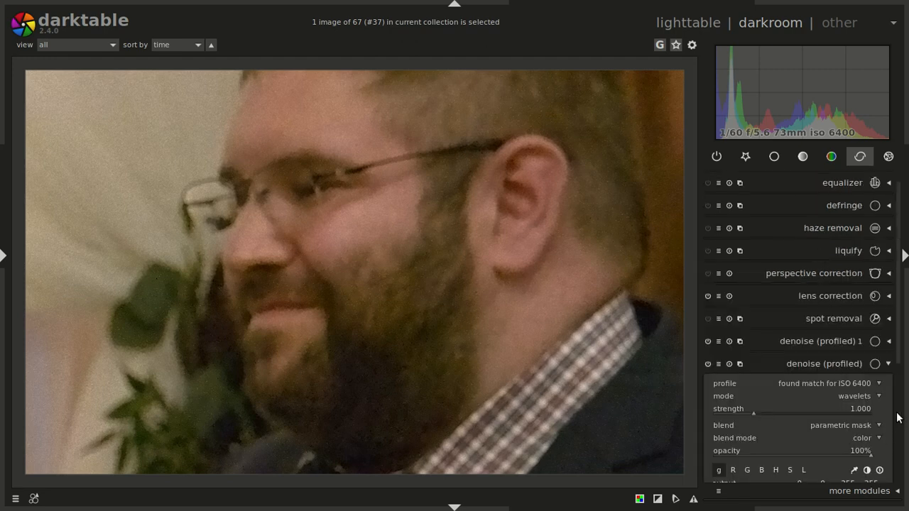
scroll("down", 3)
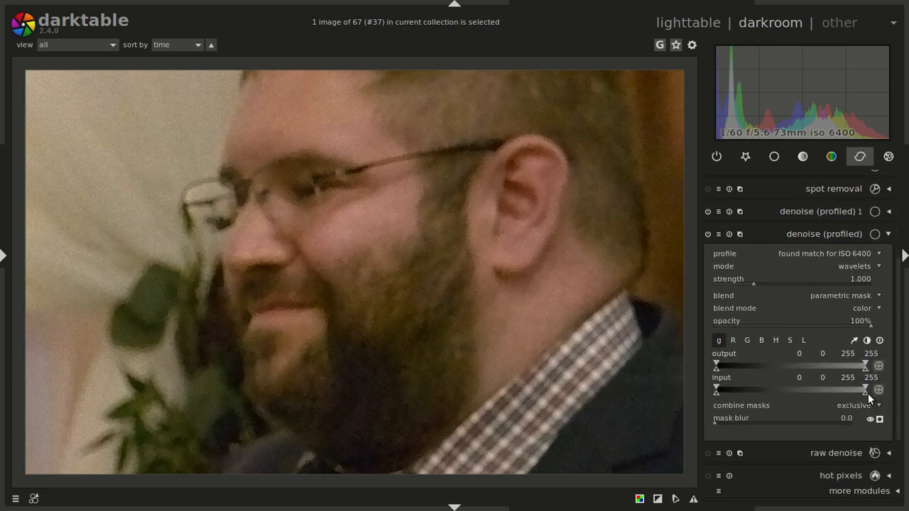
left_click_drag(865, 392, 743, 391)
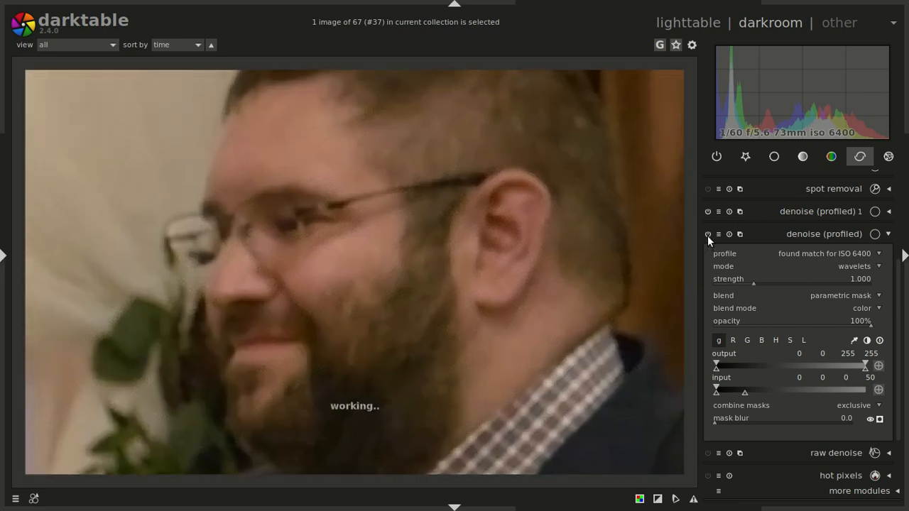
- Toggle the masked wavelet denoise off and on to compare results
left_click(708, 234)
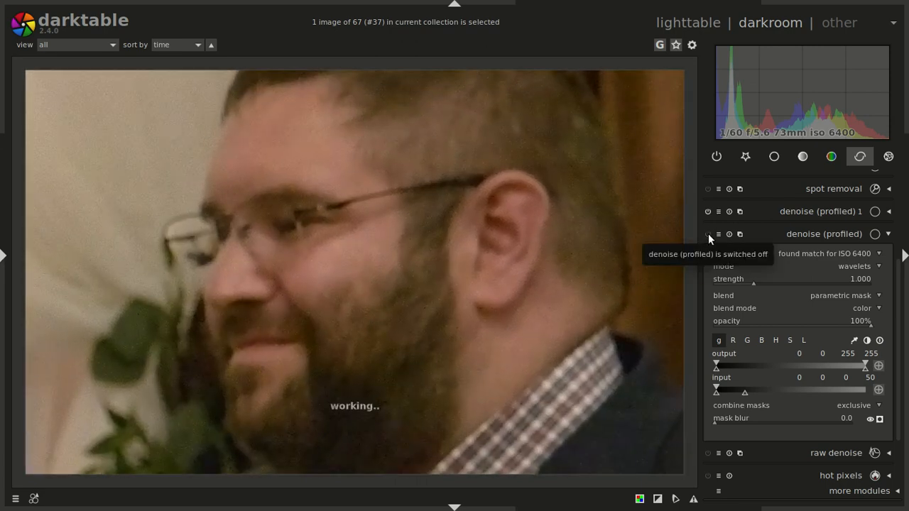
left_click(716, 234)
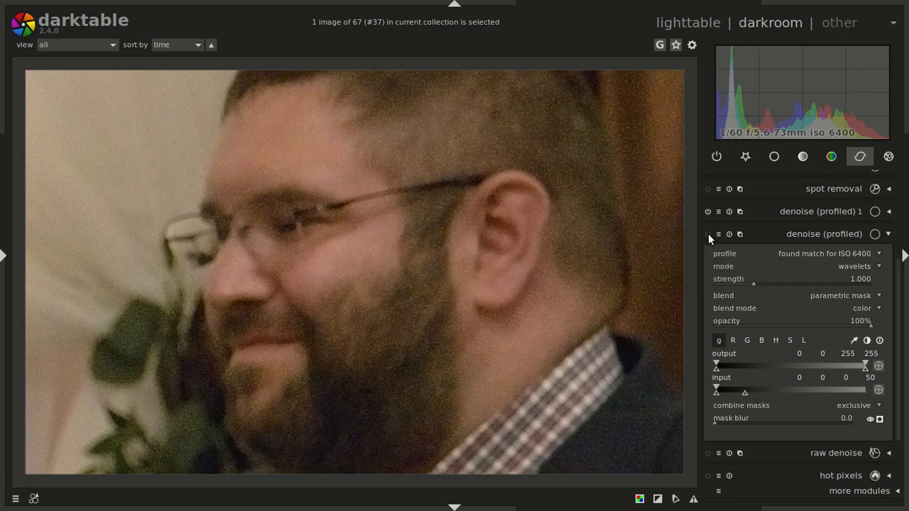
left_click(709, 235)
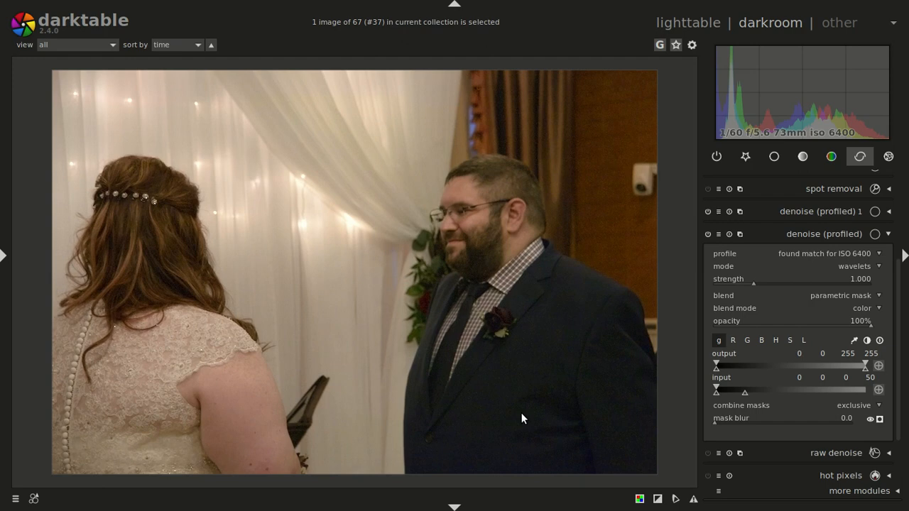
mouse_move(871, 255)
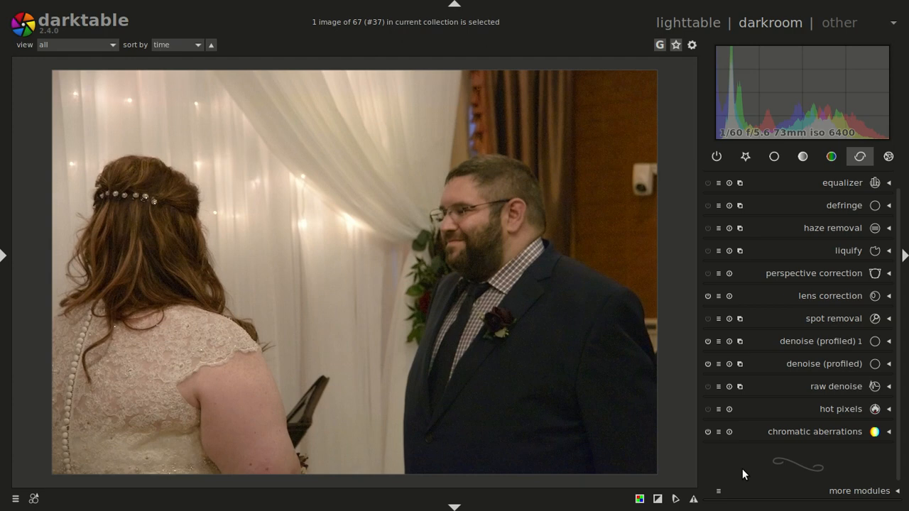
mouse_move(723, 490)
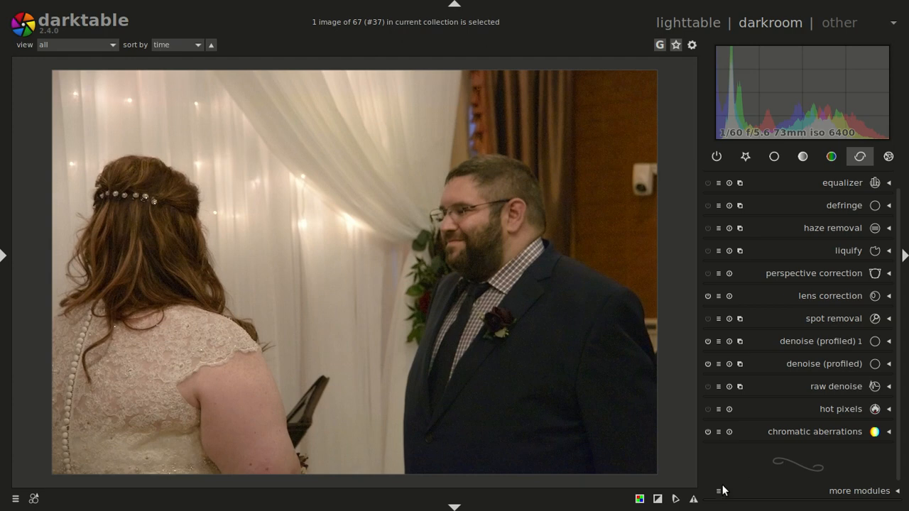
mouse_move(607, 411)
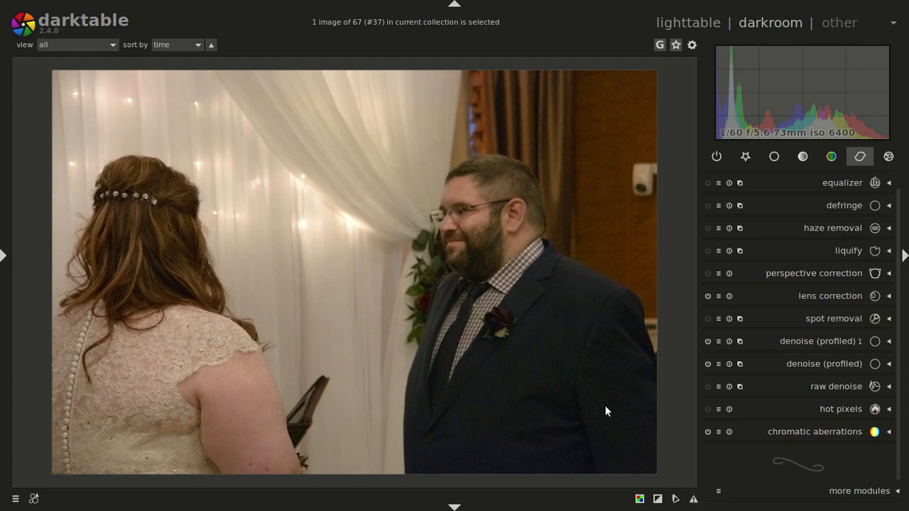
mouse_move(608, 355)
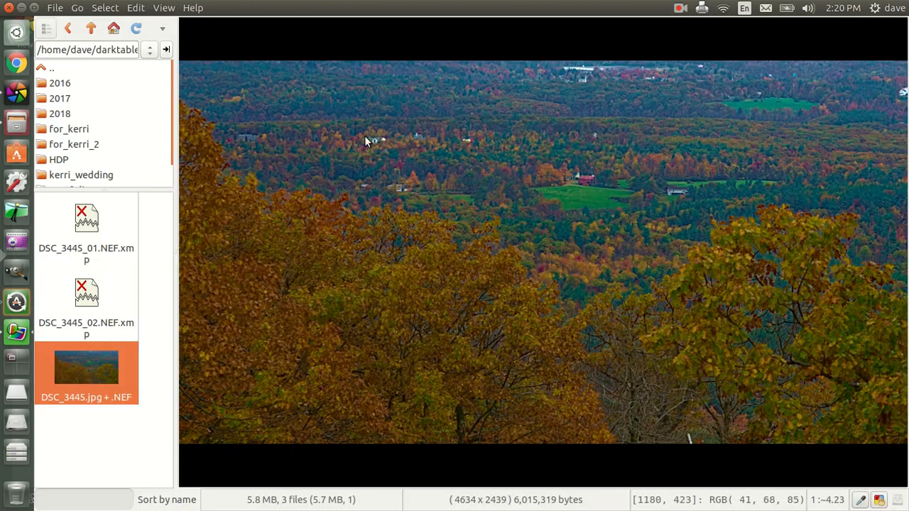
mouse_move(701, 147)
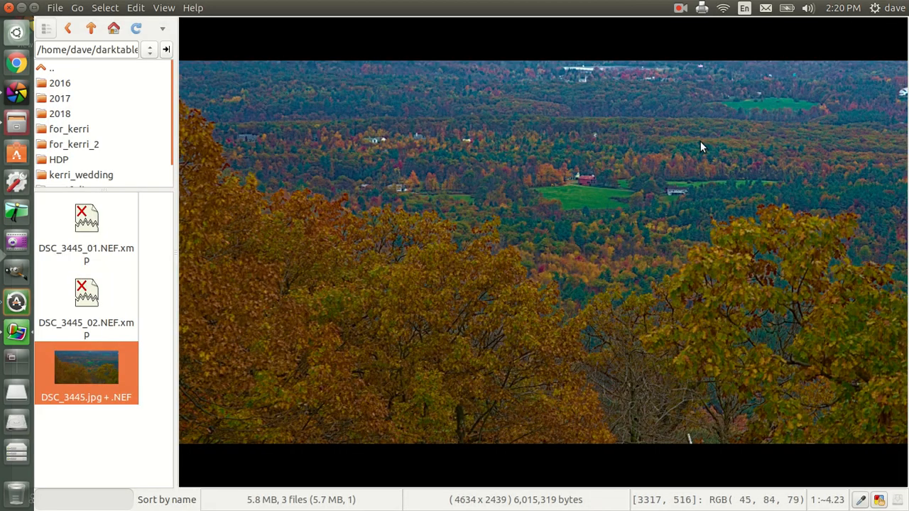
mouse_move(504, 231)
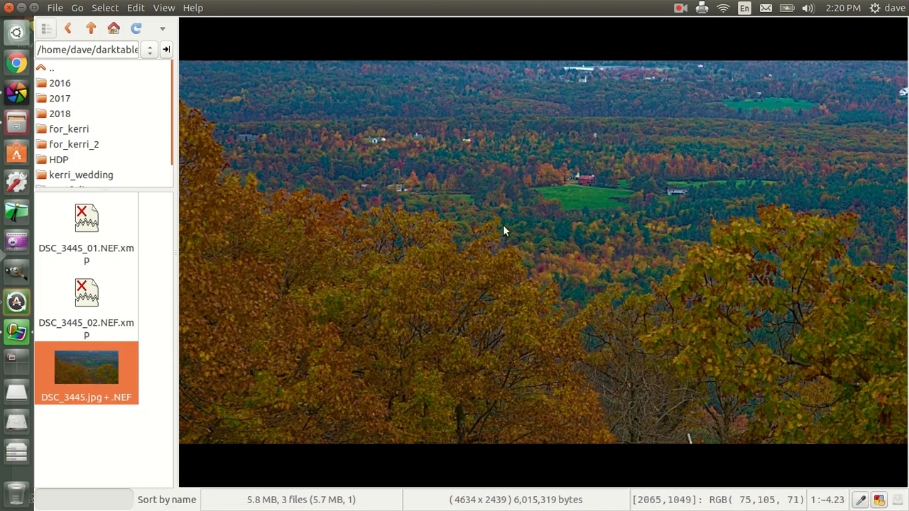
mouse_move(540, 225)
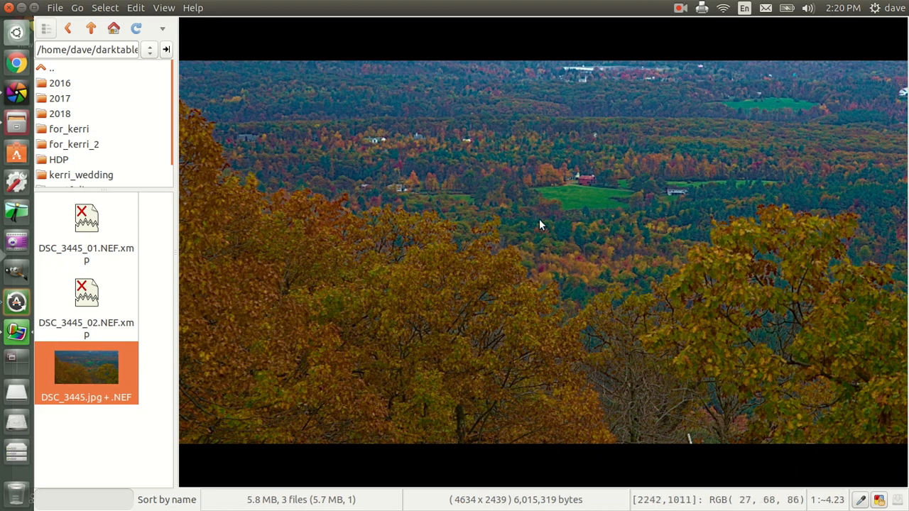
mouse_move(363, 125)
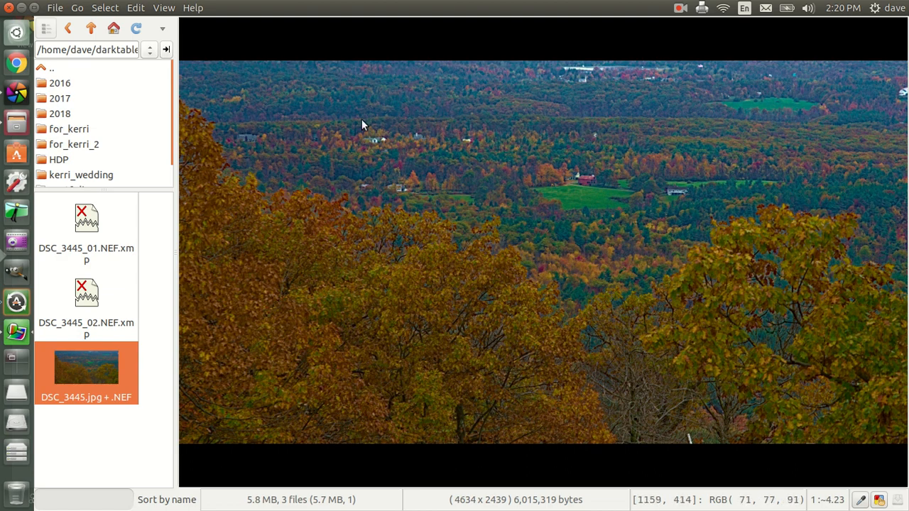
mouse_move(736, 205)
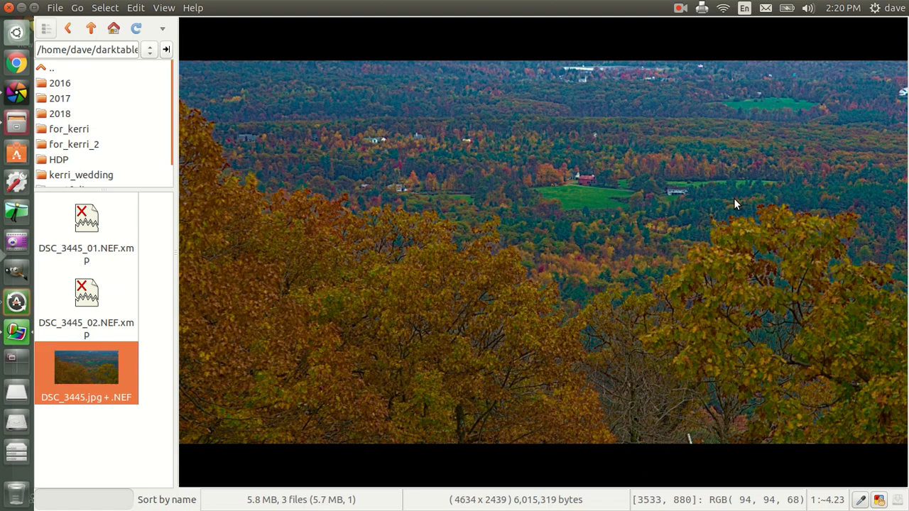
mouse_move(659, 64)
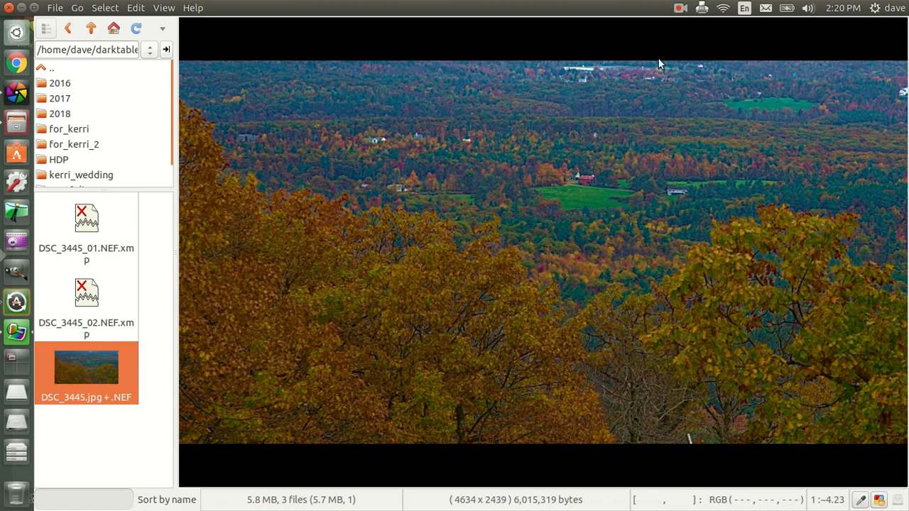